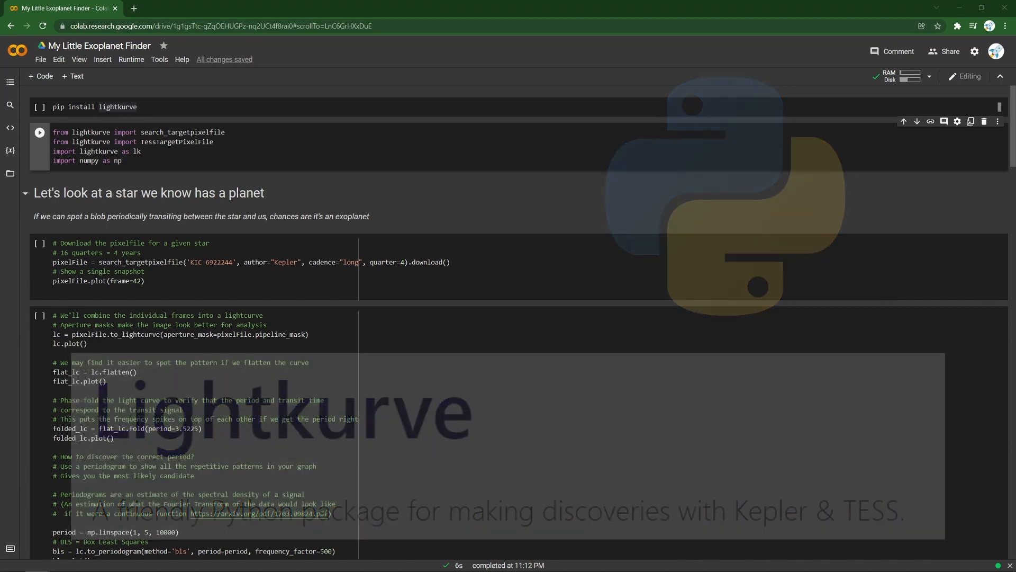
Run the pip install lightkurve cell, then the lightkurve and numpy imports cell.
scroll(down, 3)
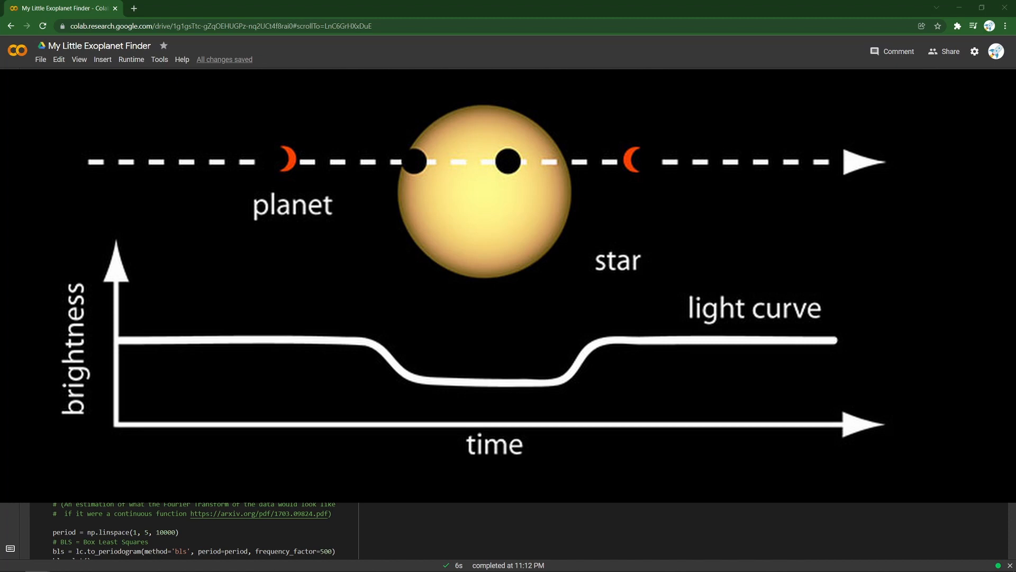
scroll(up, 3)
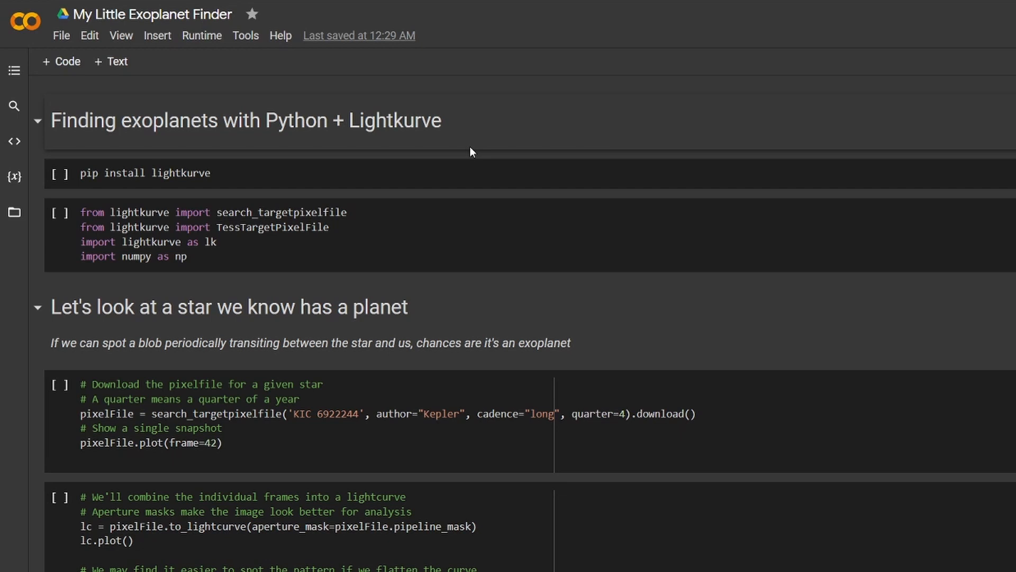
mouse_move(59, 173)
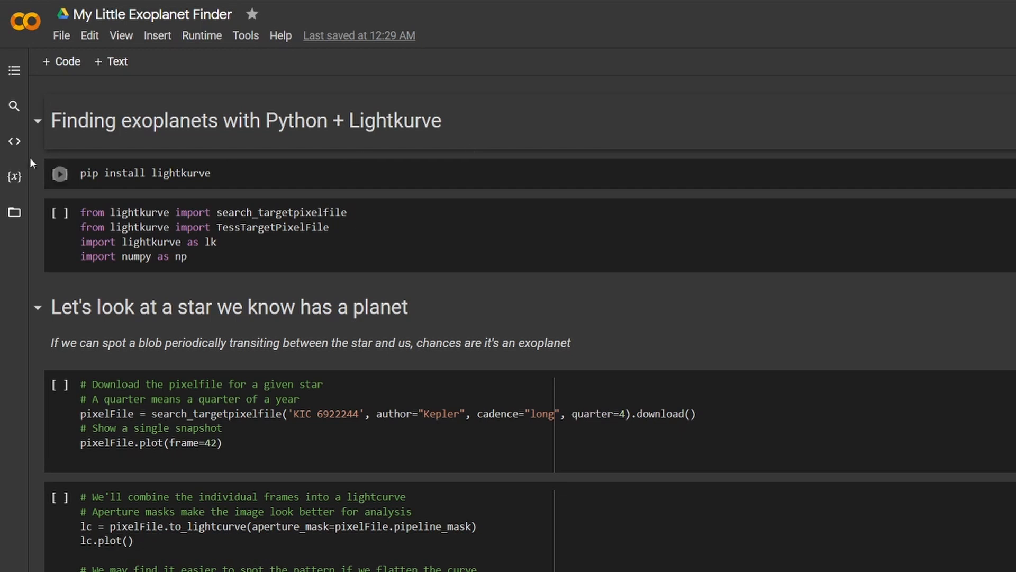
click(58, 173)
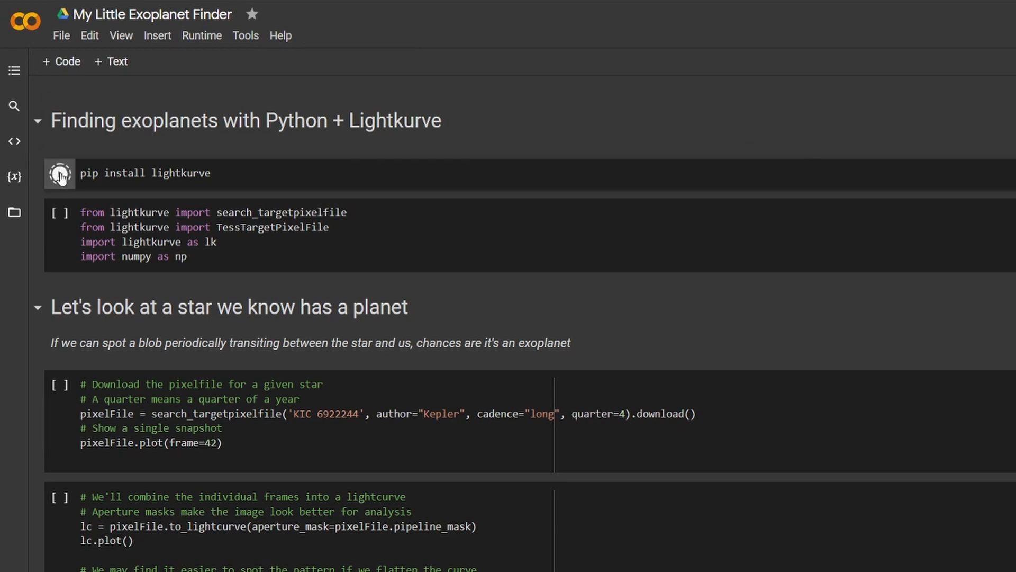
click(59, 173)
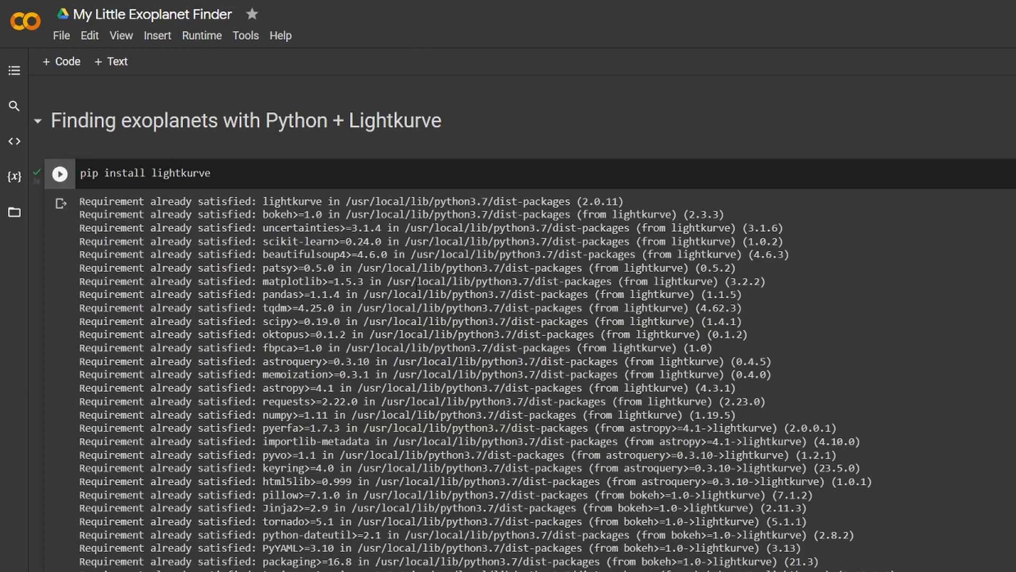
scroll(down, 3)
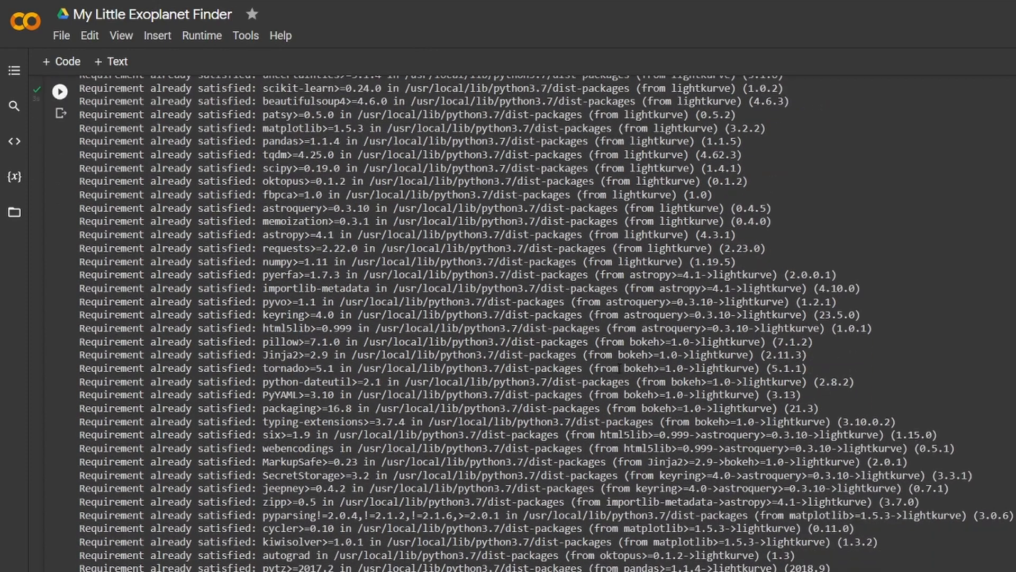
scroll(down, 3)
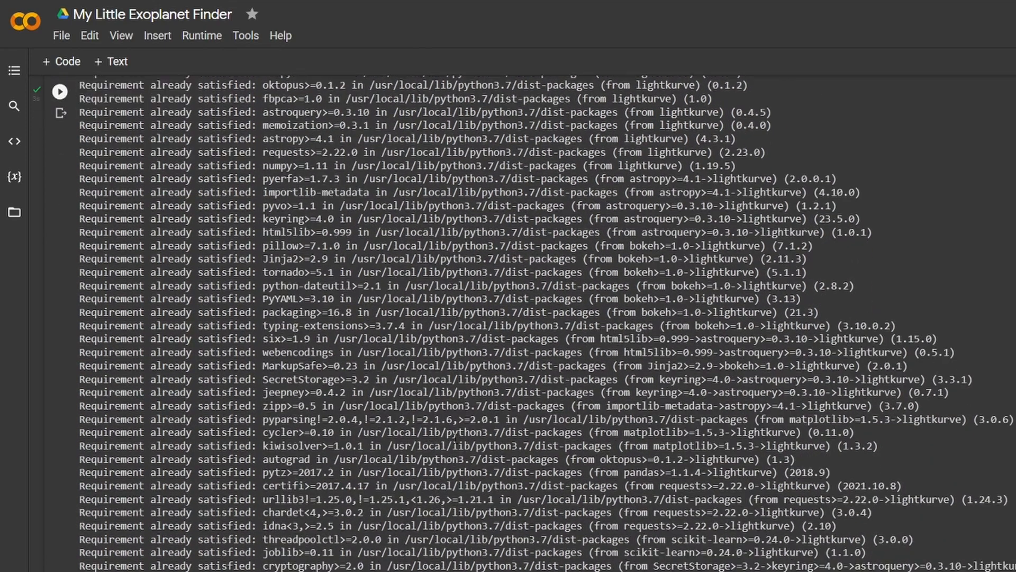
scroll(down, 3)
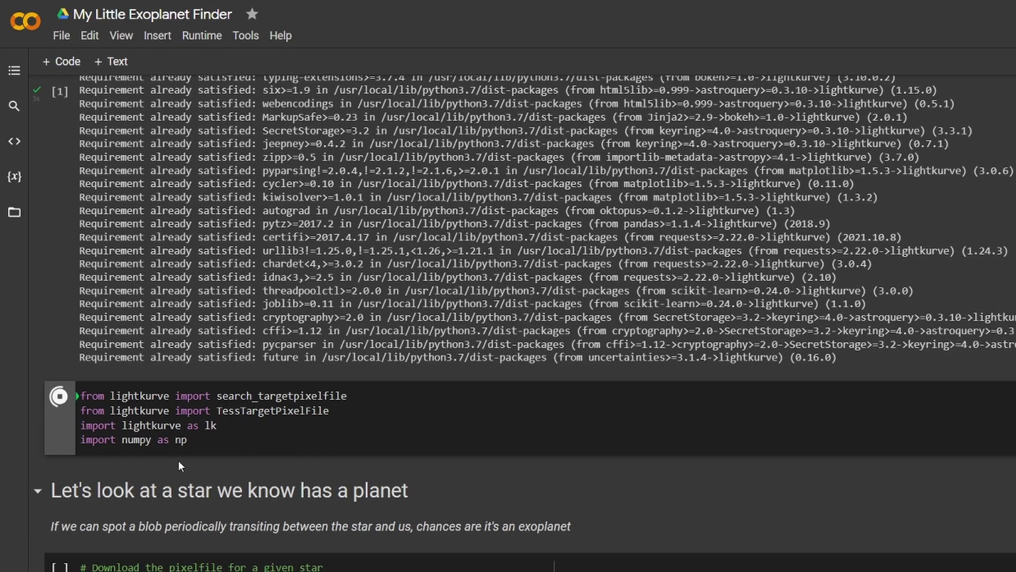
scroll(down, 3)
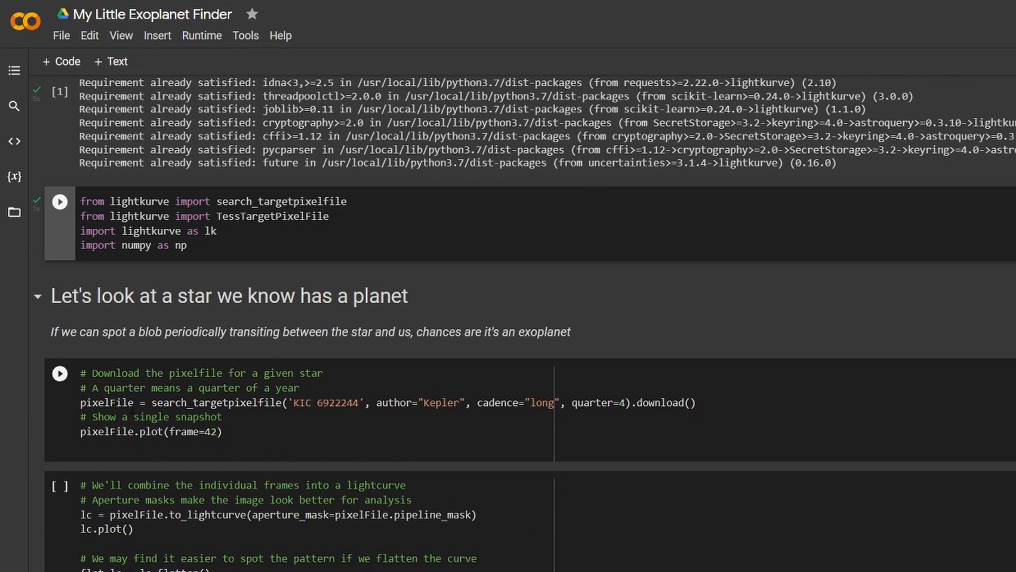
Run the 'Download the pixelfile' cell for KIC 6922244's frame 42 snapshot.
scroll(down, 3)
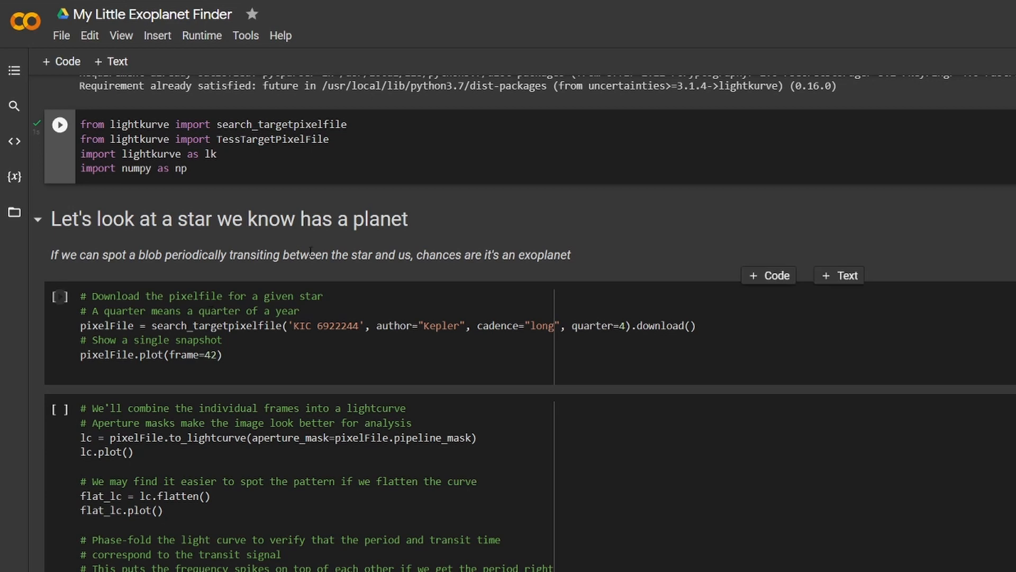
scroll(down, 3)
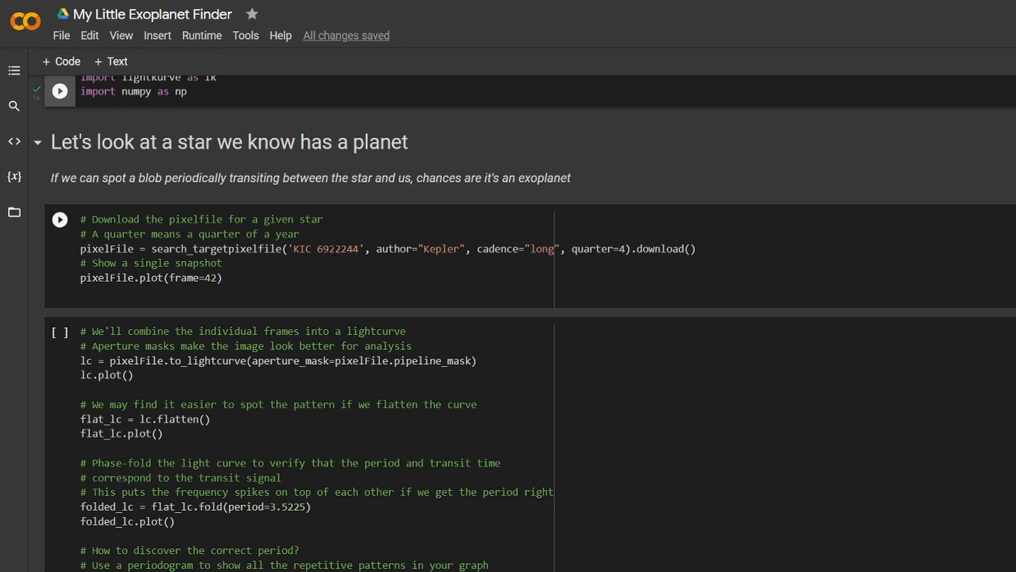
mouse_move(218, 248)
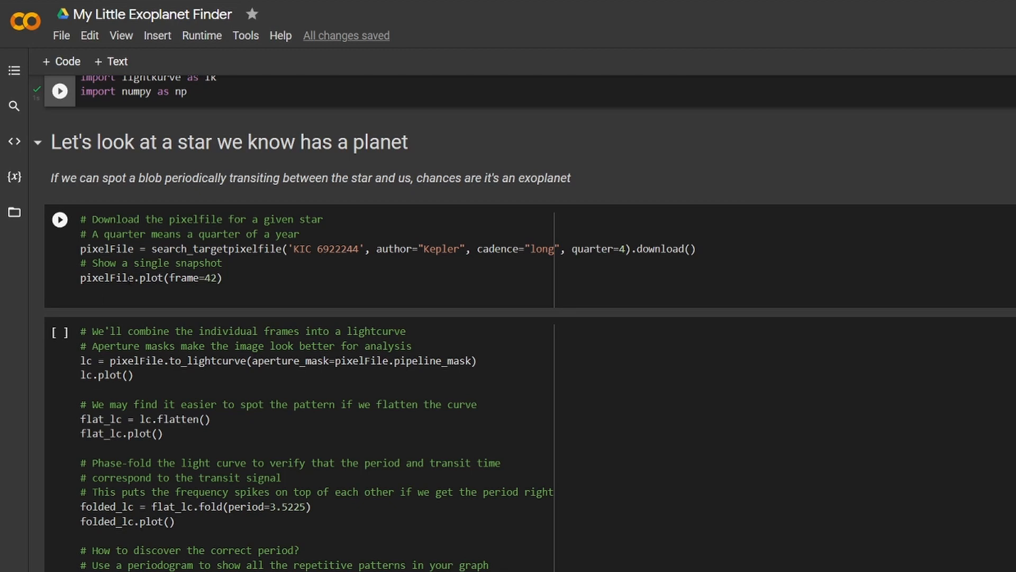
click(58, 219)
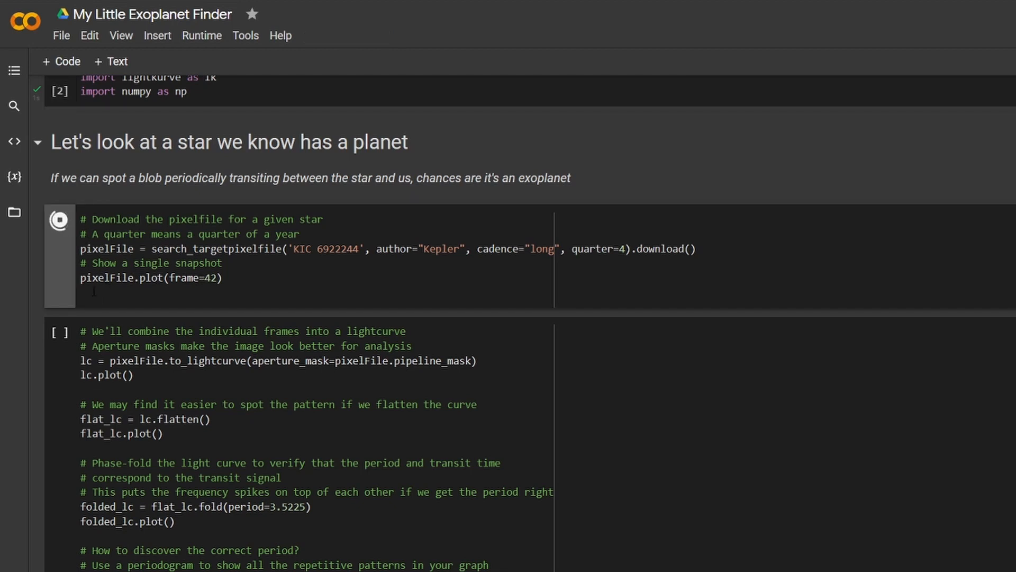
View the finished Target ID 6922244 pixel-flux plot at cadence 11958.
click(58, 220)
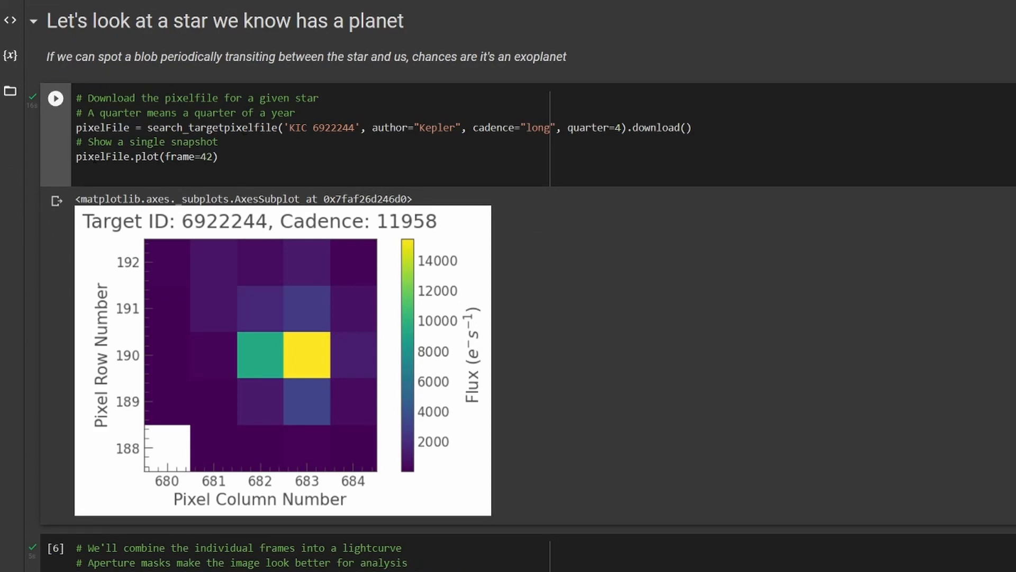
mouse_move(346, 457)
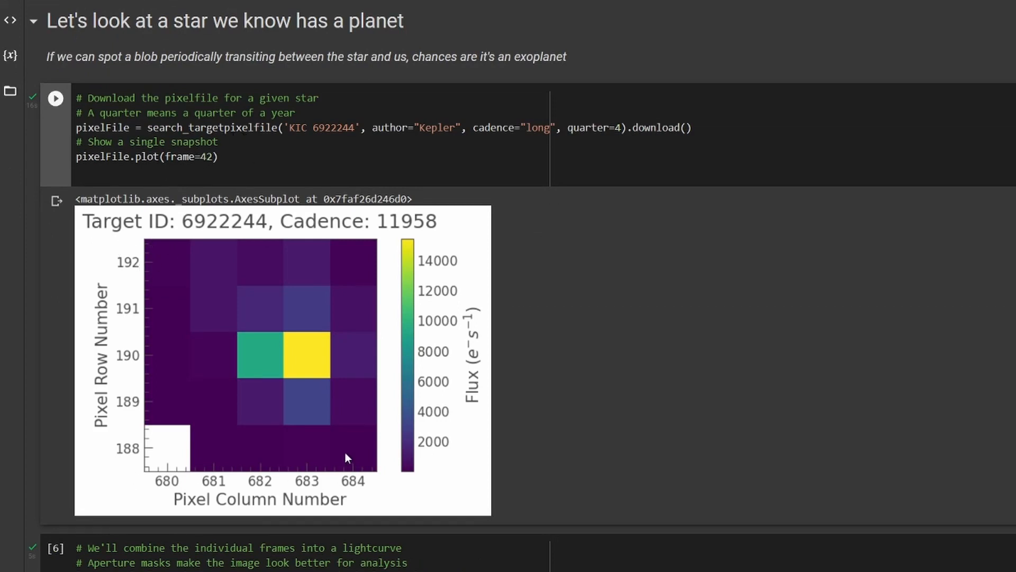
mouse_move(320, 352)
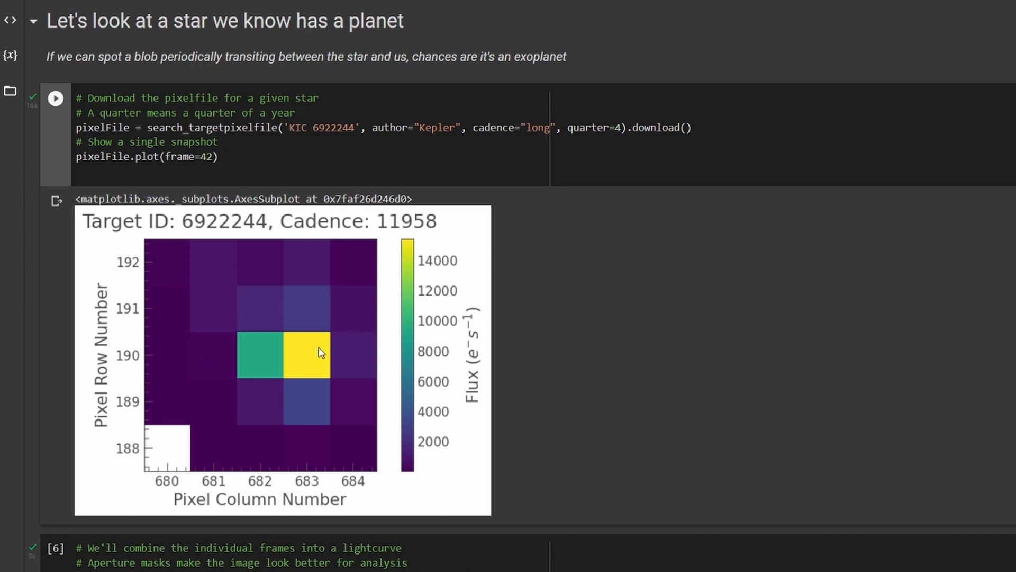
mouse_move(316, 348)
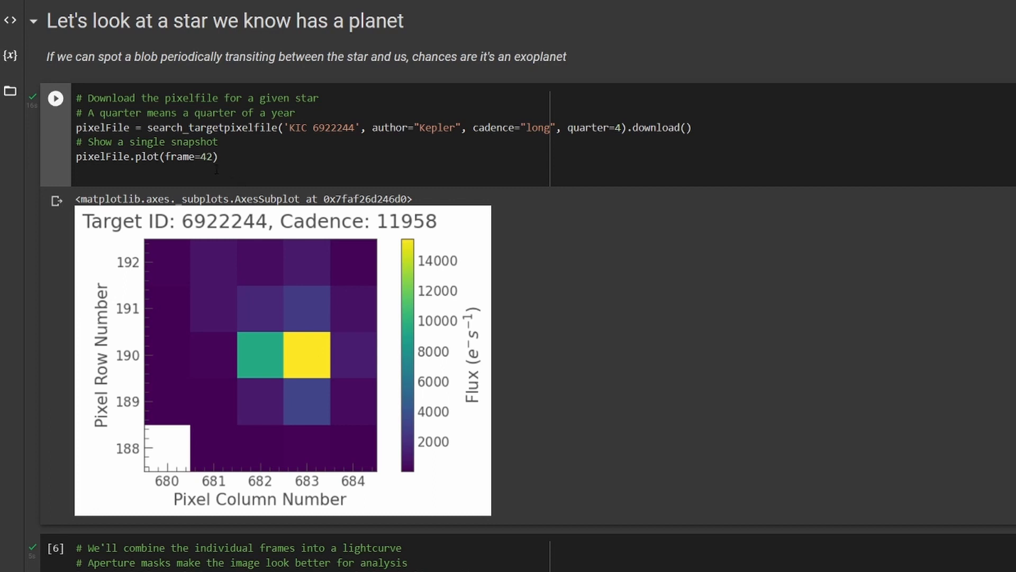
mouse_move(191, 298)
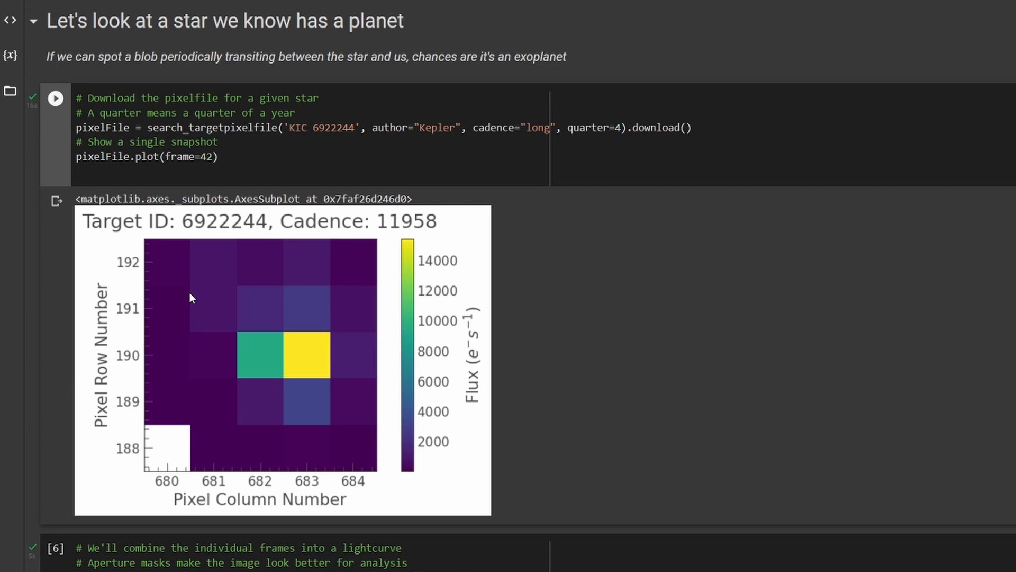
scroll(down, 3)
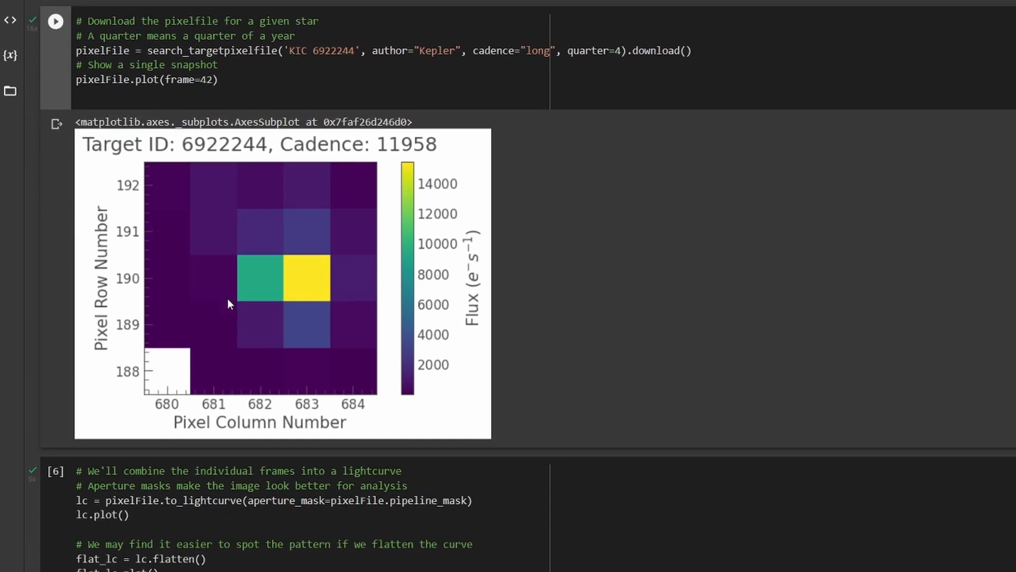
Run the light-curve cell that flattens, phase-folds and computes a BLS periodogram.
scroll(down, 3)
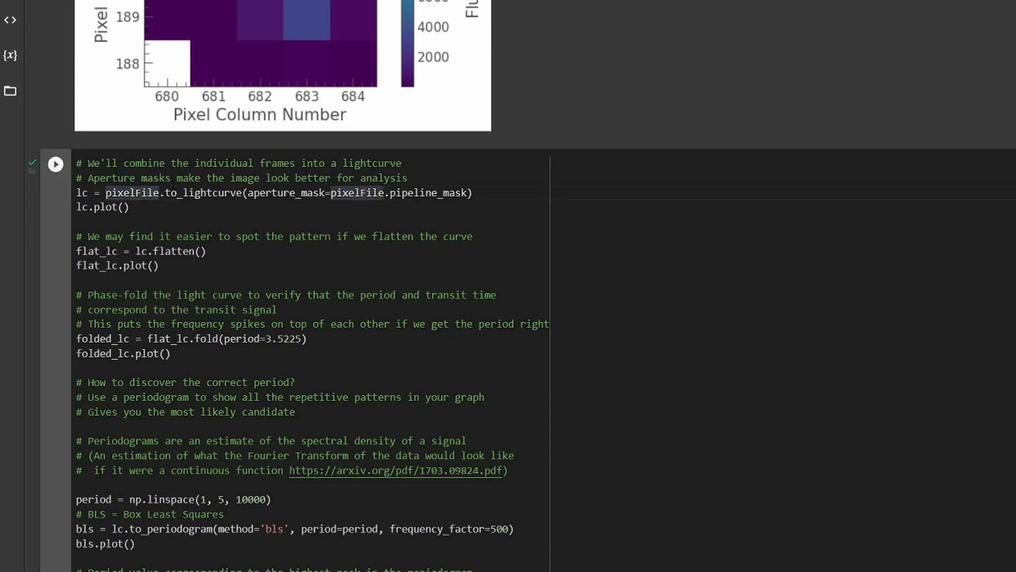
mouse_move(182, 192)
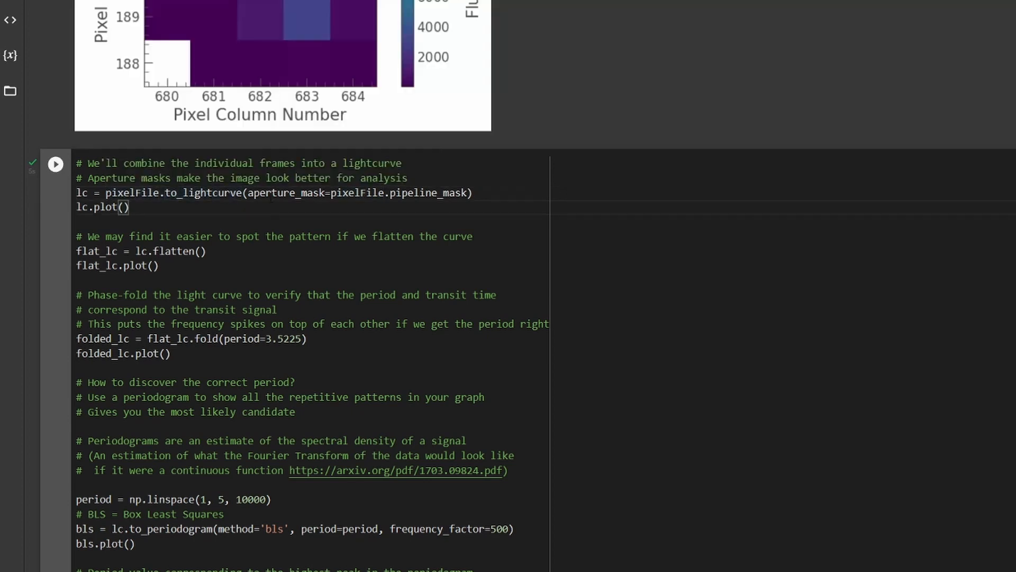
mouse_move(188, 192)
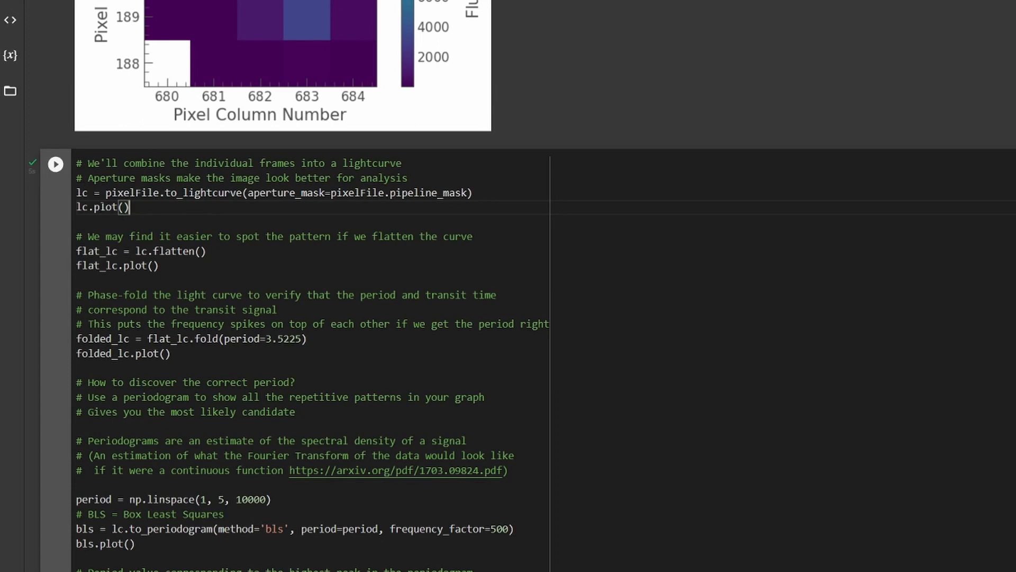
click(56, 164)
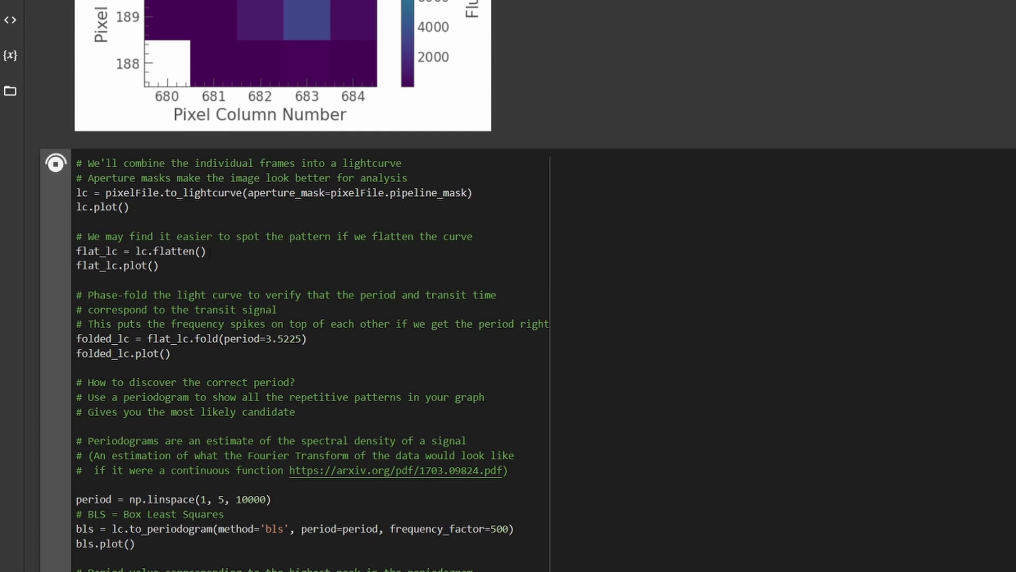
scroll(down, 3)
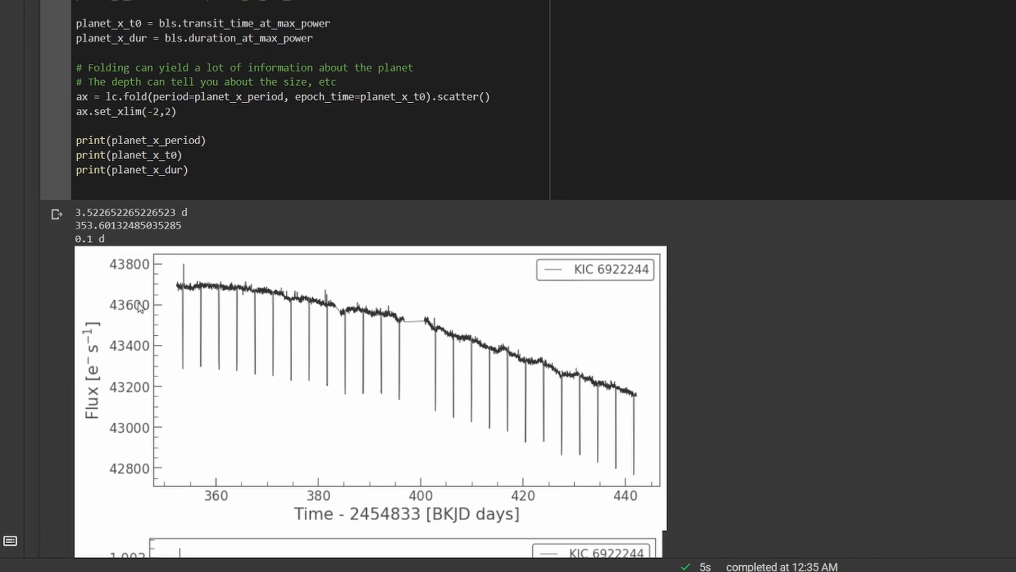
mouse_move(367, 312)
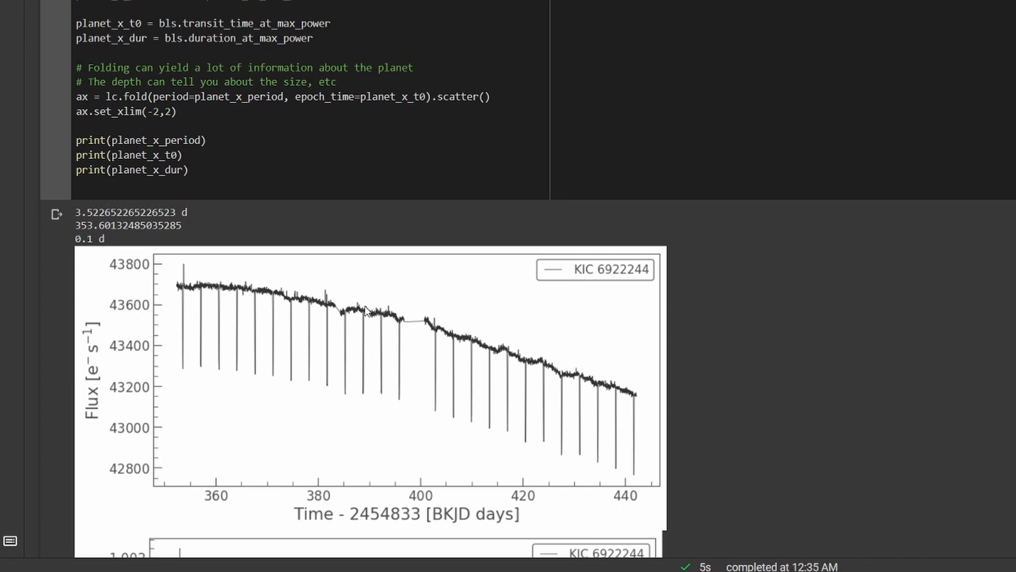
mouse_move(305, 364)
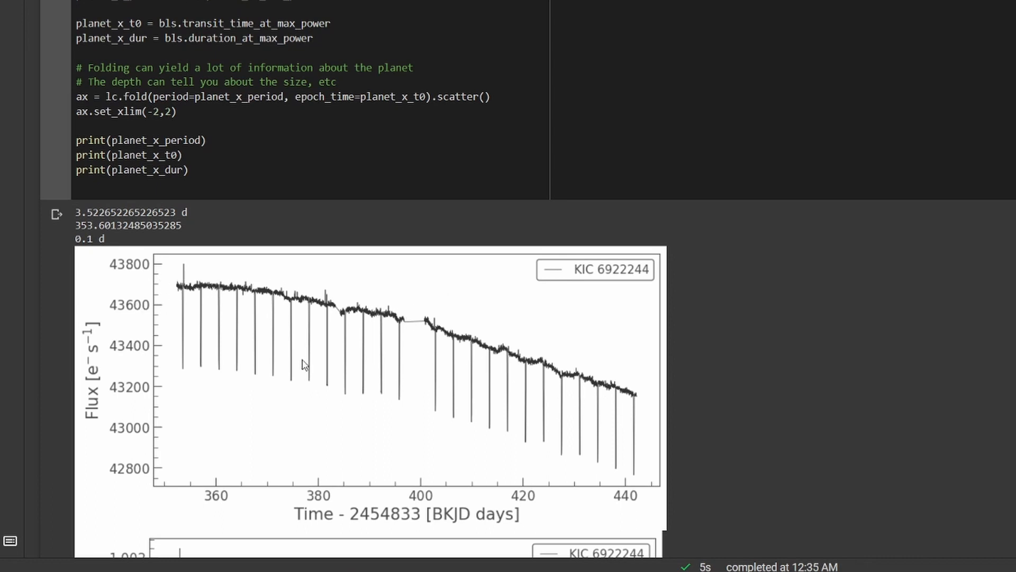
mouse_move(180, 314)
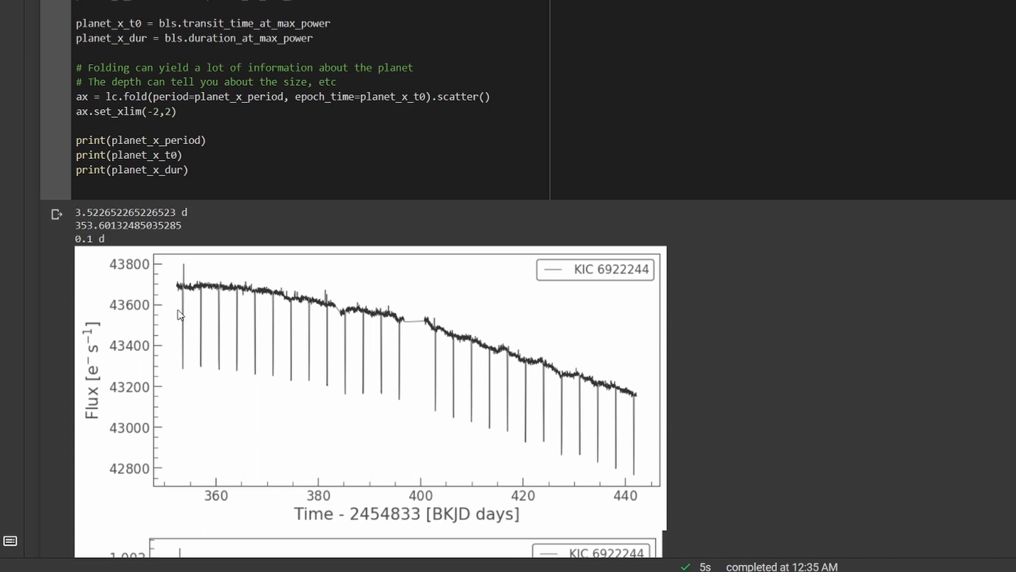
mouse_move(186, 311)
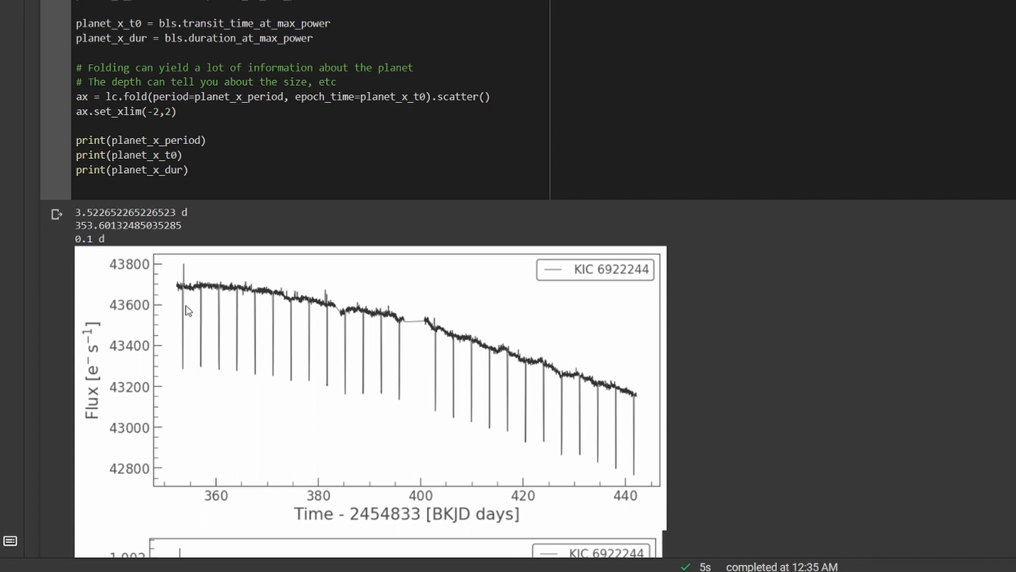
mouse_move(188, 358)
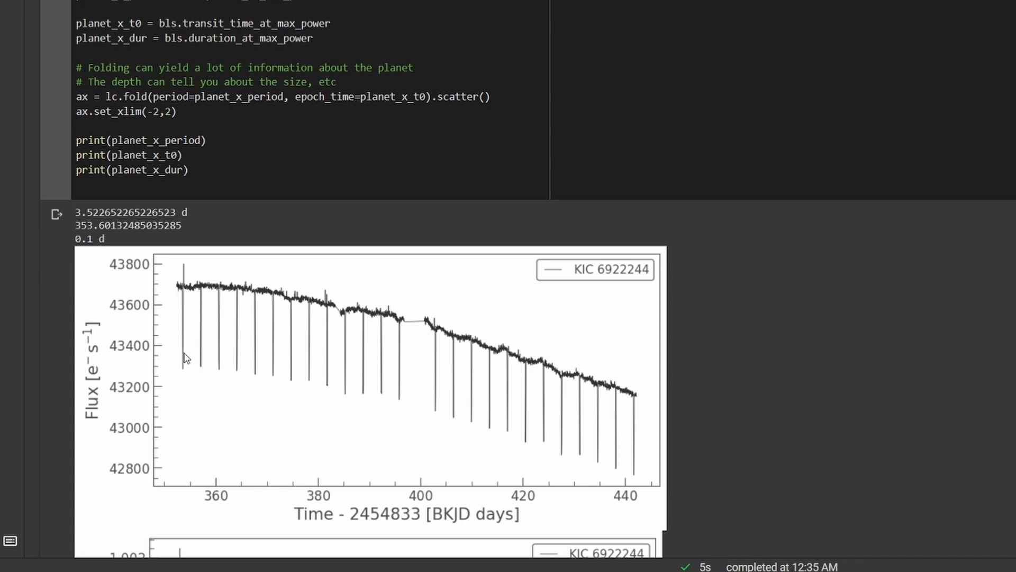
mouse_move(185, 350)
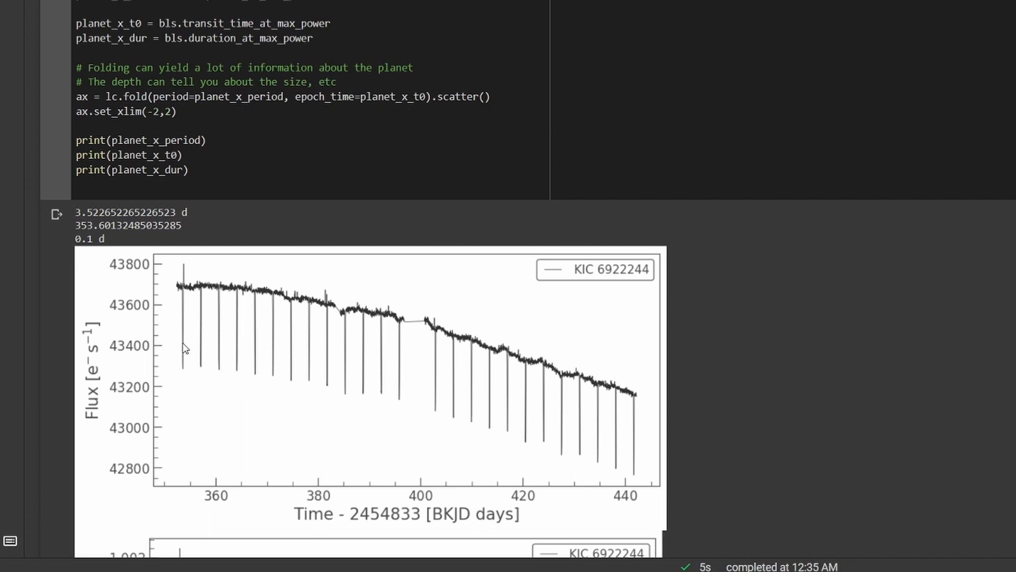
mouse_move(191, 335)
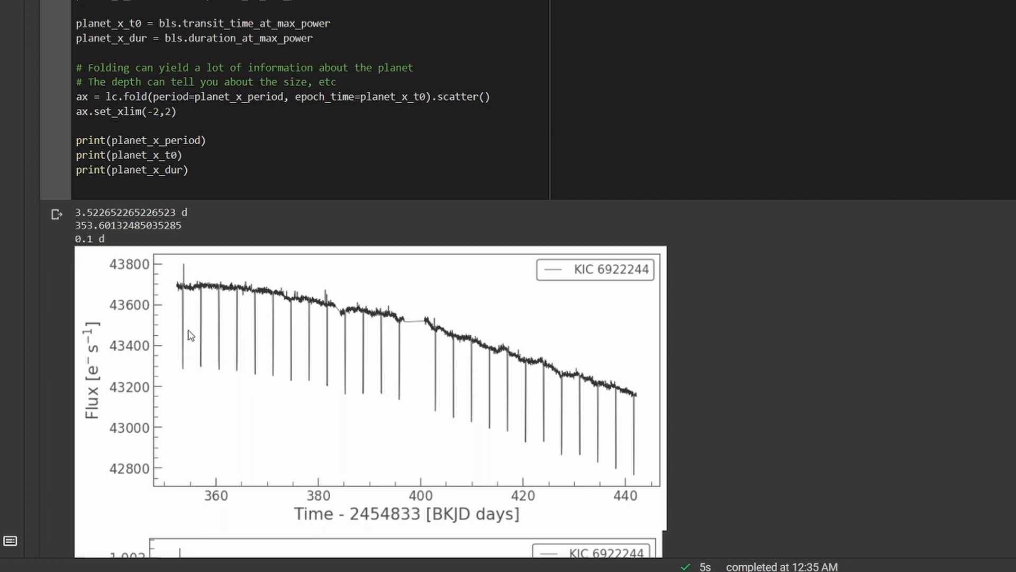
mouse_move(216, 312)
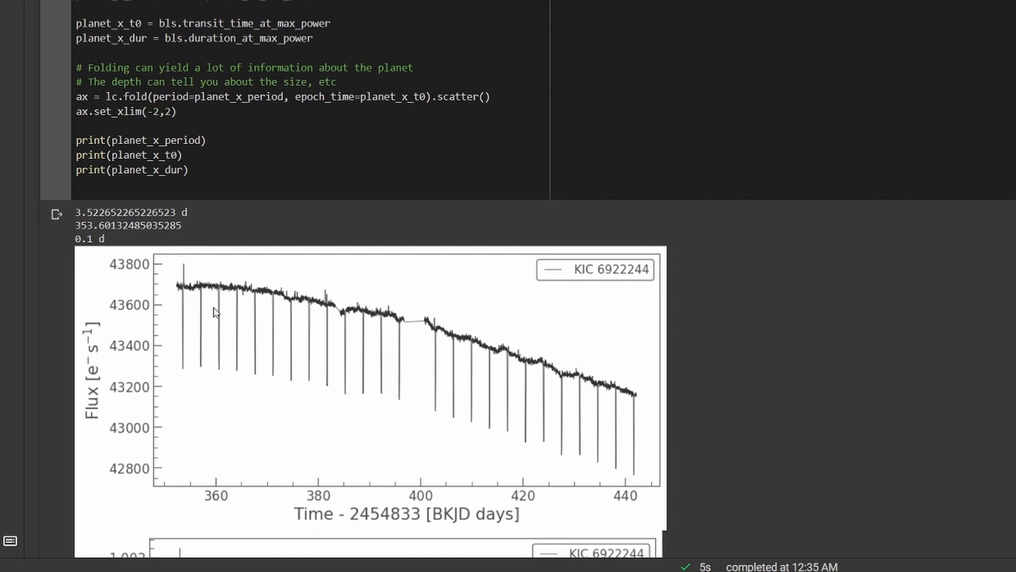
mouse_move(627, 443)
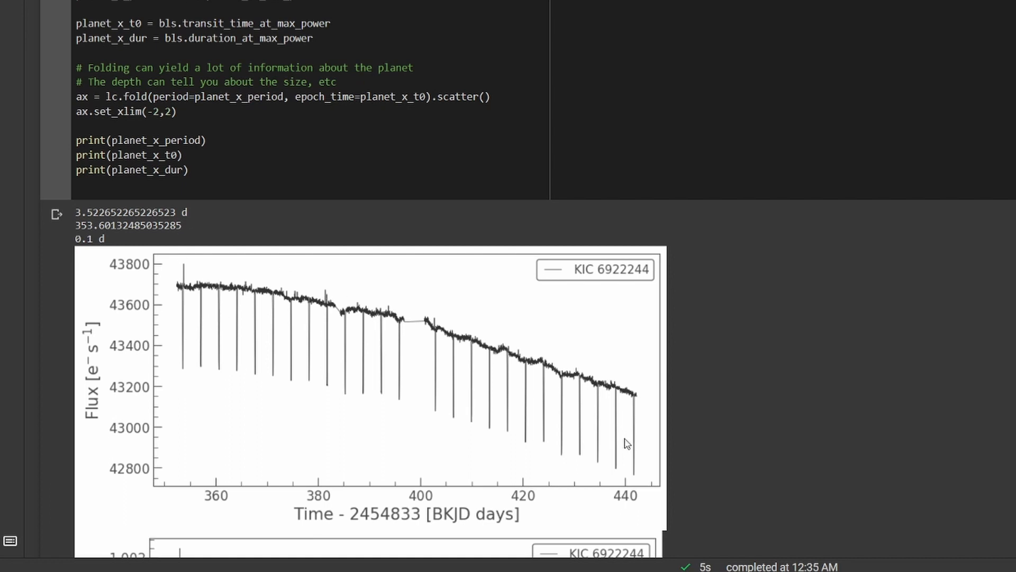
mouse_move(624, 418)
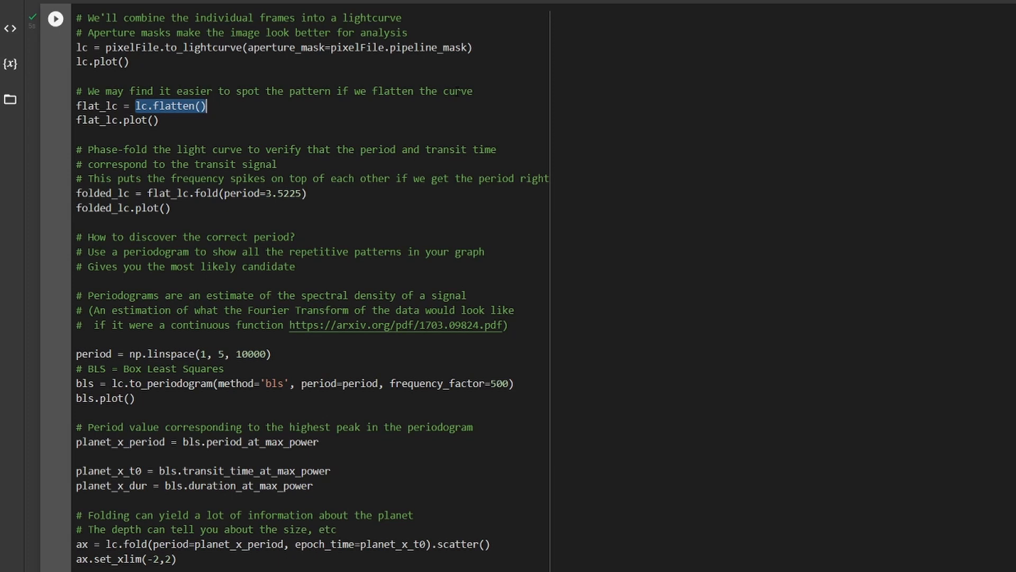
click(391, 91)
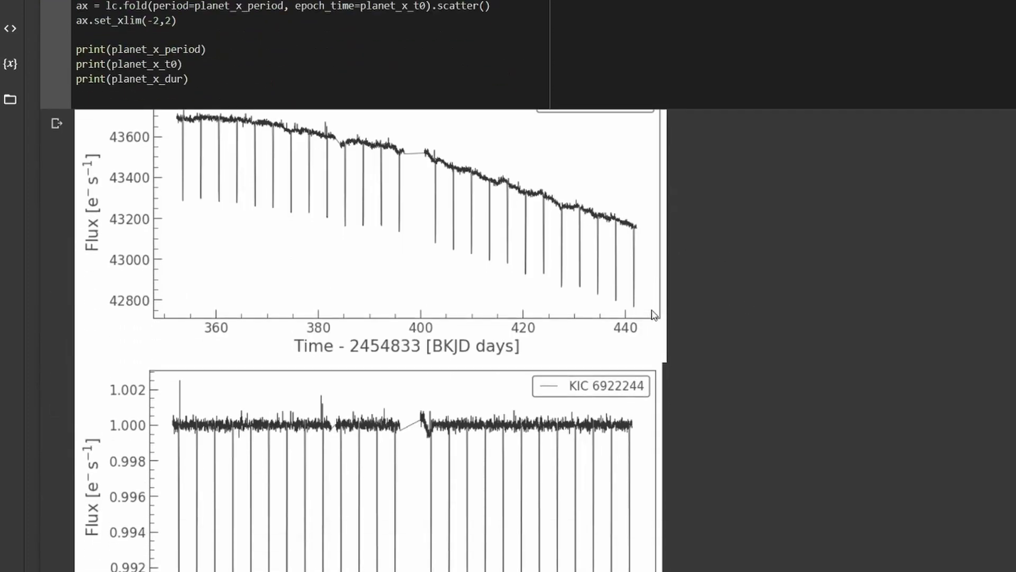
scroll(down, 3)
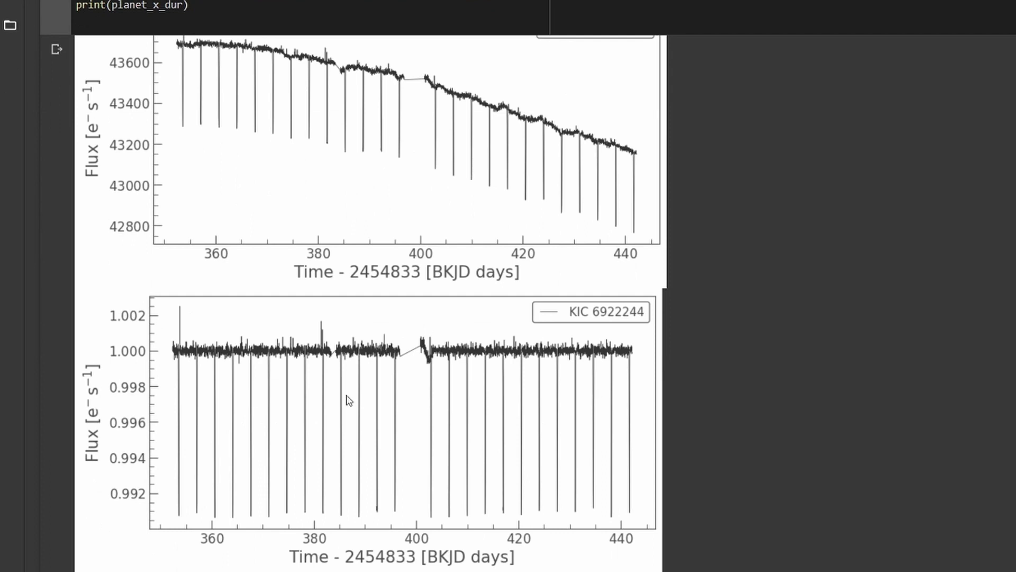
mouse_move(73, 428)
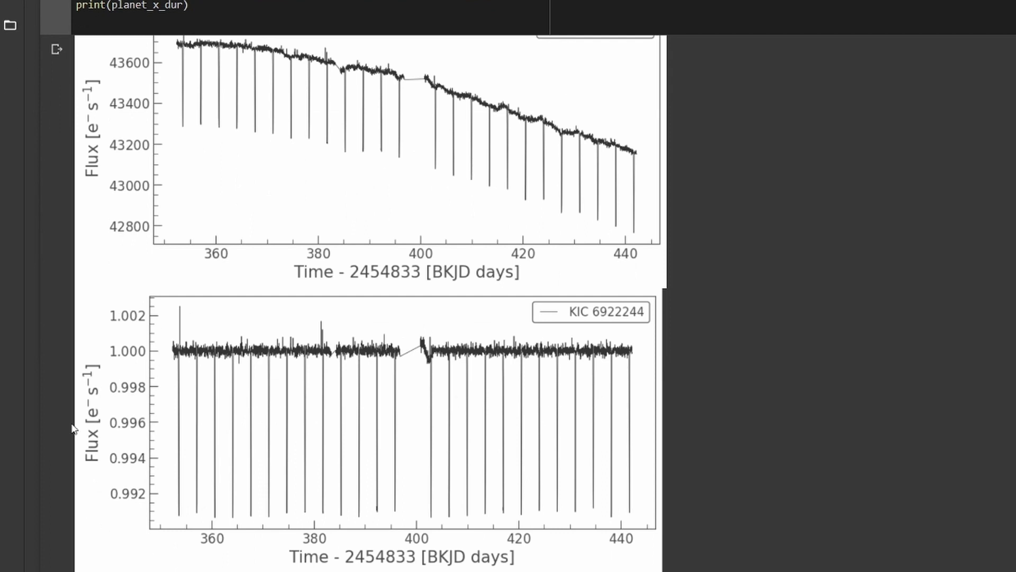
mouse_move(497, 190)
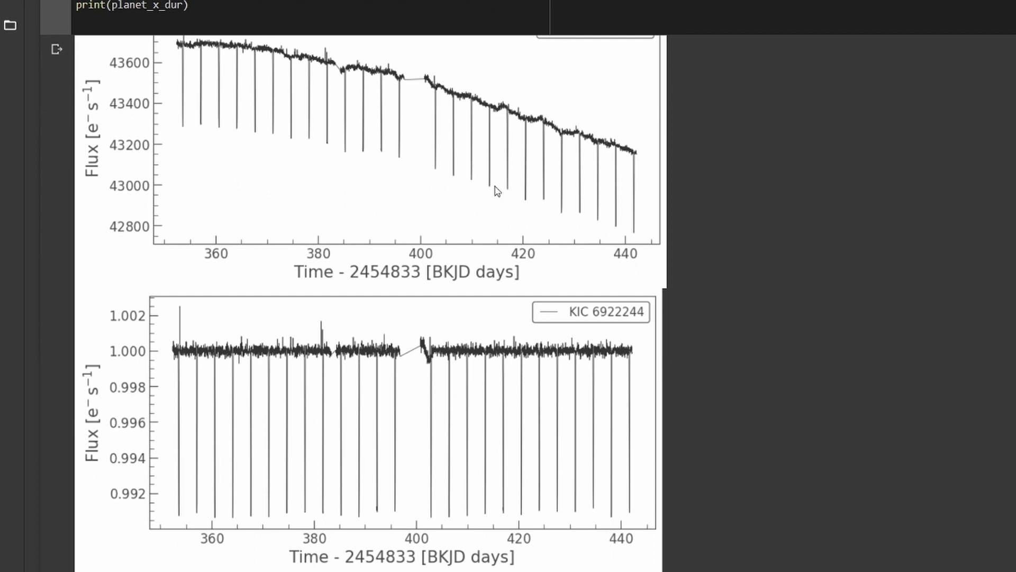
mouse_move(187, 427)
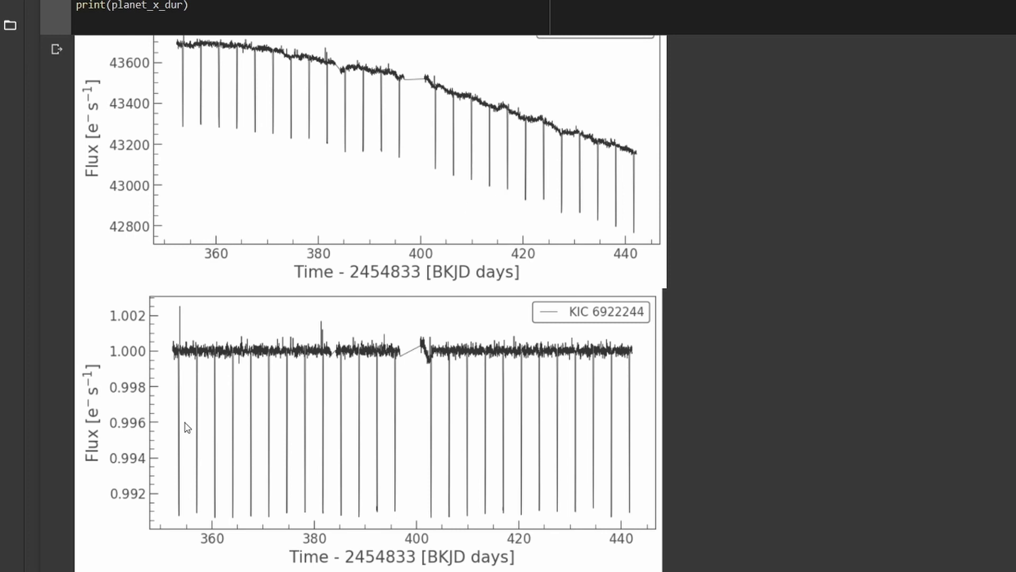
mouse_move(273, 456)
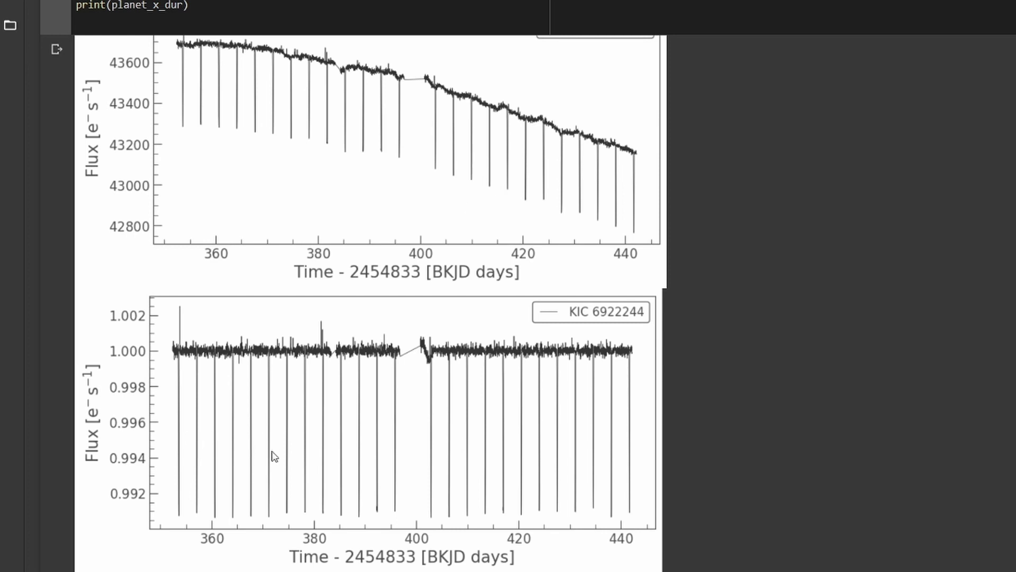
mouse_move(240, 529)
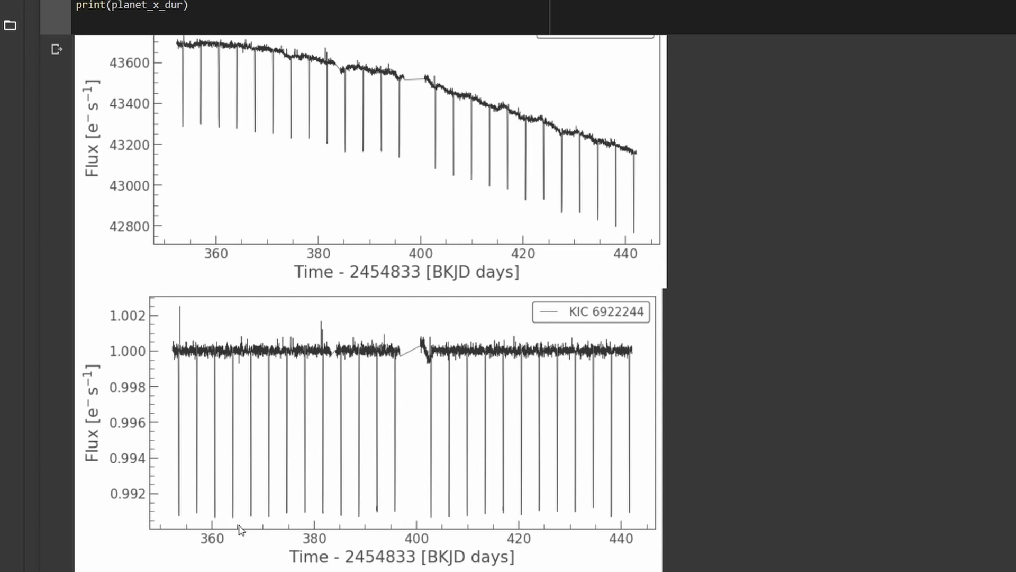
mouse_move(448, 514)
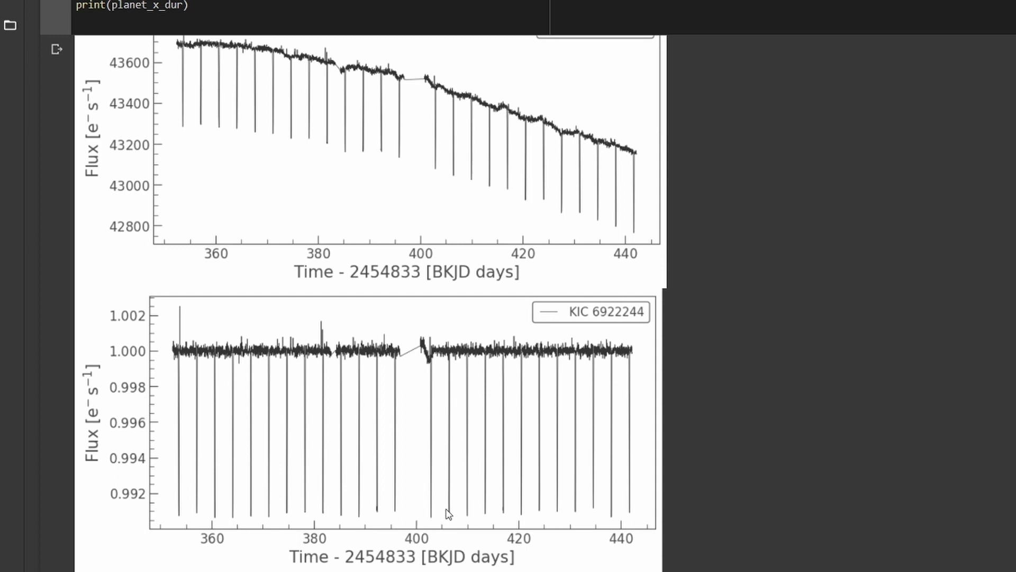
mouse_move(555, 500)
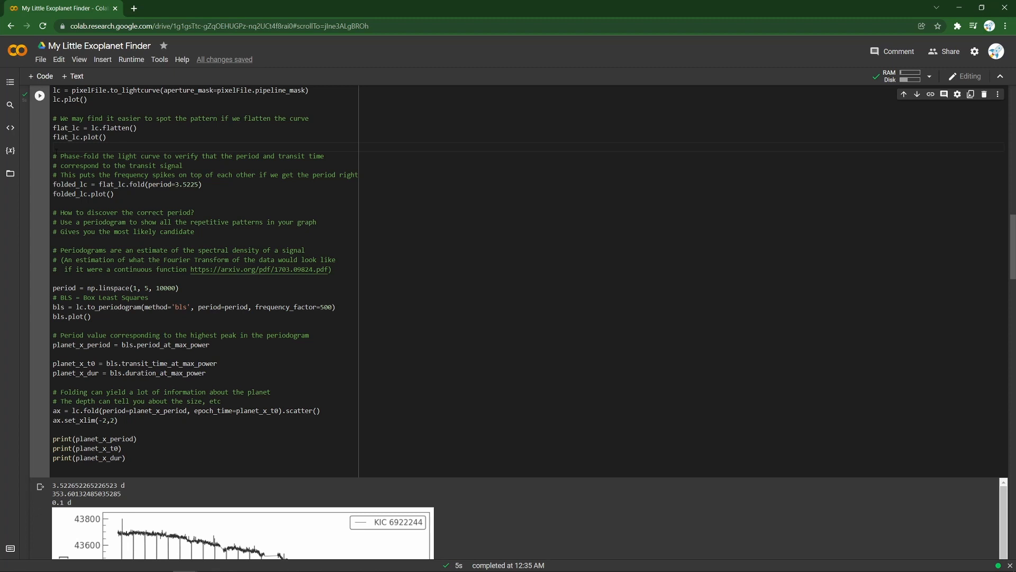
click(55, 146)
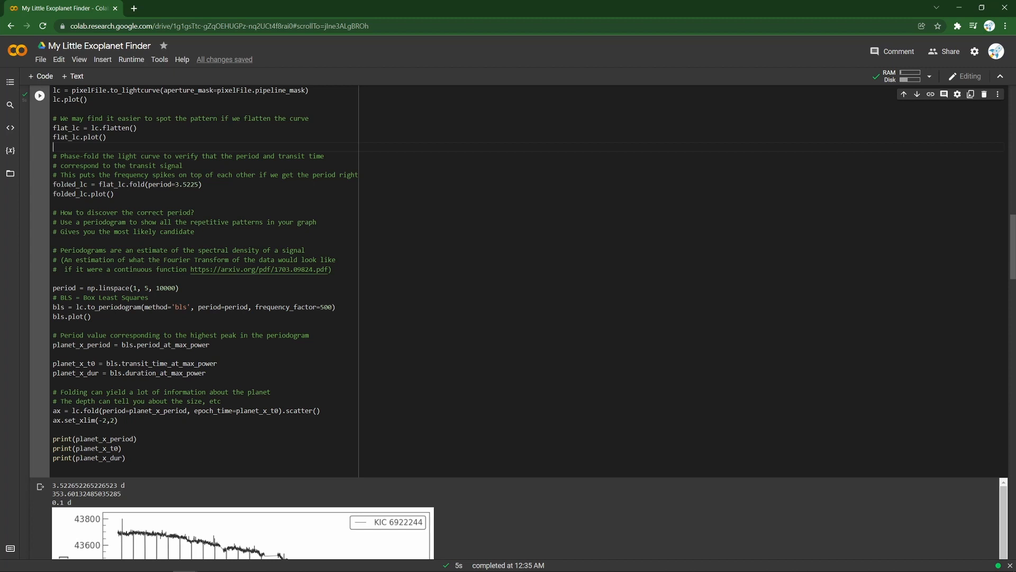
double_click(114, 185)
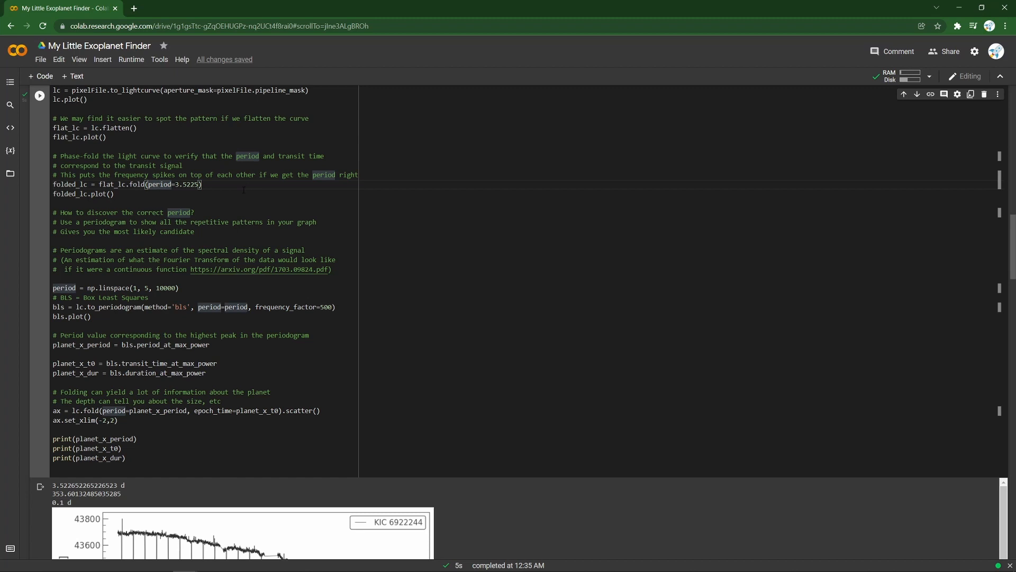
scroll(down, 3)
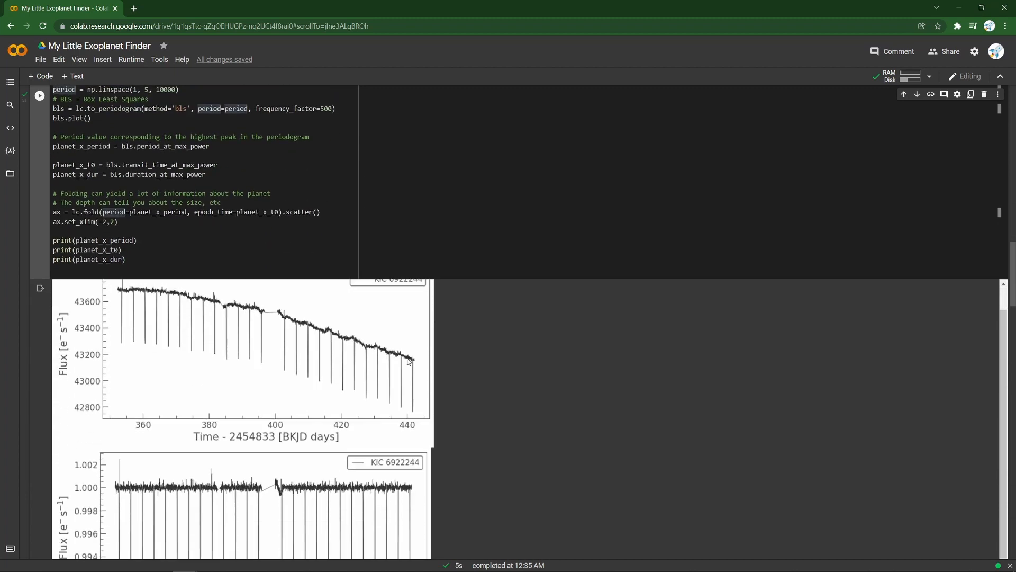
scroll(down, 3)
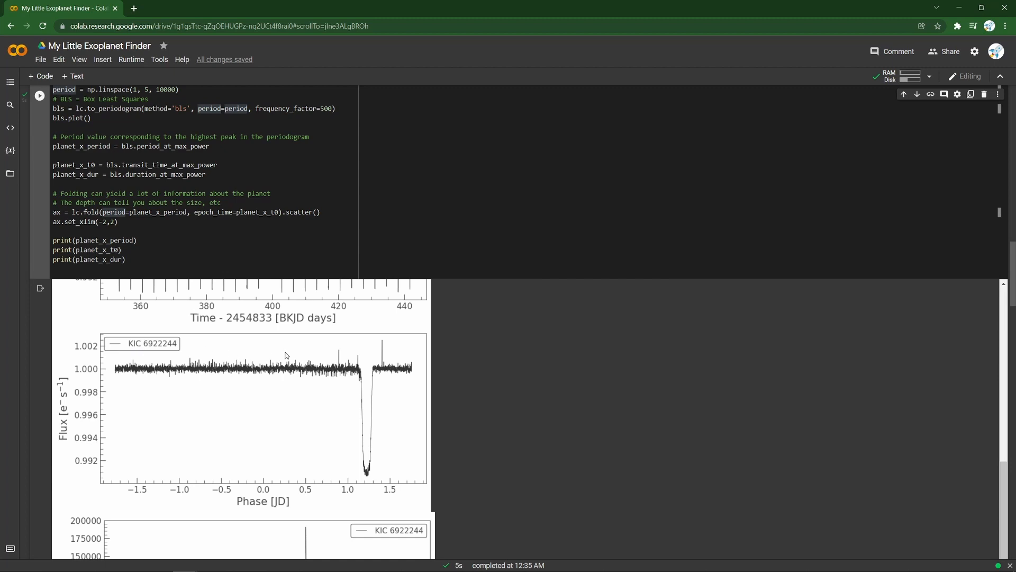
mouse_move(398, 379)
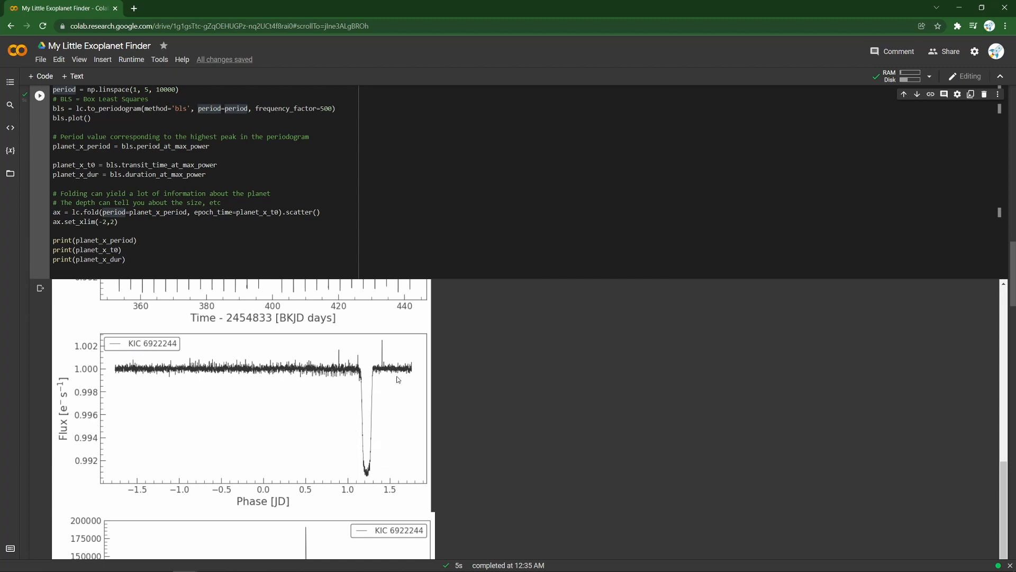
mouse_move(358, 373)
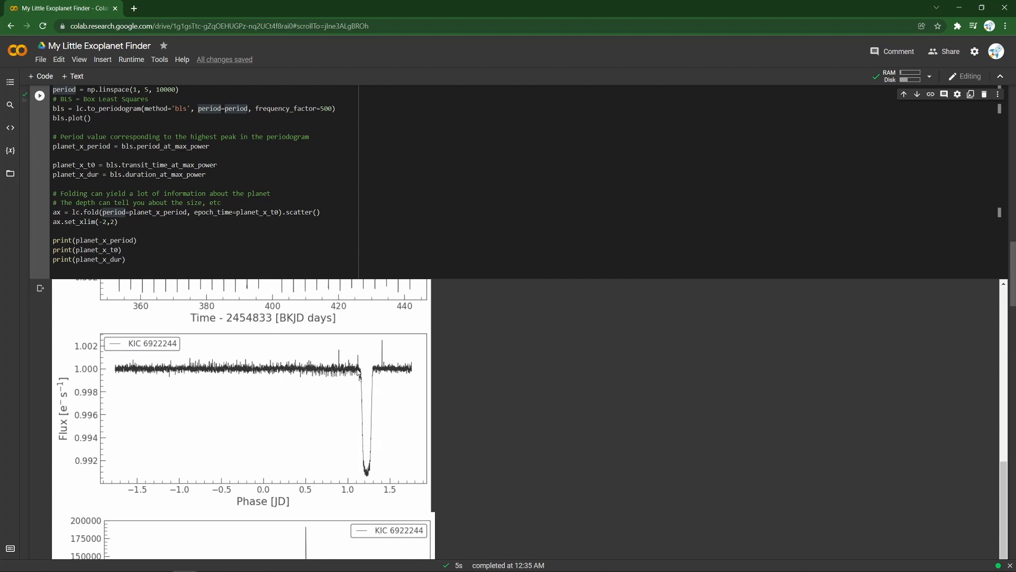
mouse_move(364, 451)
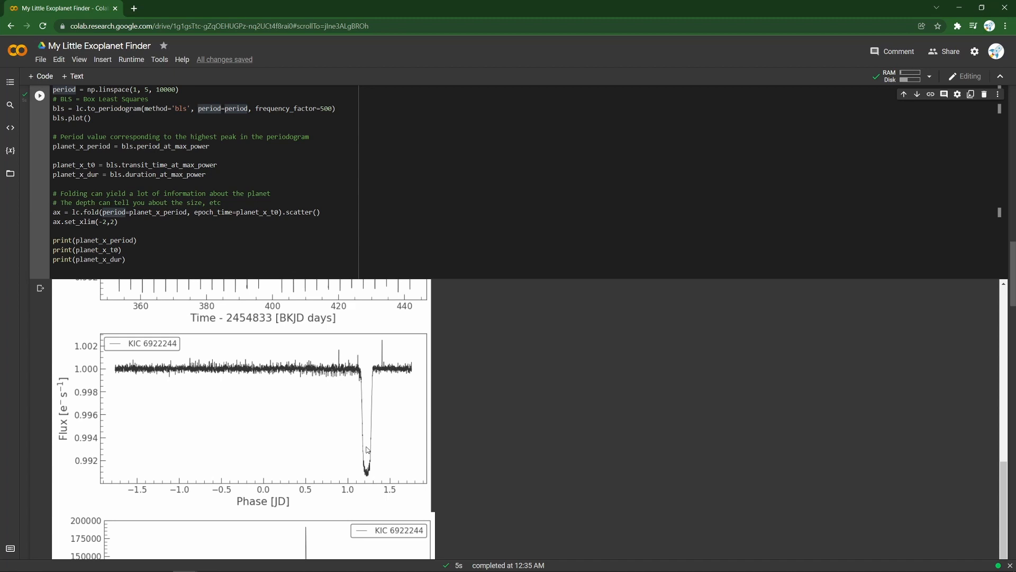
mouse_move(370, 448)
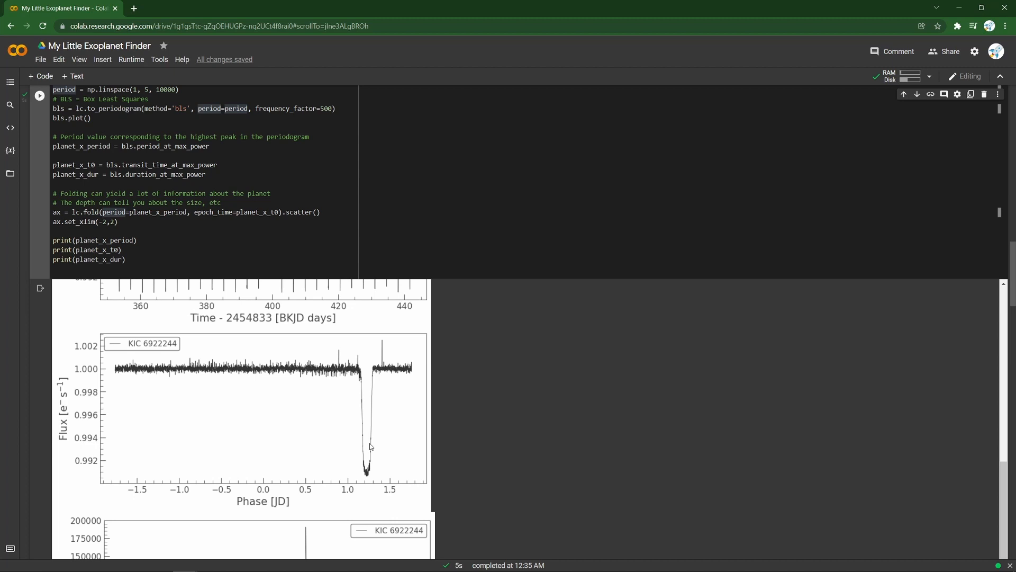
scroll(up, 3)
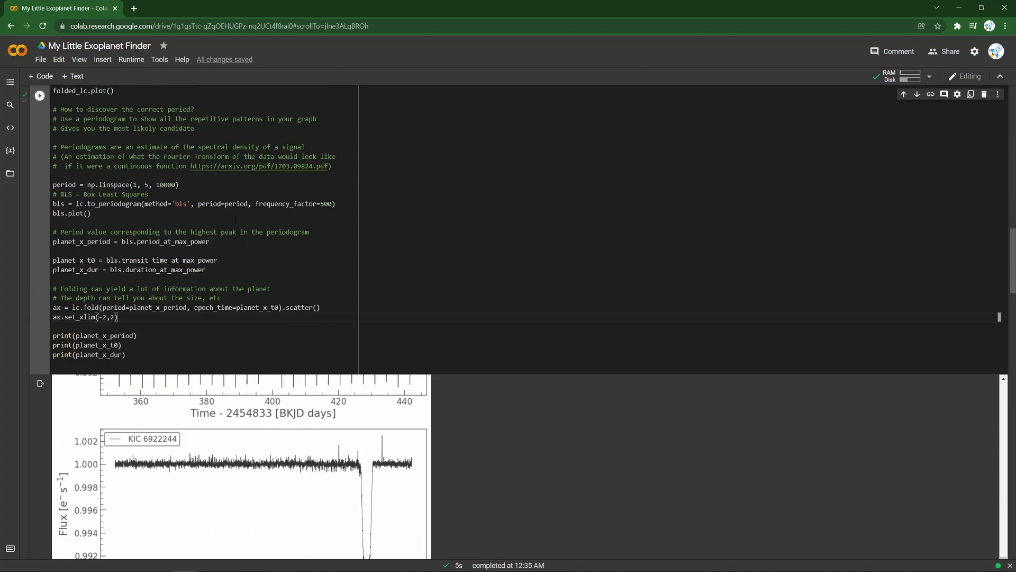
scroll(up, 3)
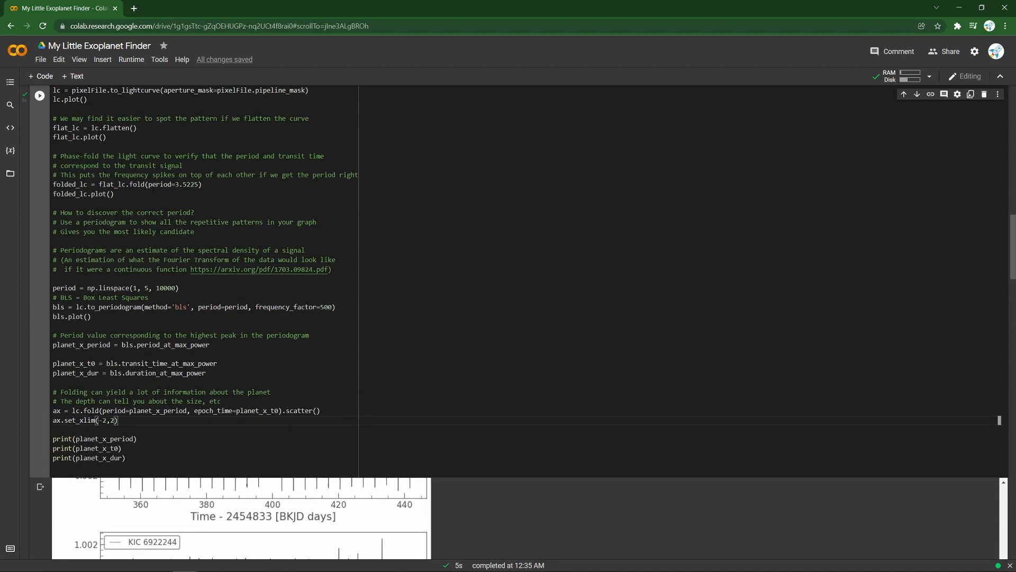
double_click(187, 184)
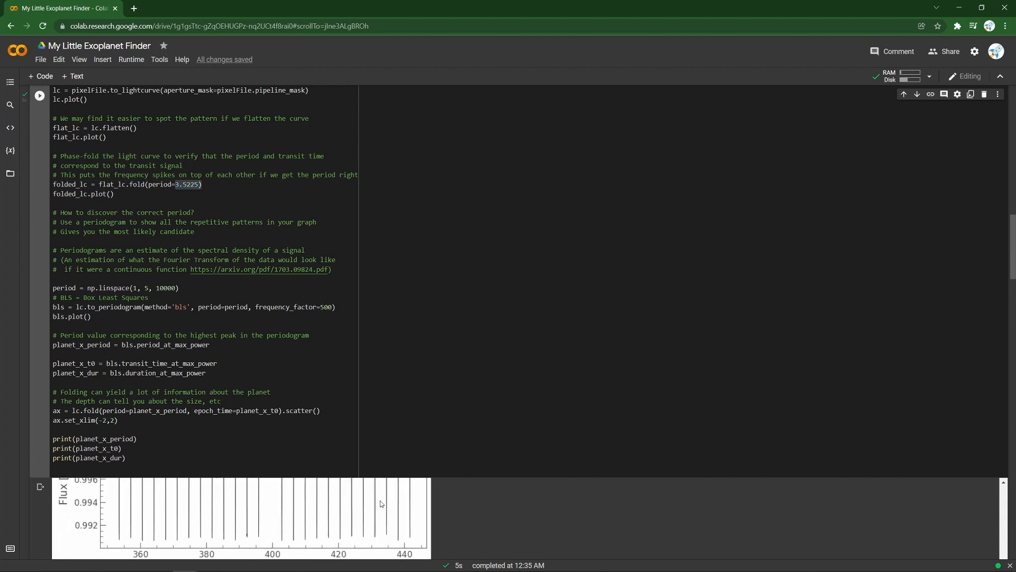
click(52, 203)
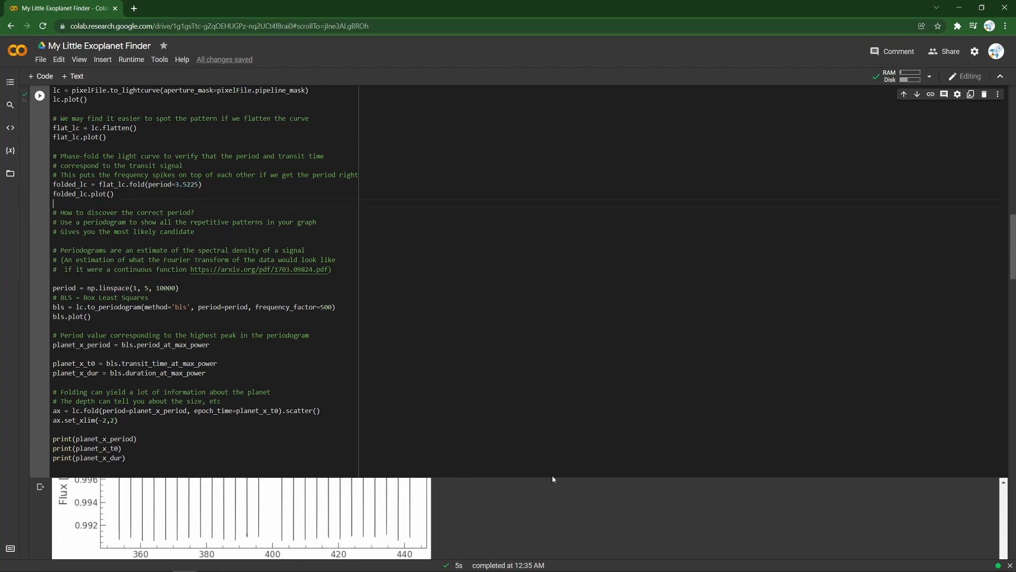
scroll(down, 3)
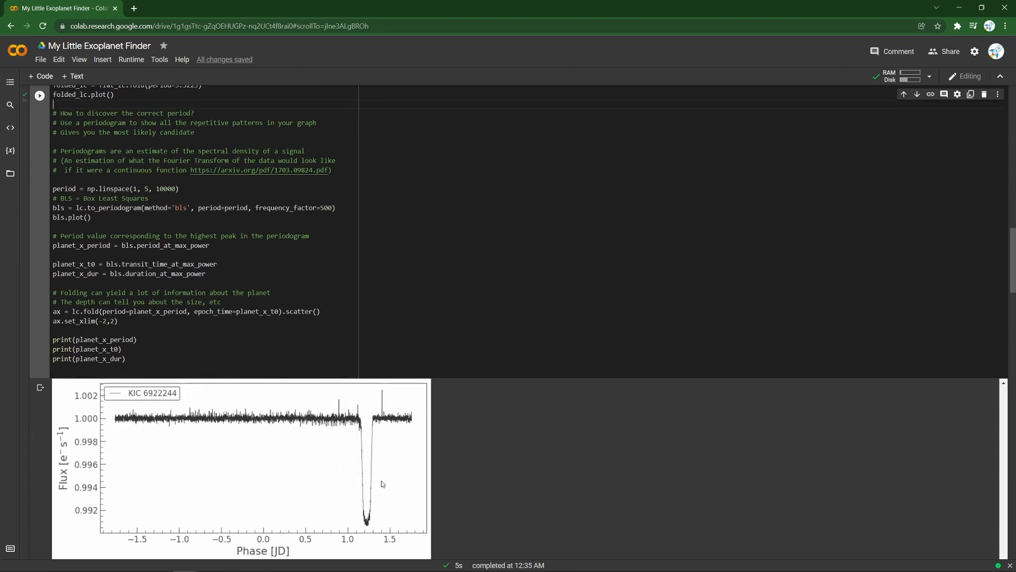
mouse_move(385, 434)
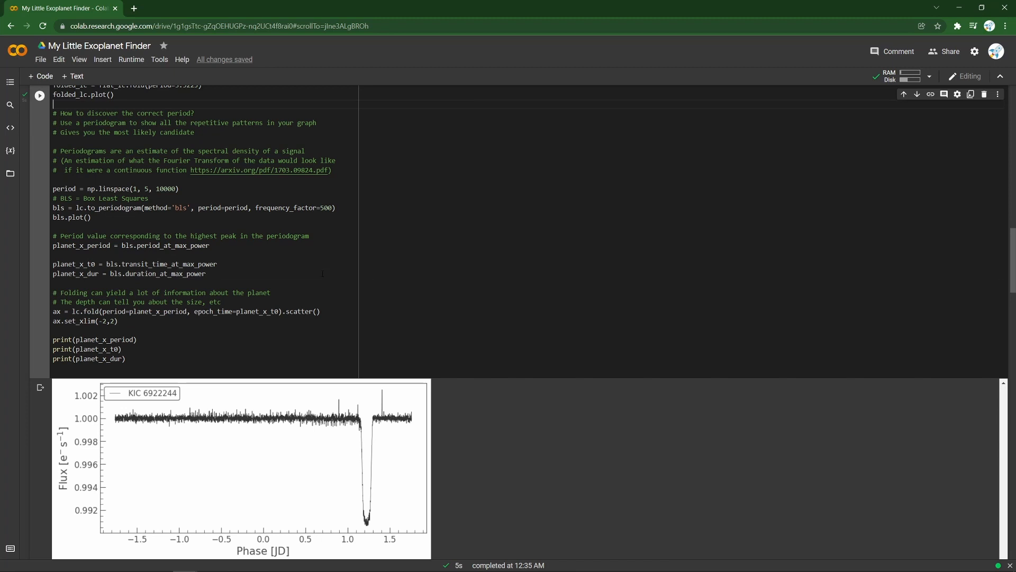
scroll(up, 3)
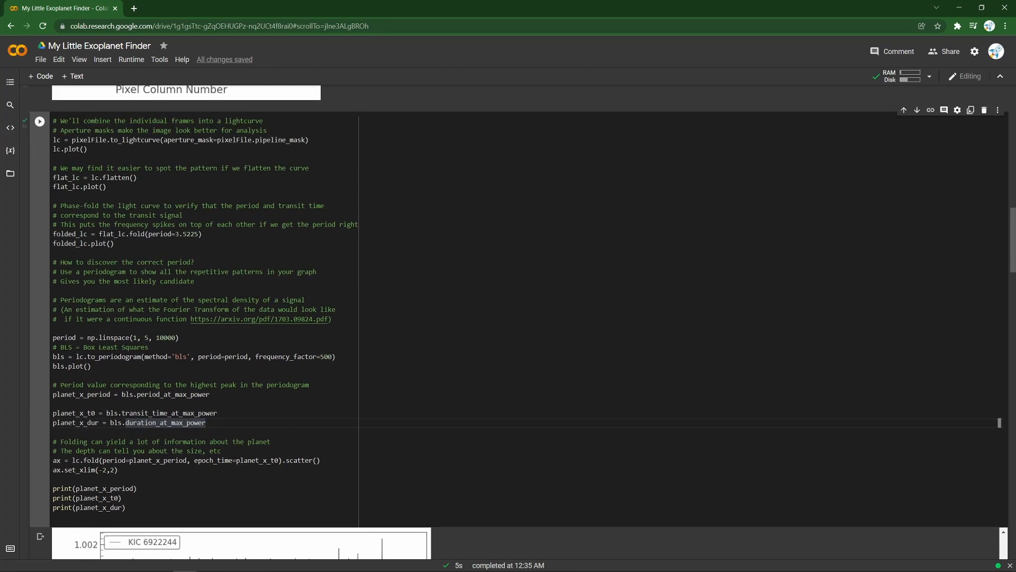
scroll(down, 3)
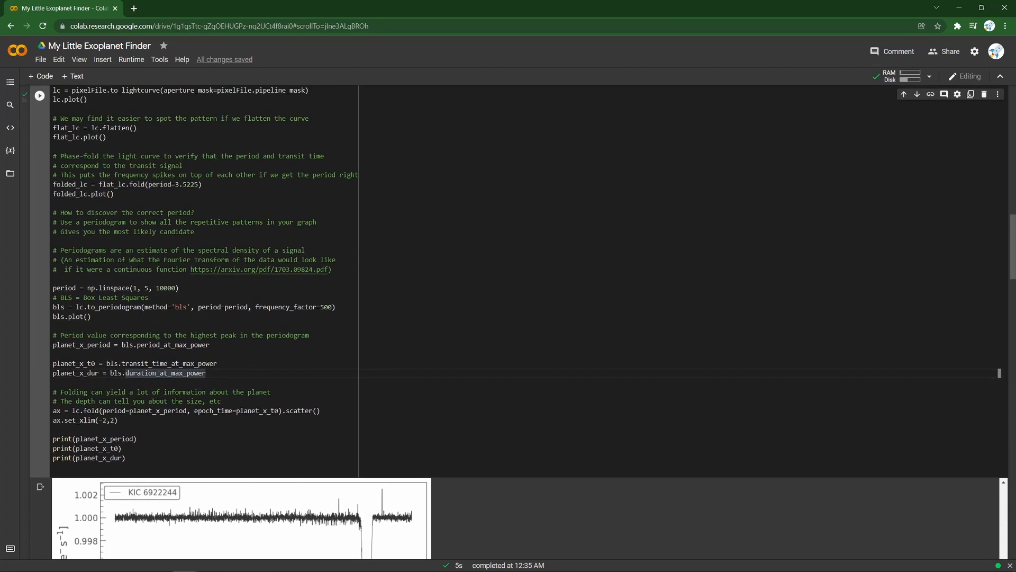
mouse_move(76, 288)
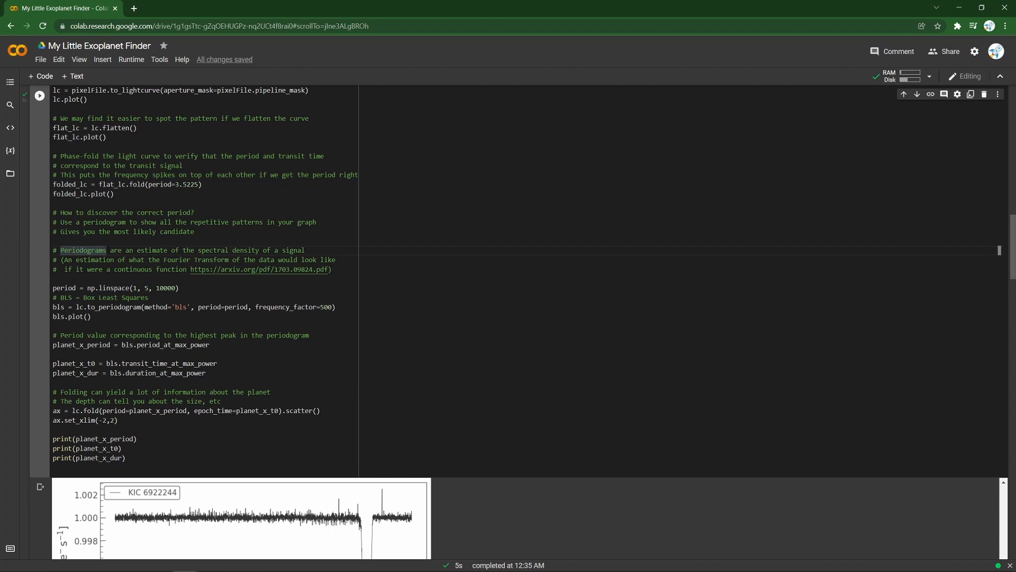
scroll(down, 3)
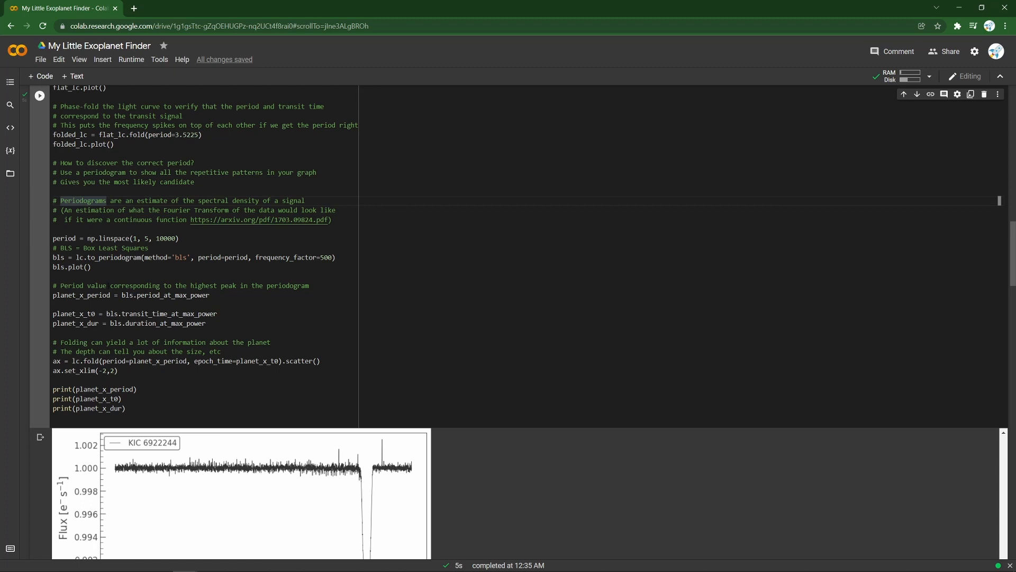
double_click(64, 238)
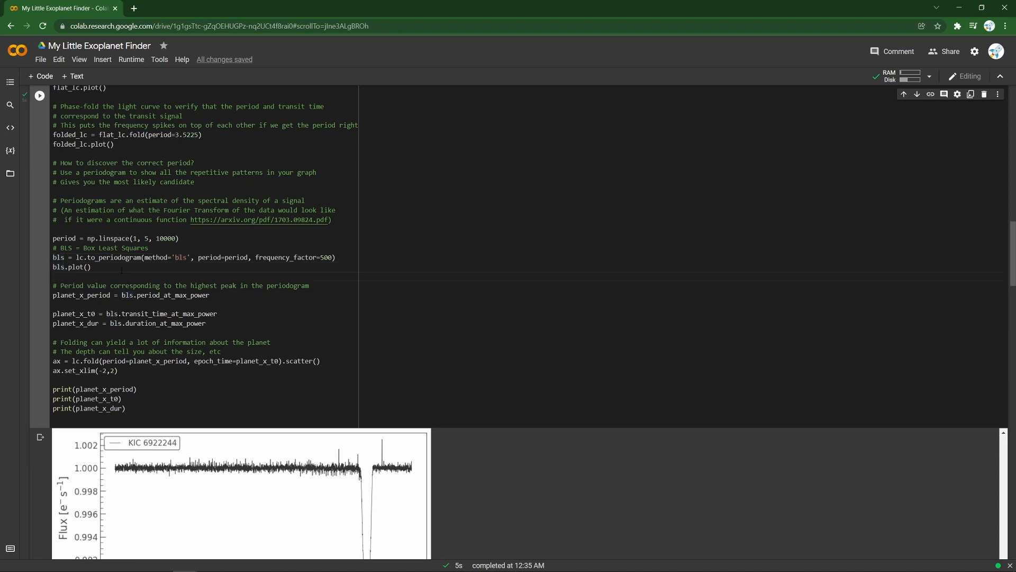
scroll(down, 3)
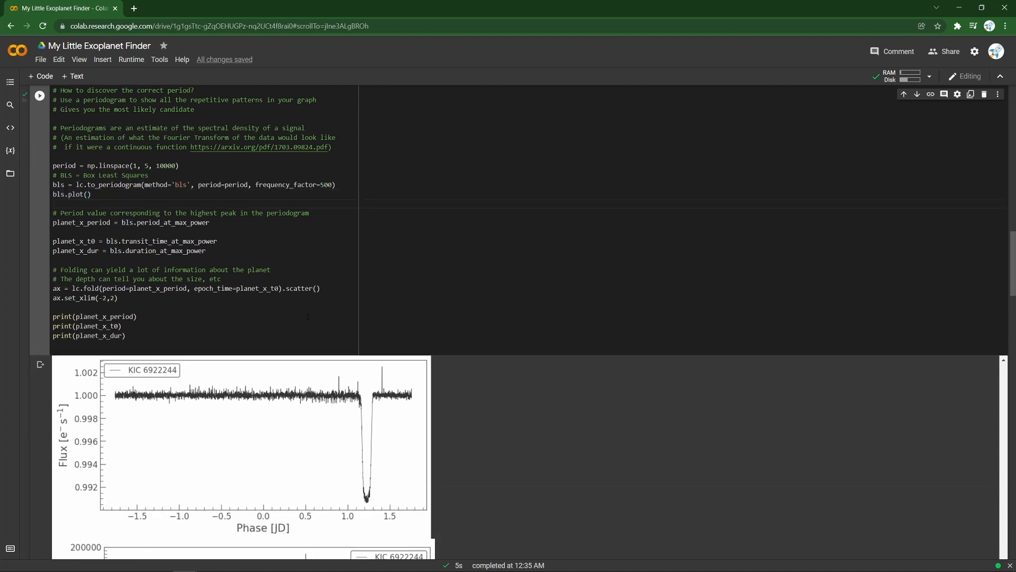
scroll(down, 3)
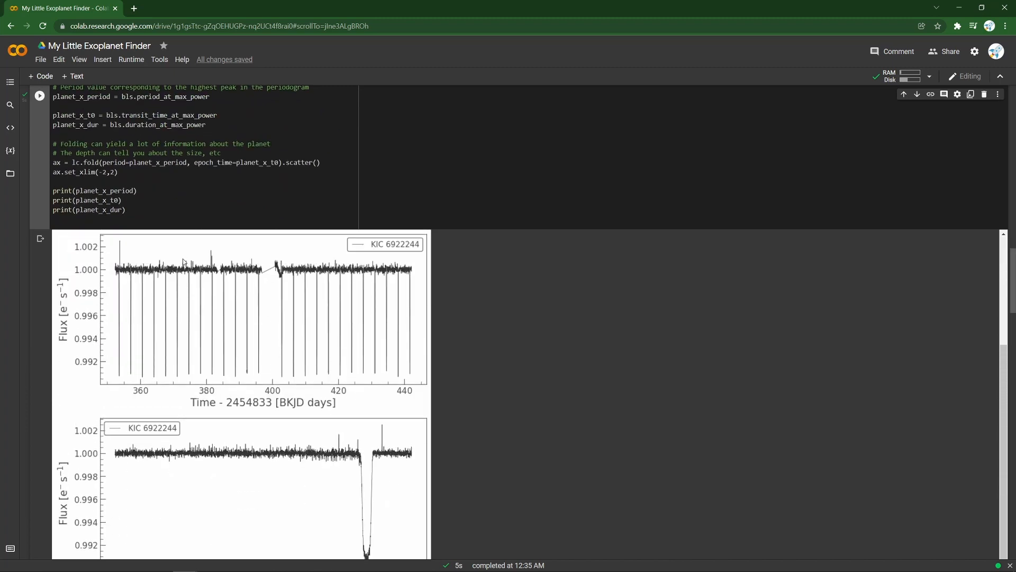
scroll(up, 3)
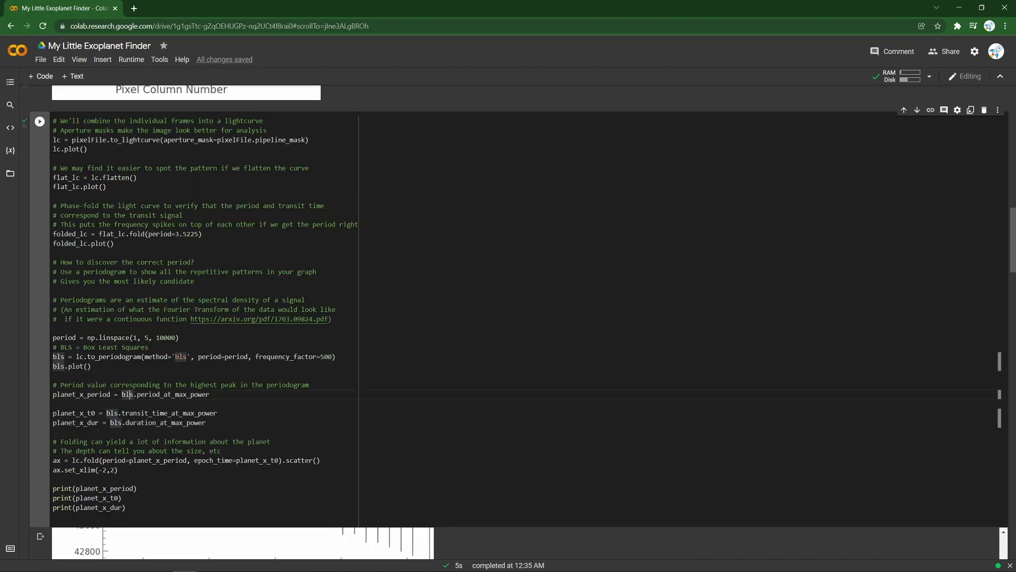
double_click(80, 393)
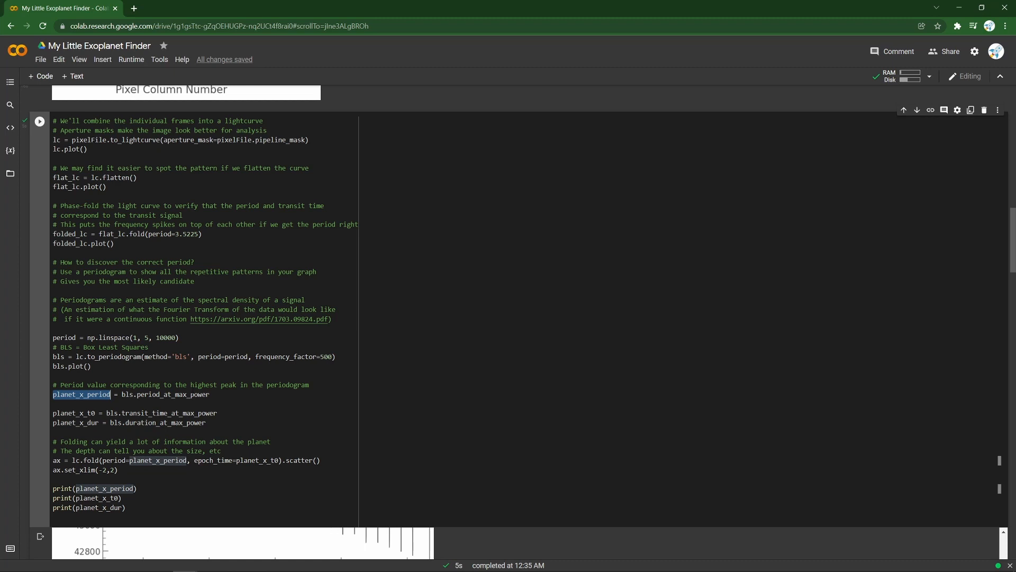
mouse_move(157, 393)
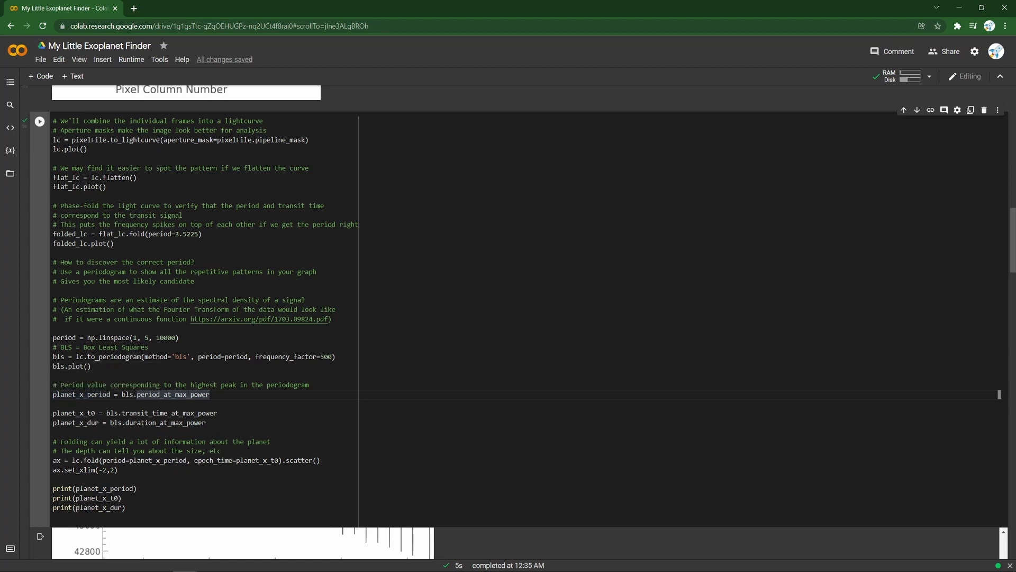
mouse_move(172, 394)
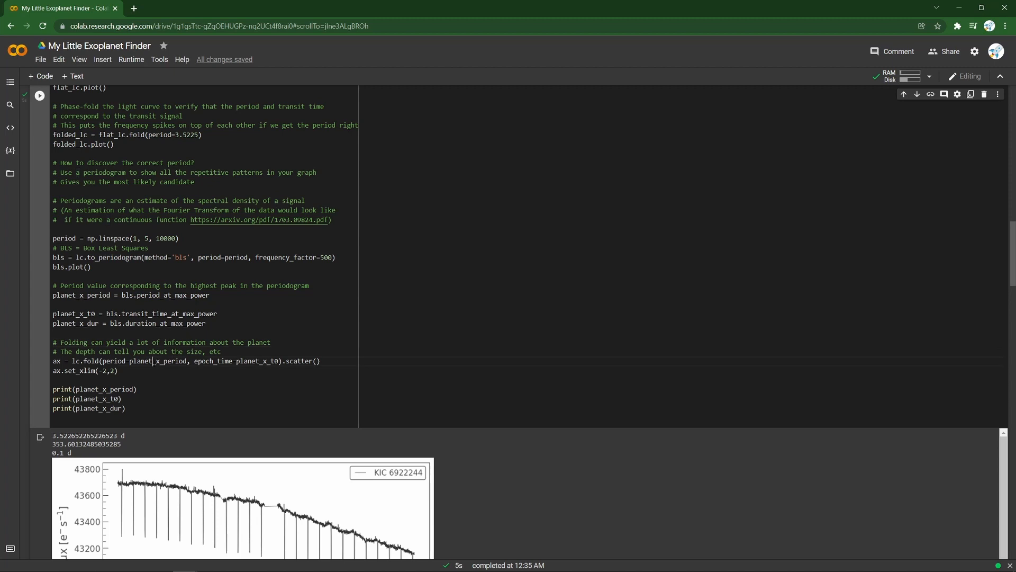
double_click(155, 361)
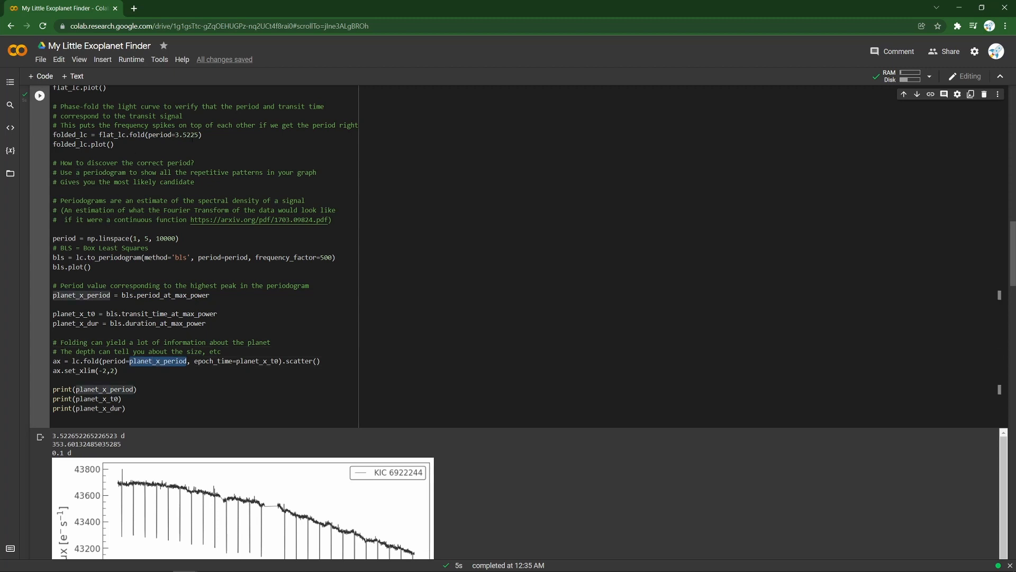
double_click(190, 134)
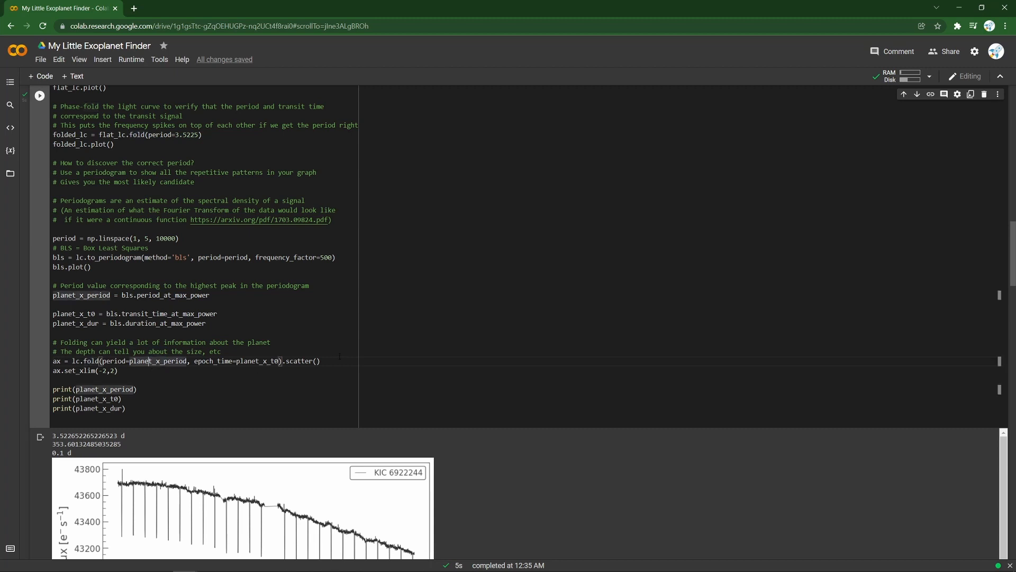
double_click(300, 361)
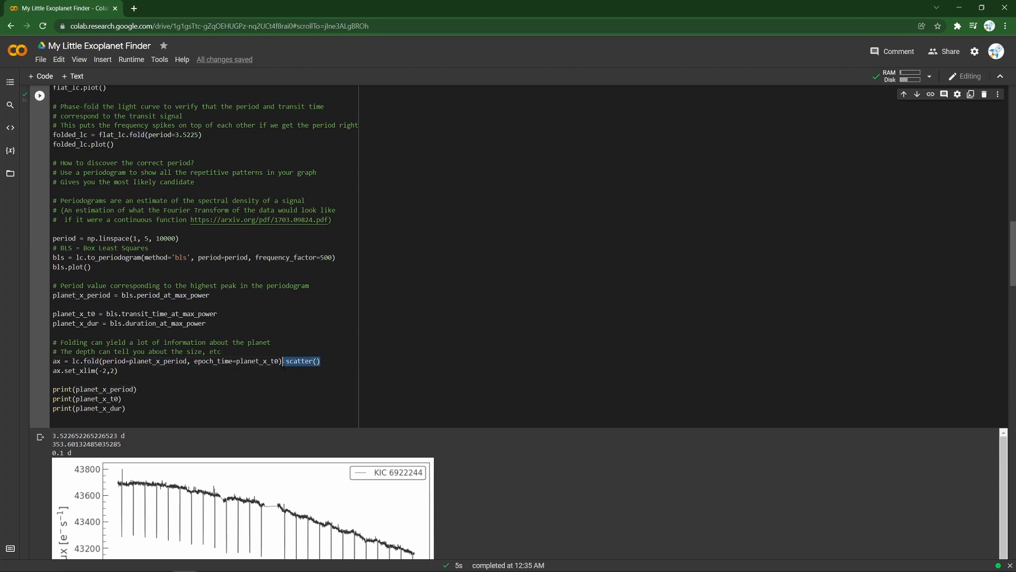
mouse_move(272, 432)
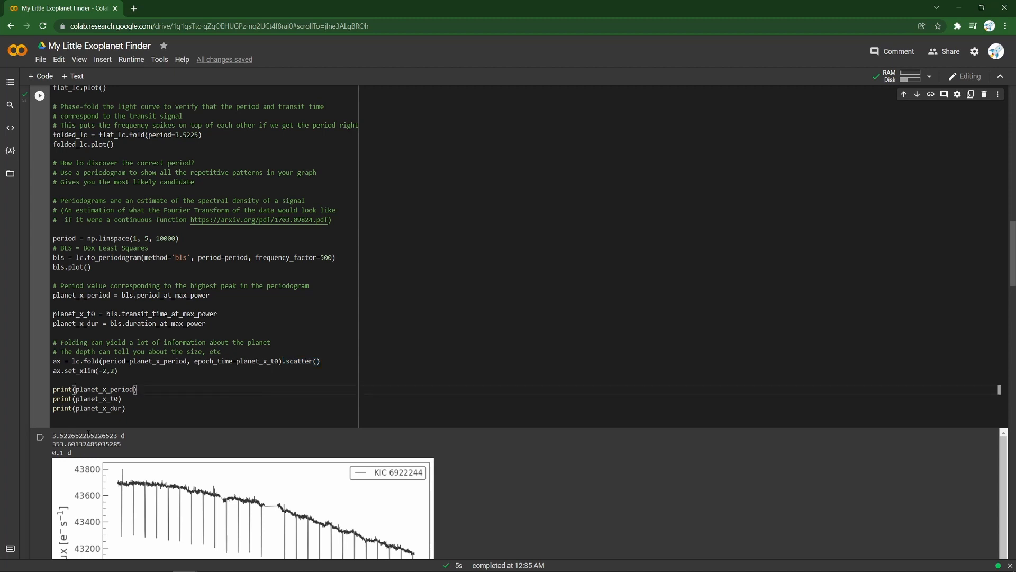
mouse_move(83, 458)
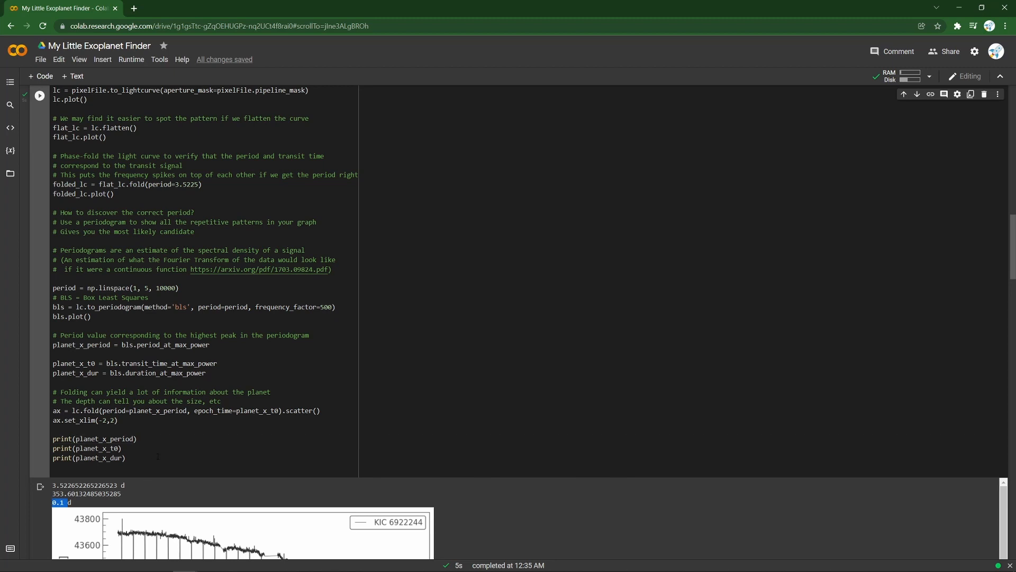
scroll(down, 3)
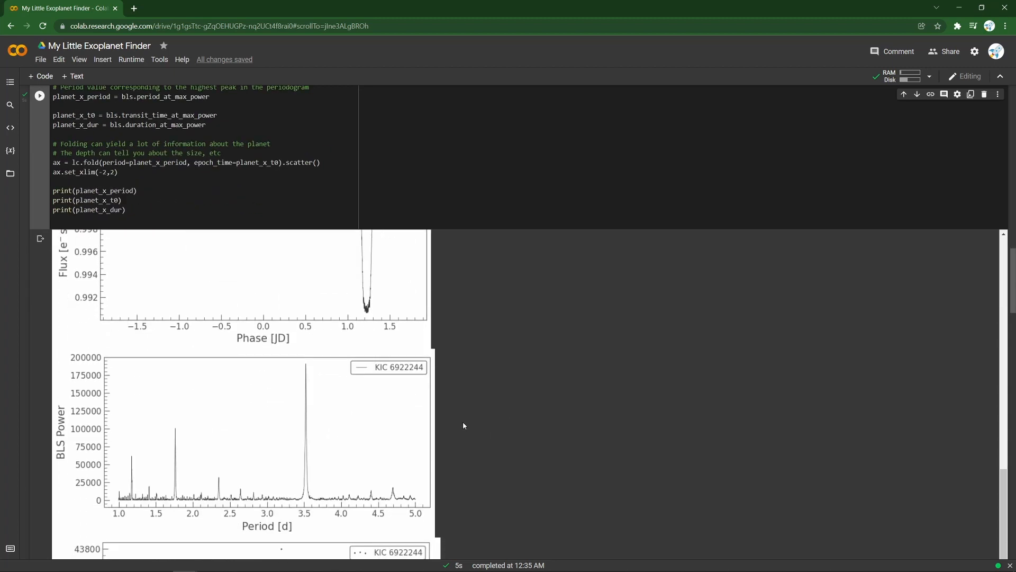
scroll(down, 3)
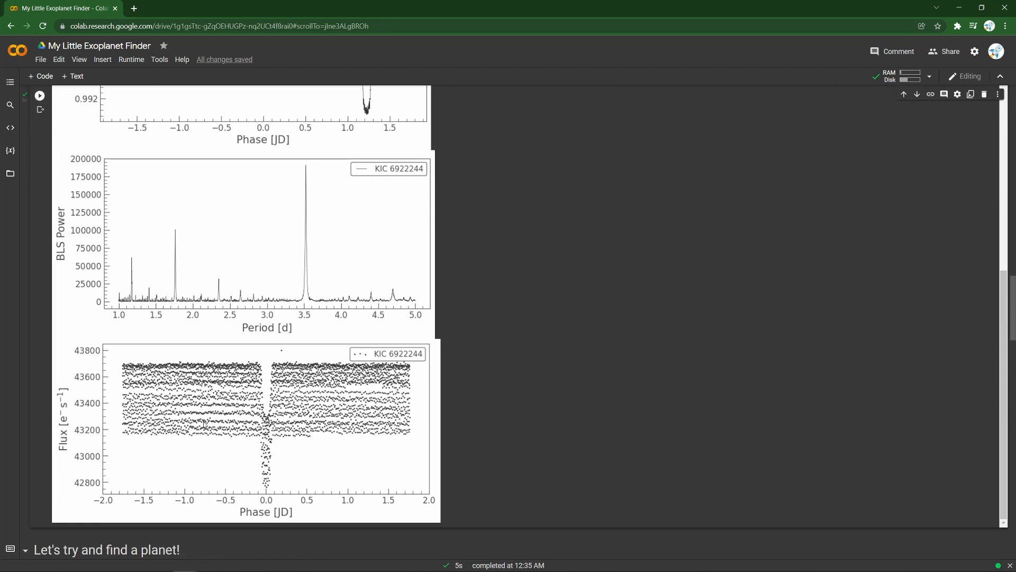
mouse_move(256, 444)
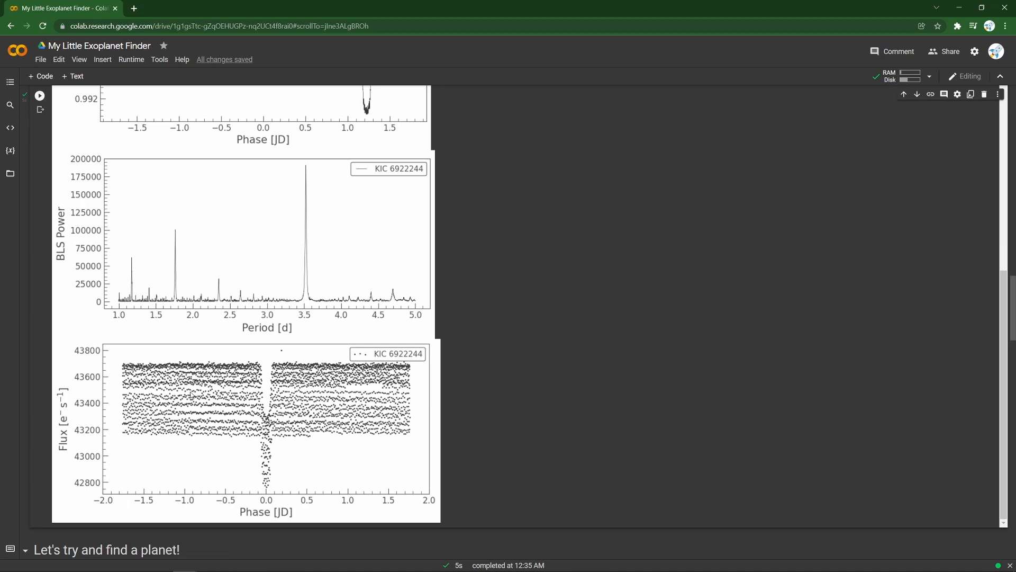
mouse_move(278, 418)
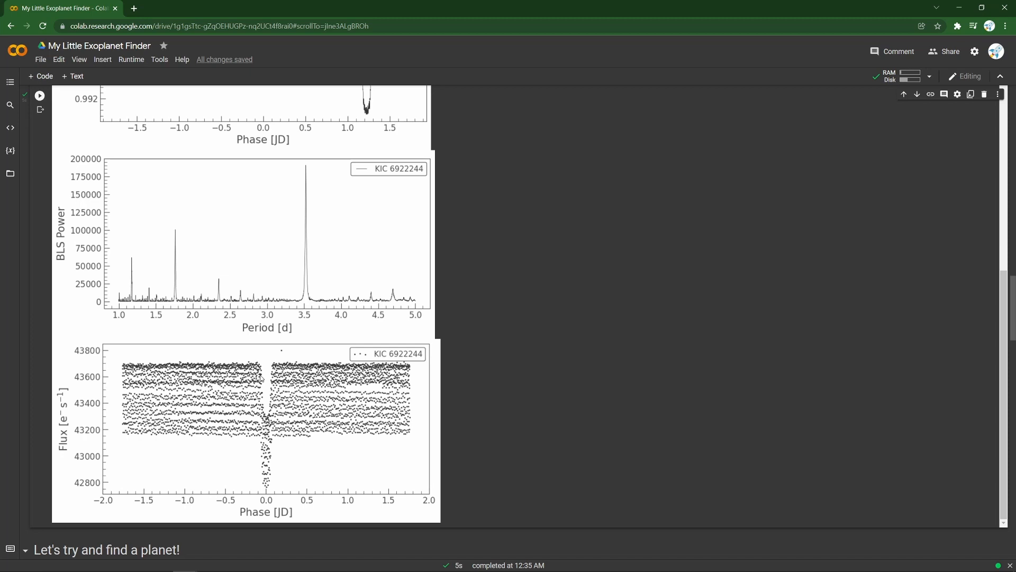
mouse_move(489, 349)
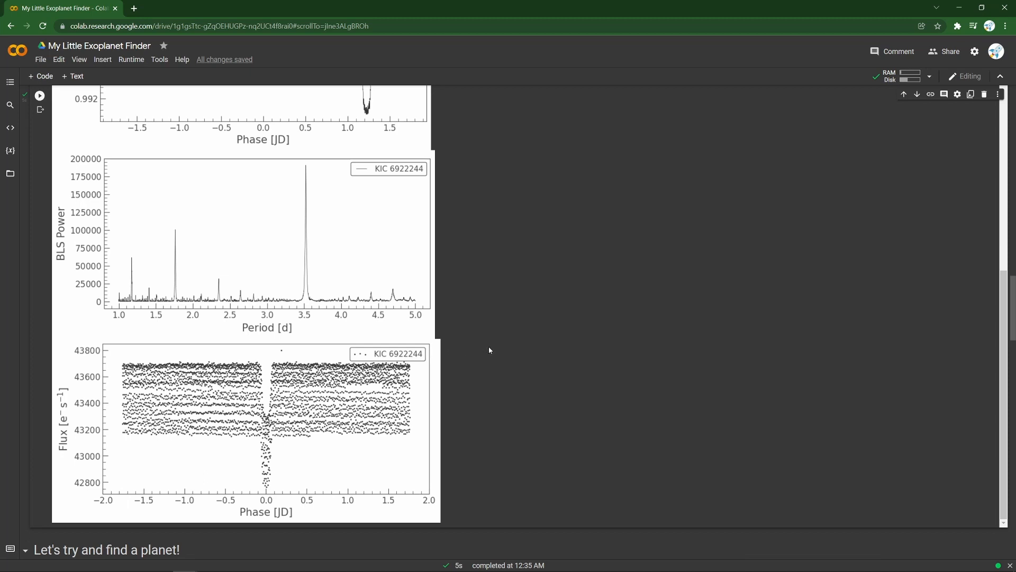
Scroll through the periodogram and folded light curve output to 'Let's try and find a planet!'.
scroll(up, 3)
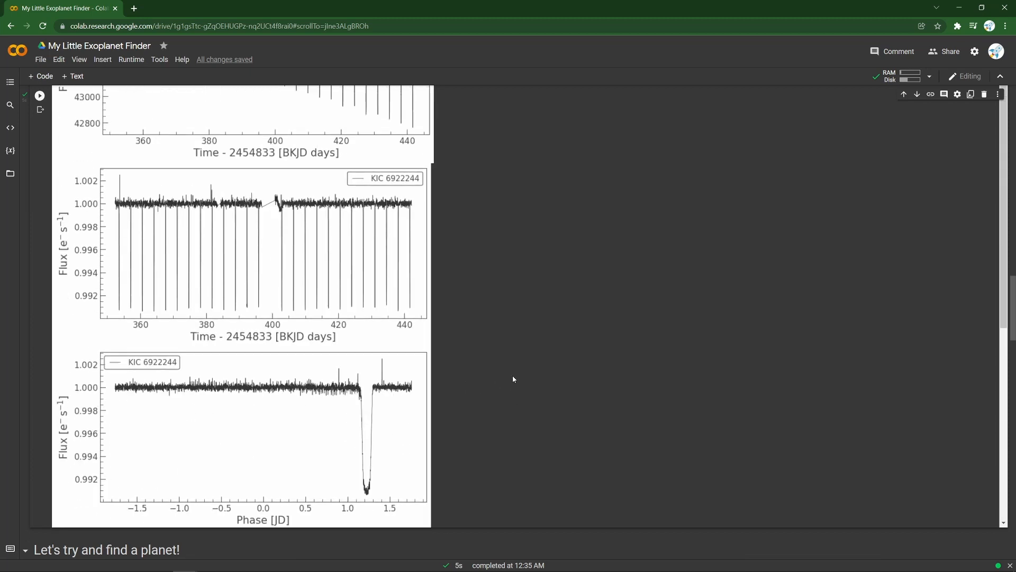
scroll(up, 3)
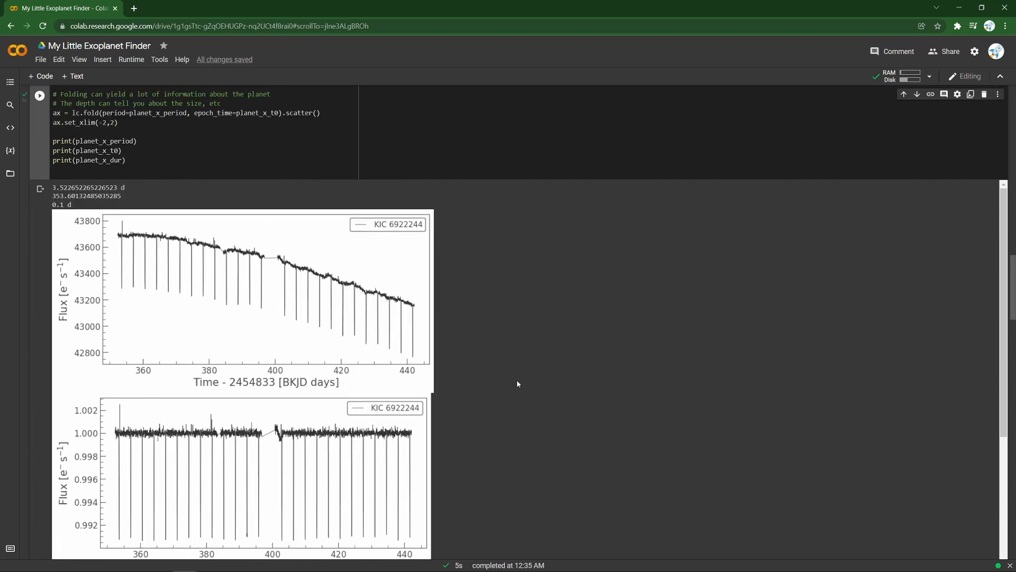
scroll(up, 3)
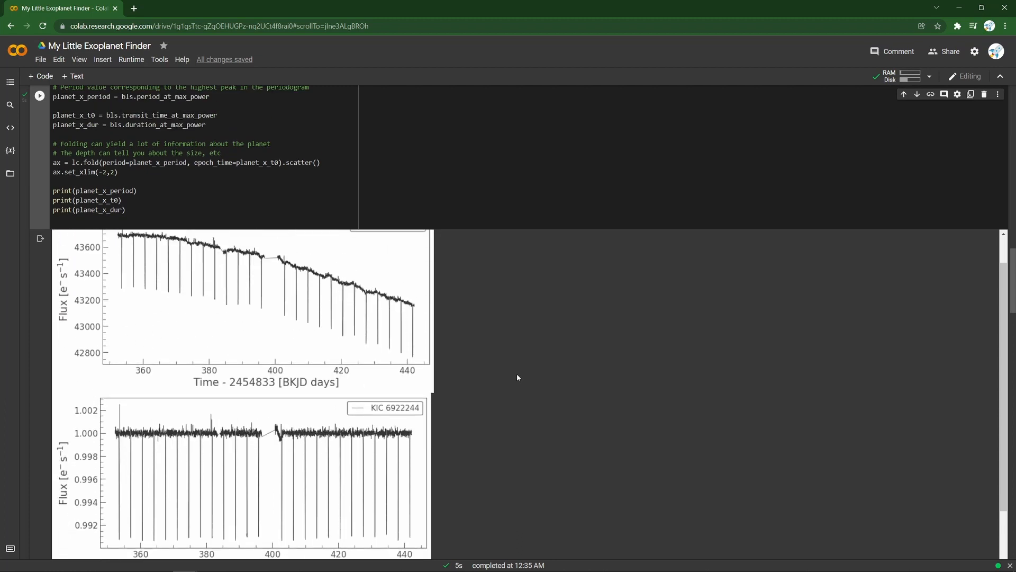
mouse_move(514, 380)
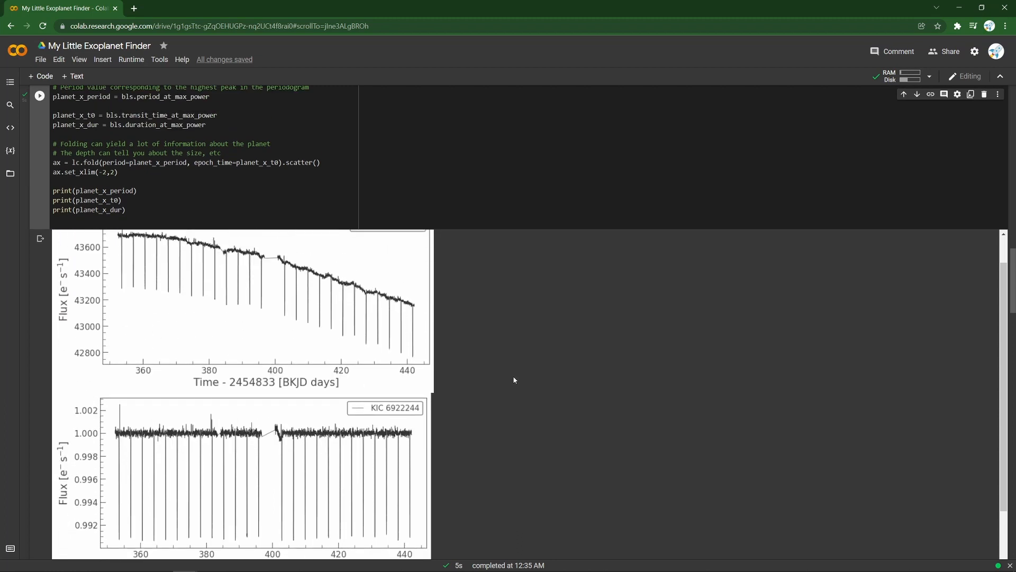
scroll(down, 3)
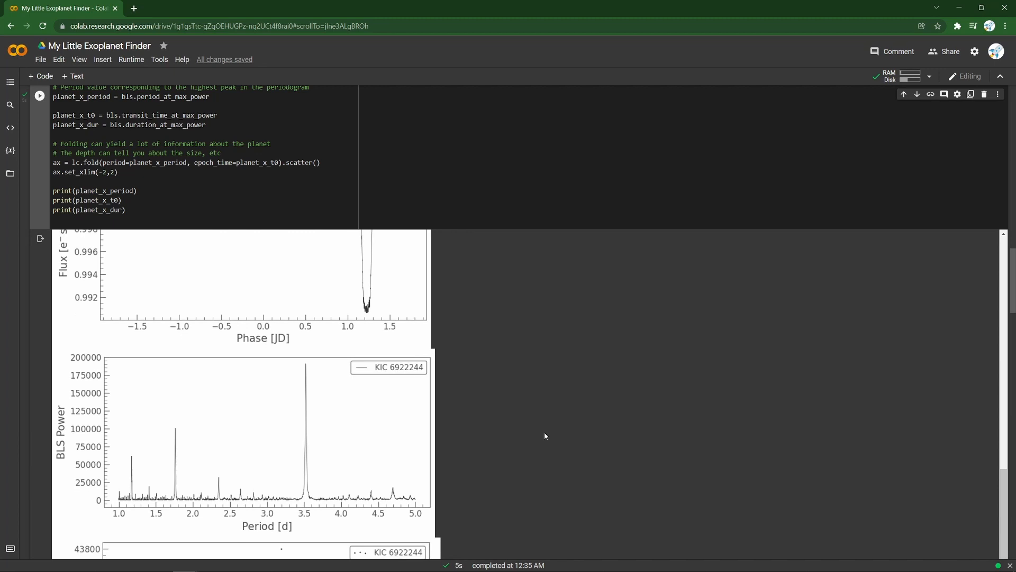
scroll(down, 3)
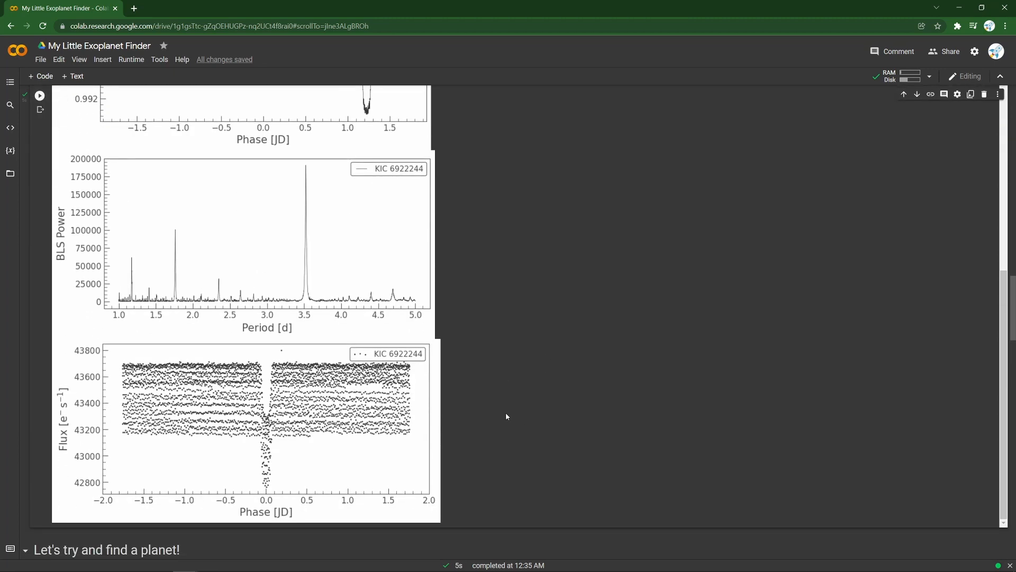
scroll(up, 3)
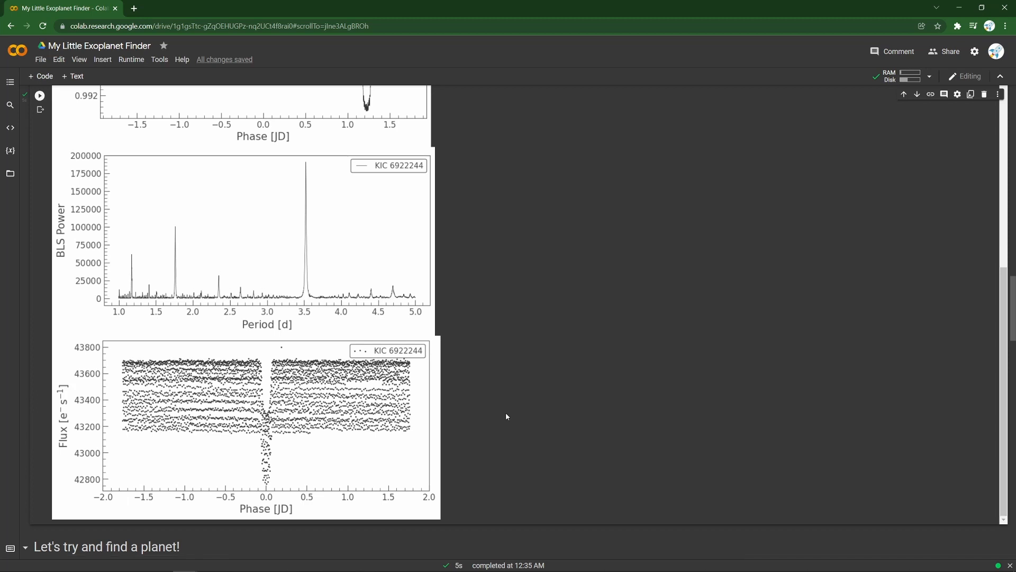
scroll(down, 3)
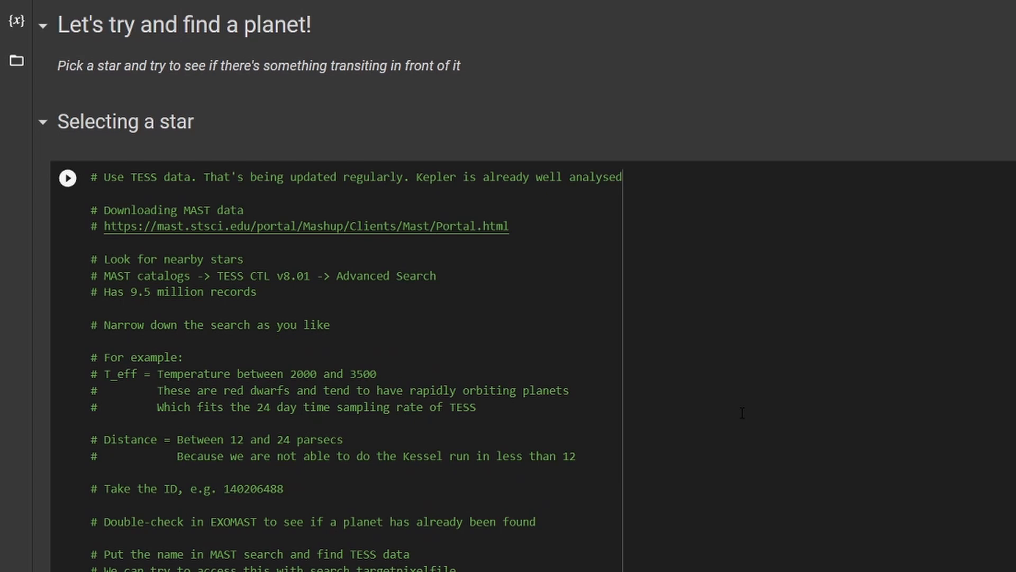
mouse_move(447, 334)
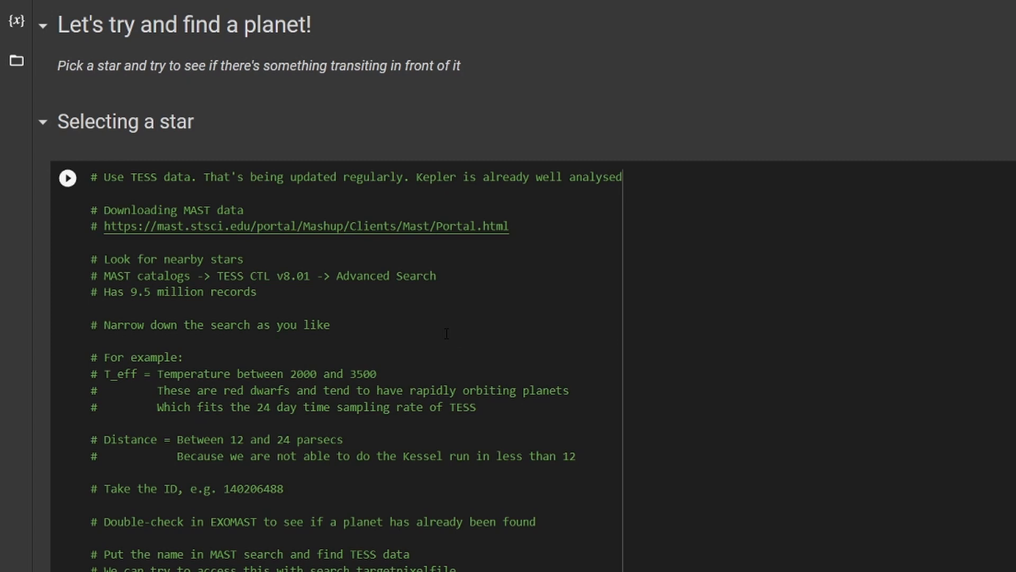
mouse_move(305, 226)
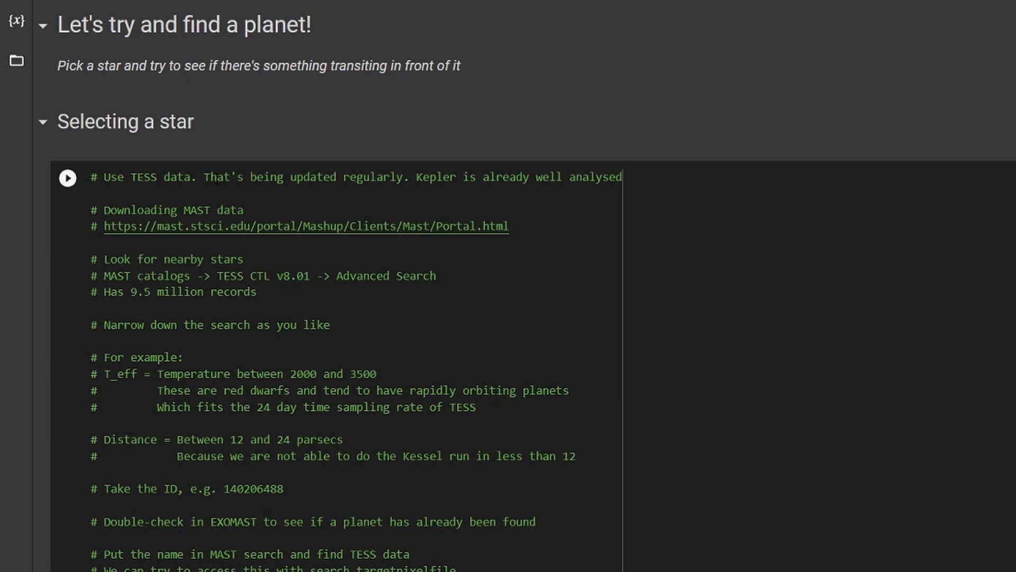
mouse_move(346, 144)
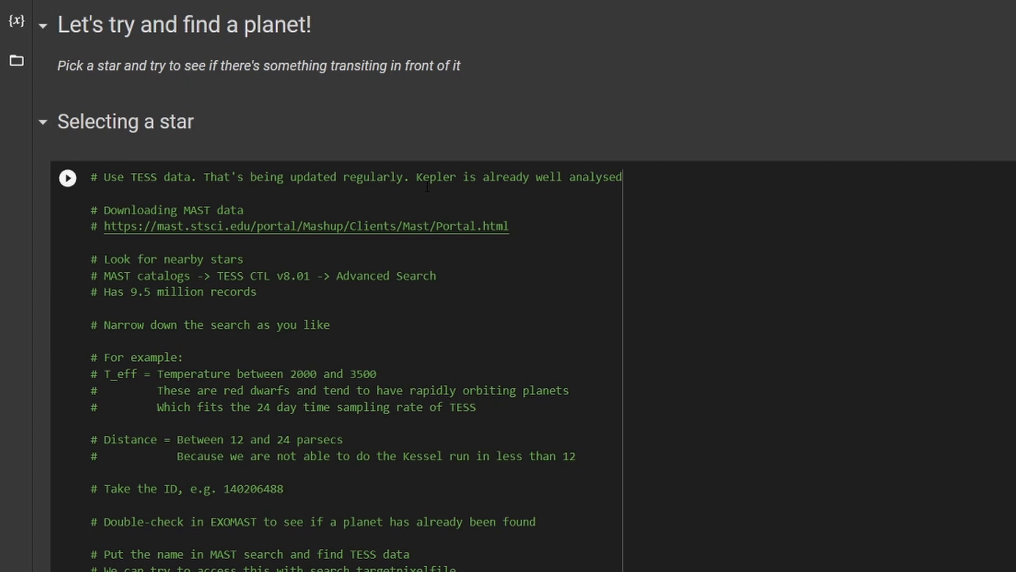
mouse_move(414, 162)
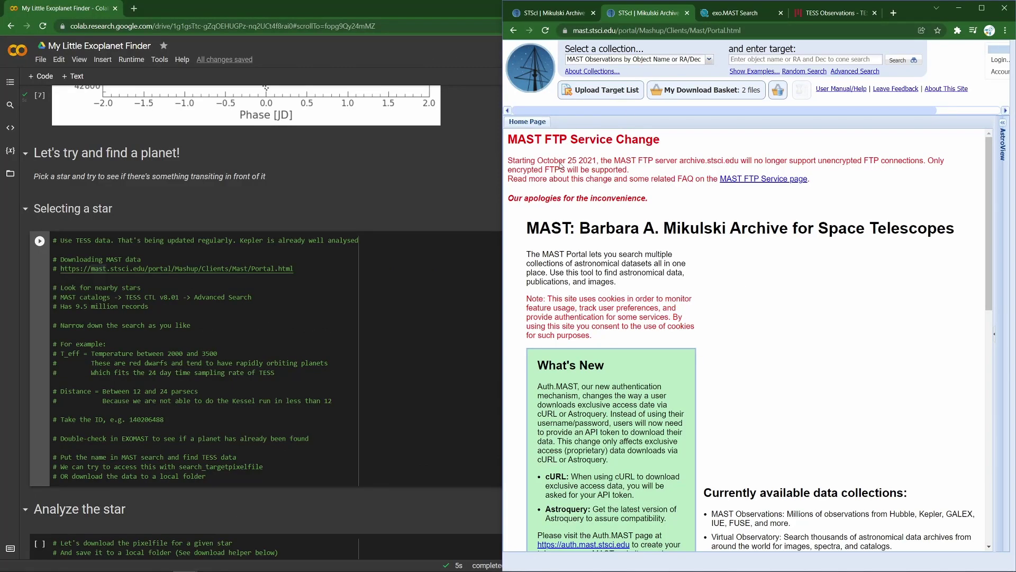
Select MAST Catalogs with mission TESS CTL v8.01 and launch Advanced Search.
click(707, 59)
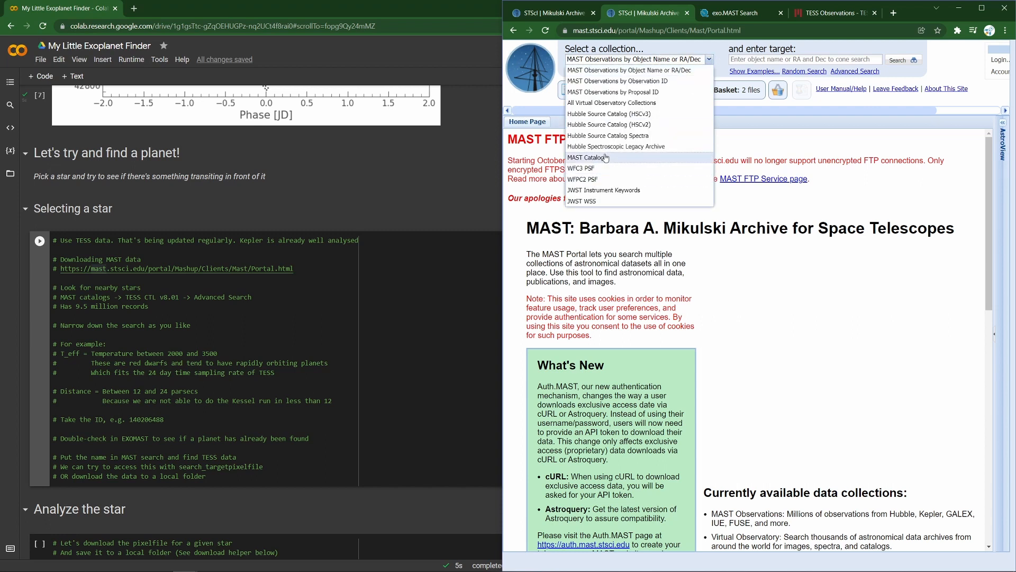
click(587, 156)
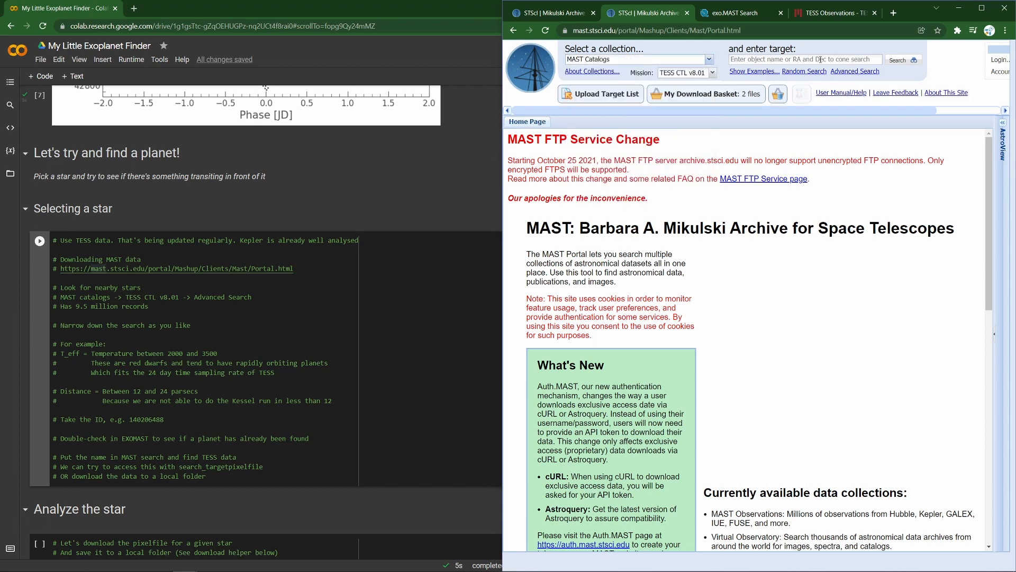
click(711, 72)
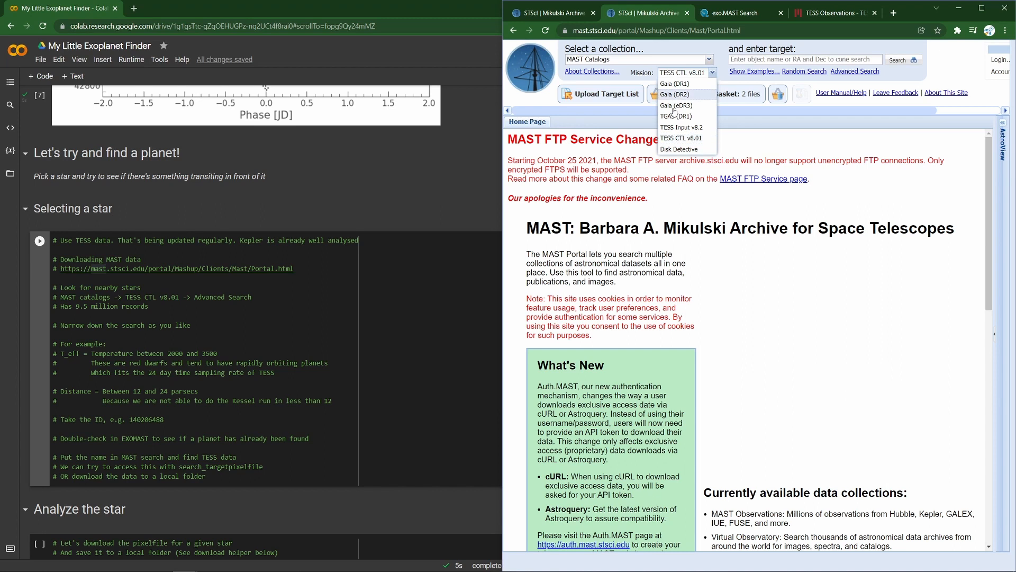
mouse_move(681, 138)
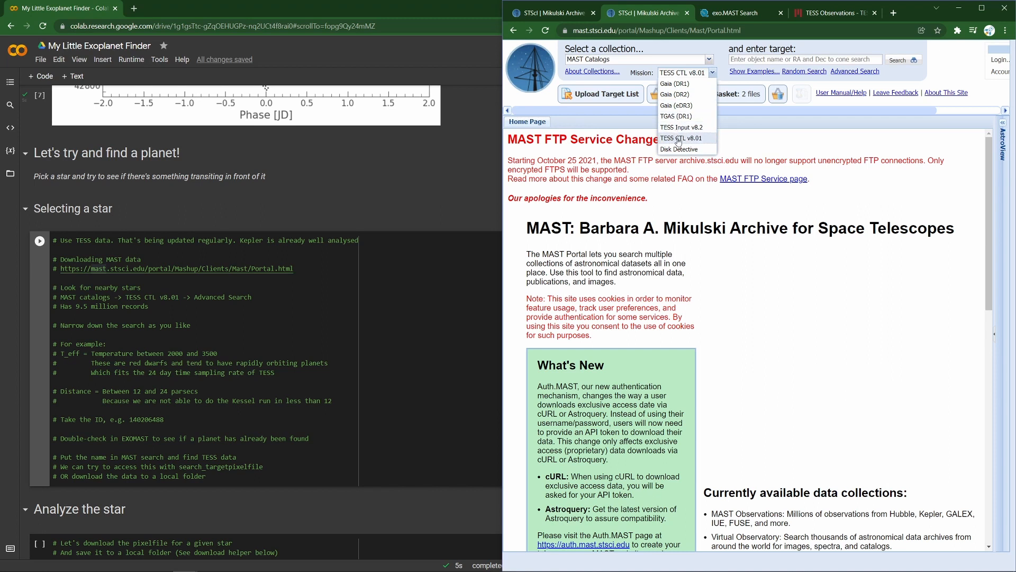
click(681, 139)
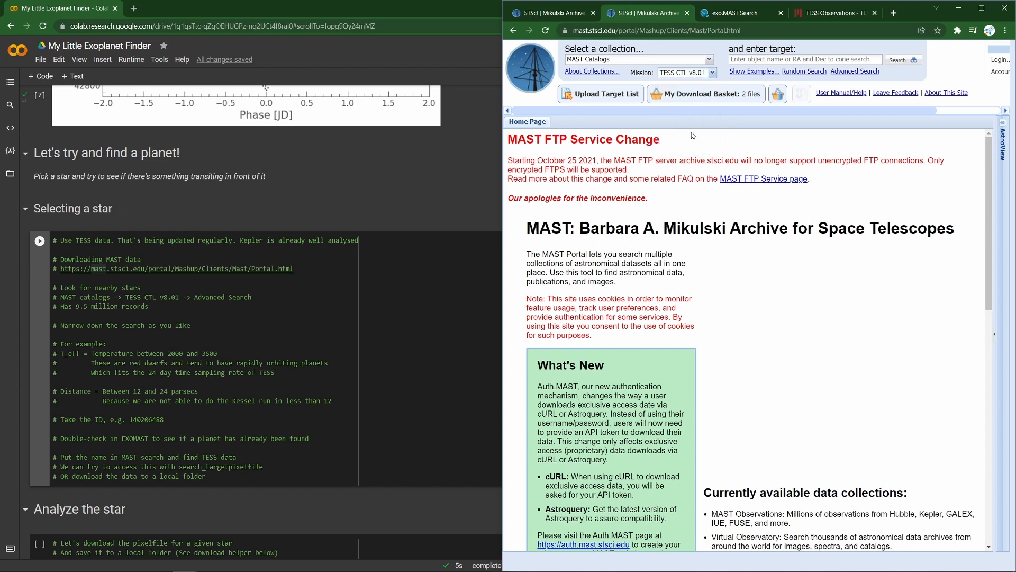
click(855, 72)
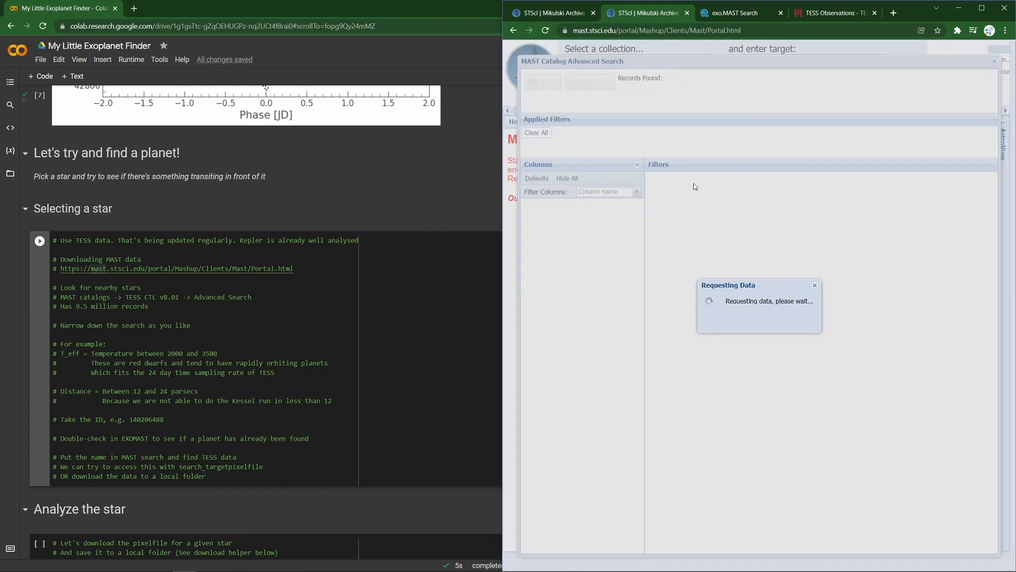
mouse_move(700, 186)
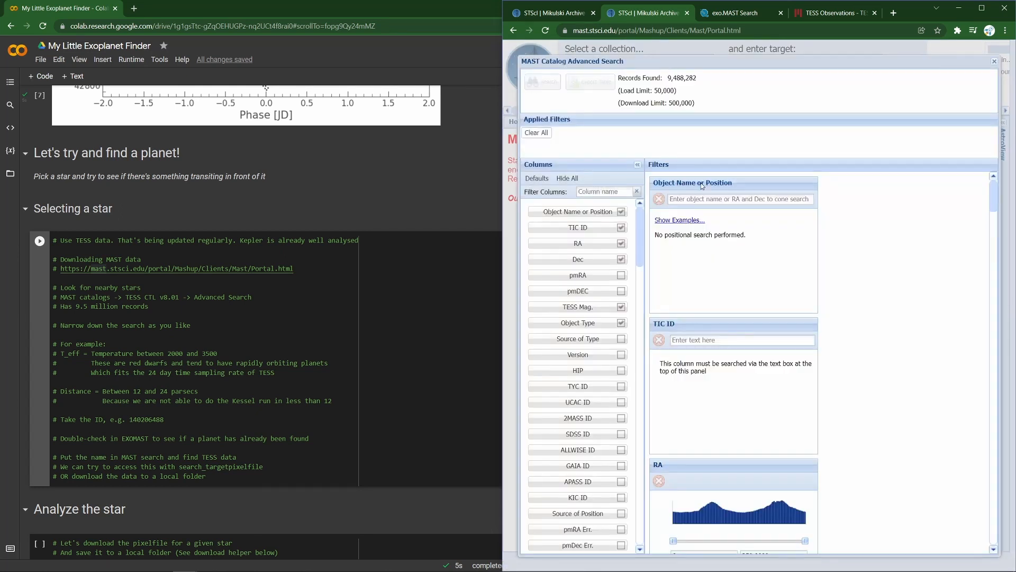
mouse_move(615, 286)
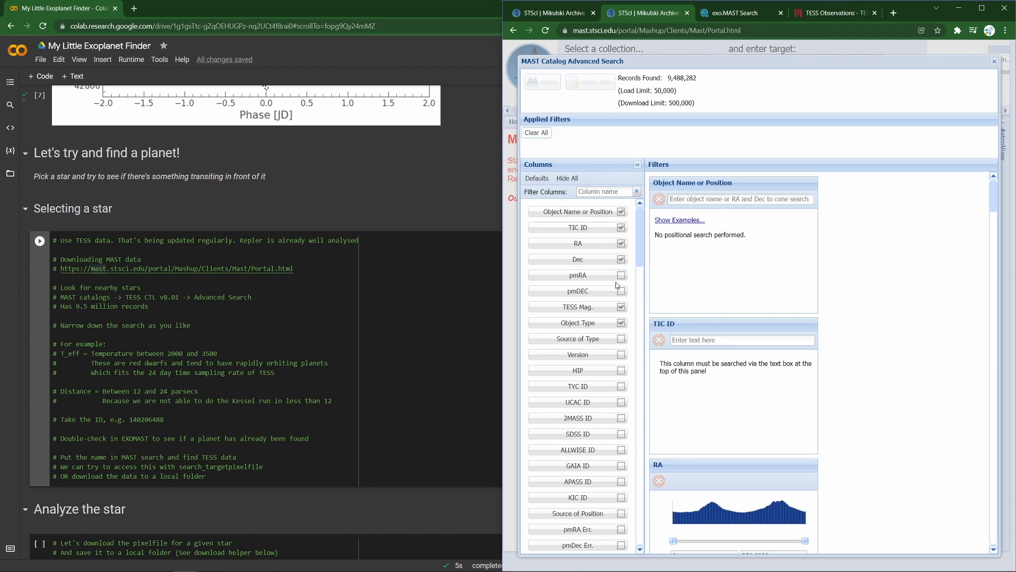
Search TESS CTL for T_eff 2200–3500 and distance 12–24, returning 1,713 stars.
scroll(down, 3)
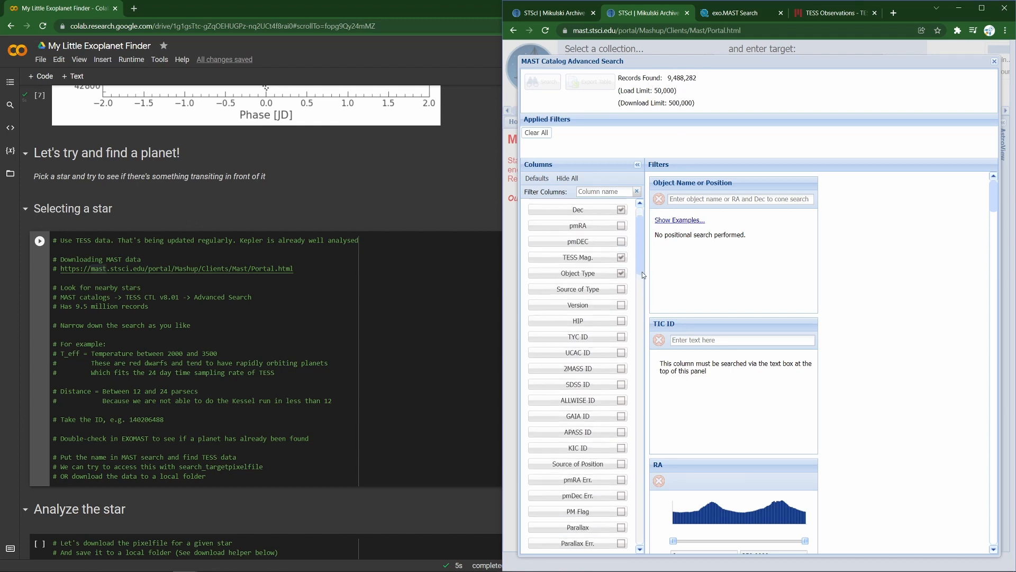
scroll(down, 3)
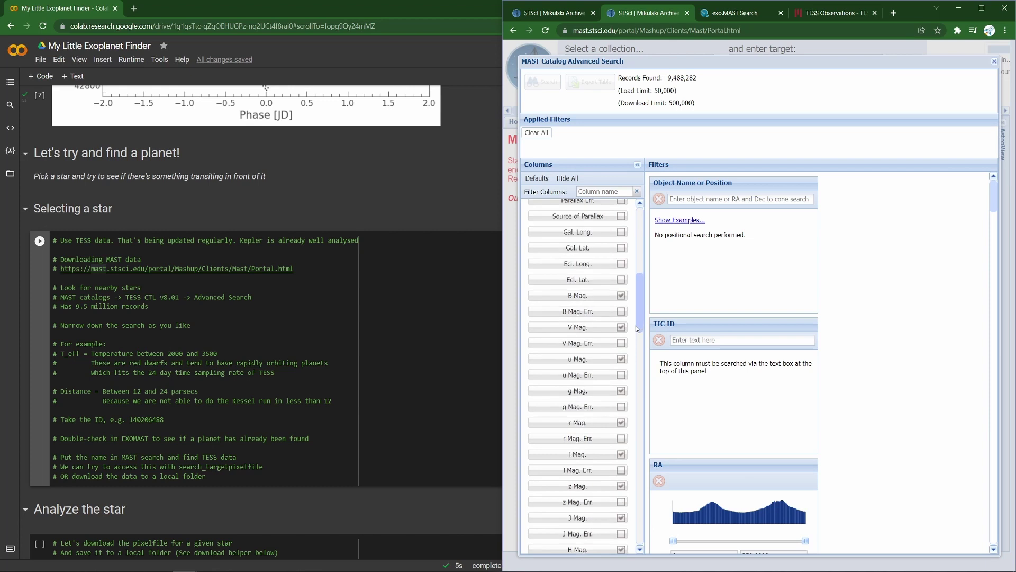
scroll(down, 3)
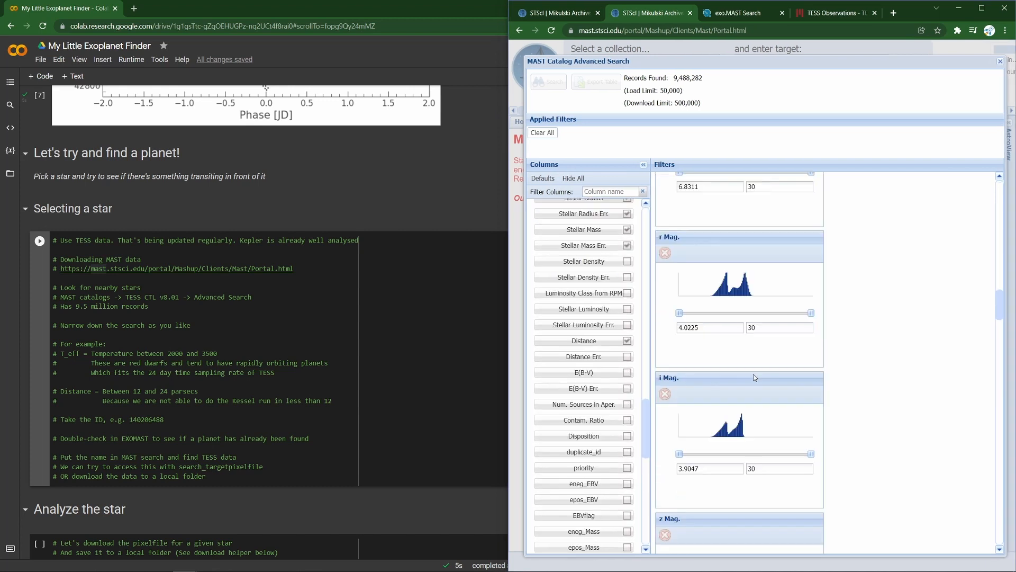
scroll(down, 3)
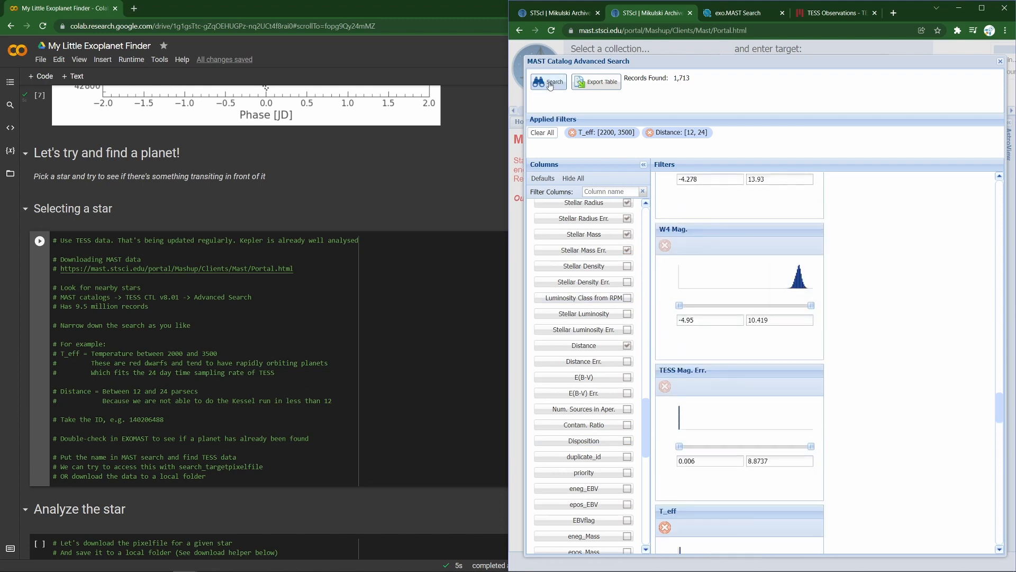
click(548, 82)
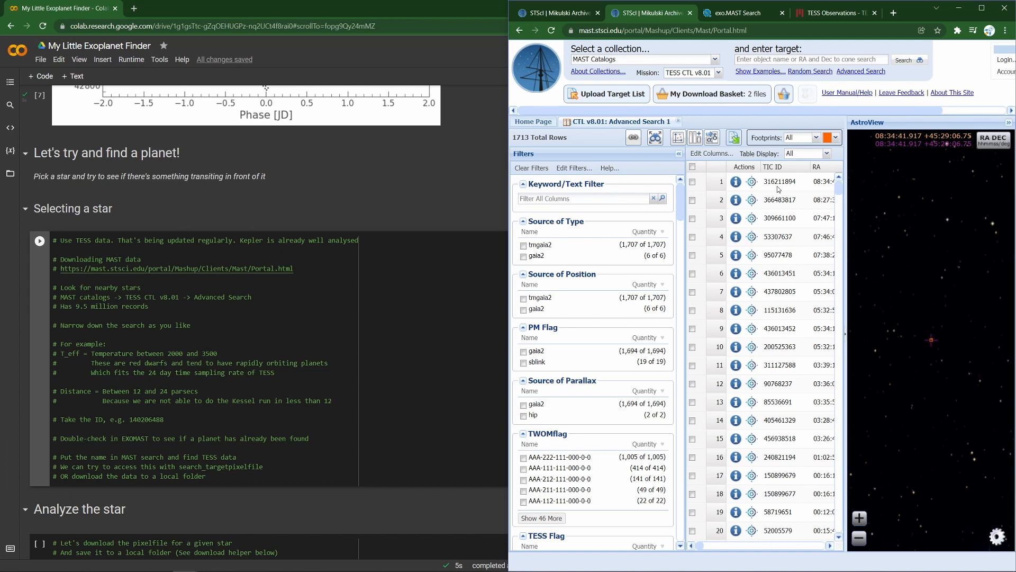
double_click(780, 200)
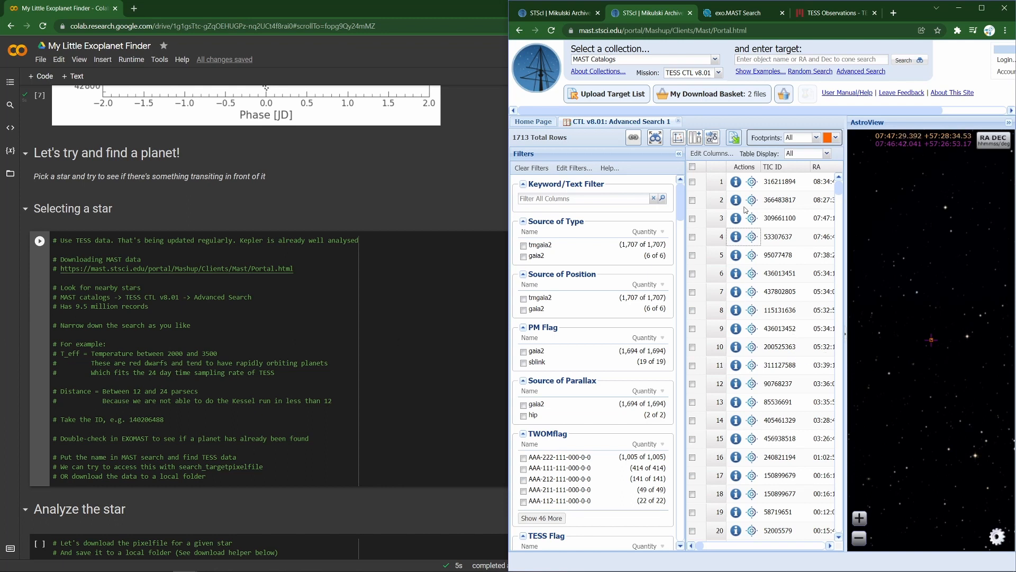
click(735, 182)
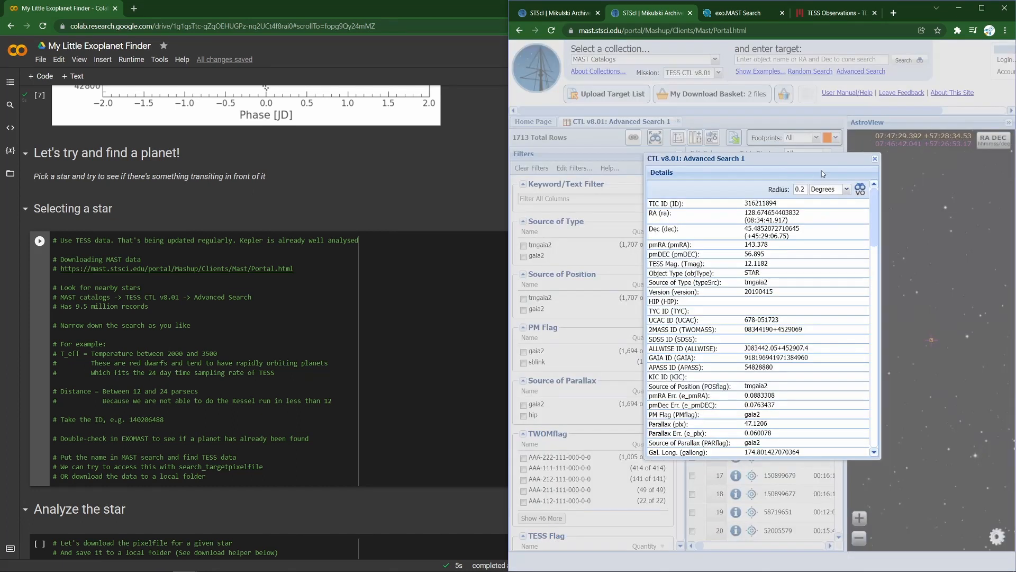
mouse_move(874, 168)
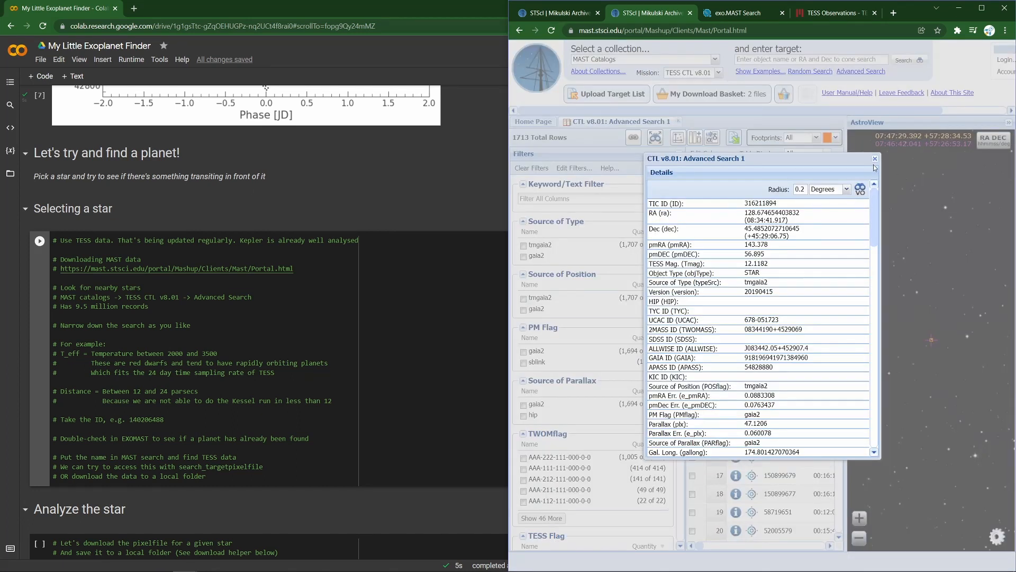
click(874, 159)
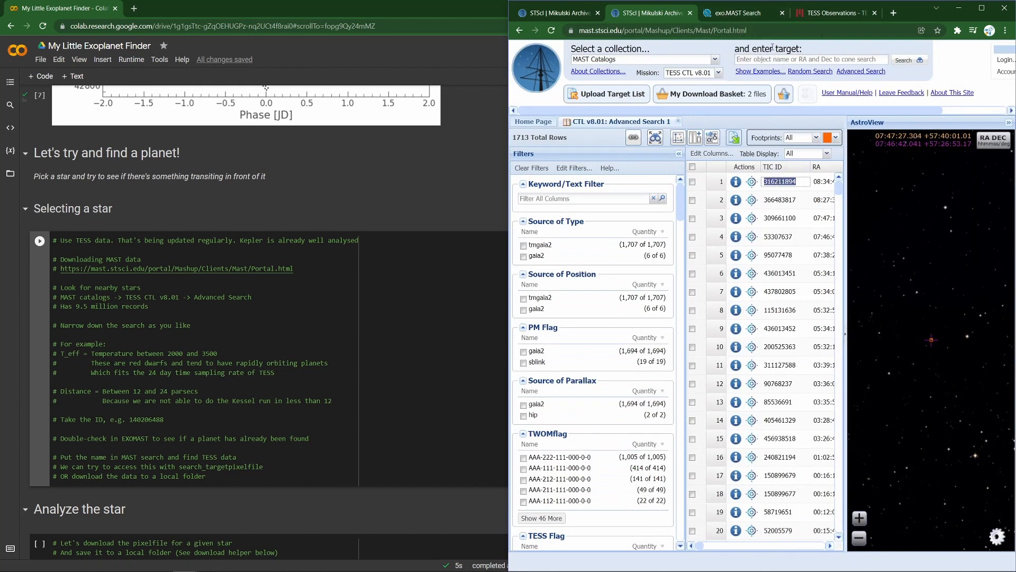
click(731, 12)
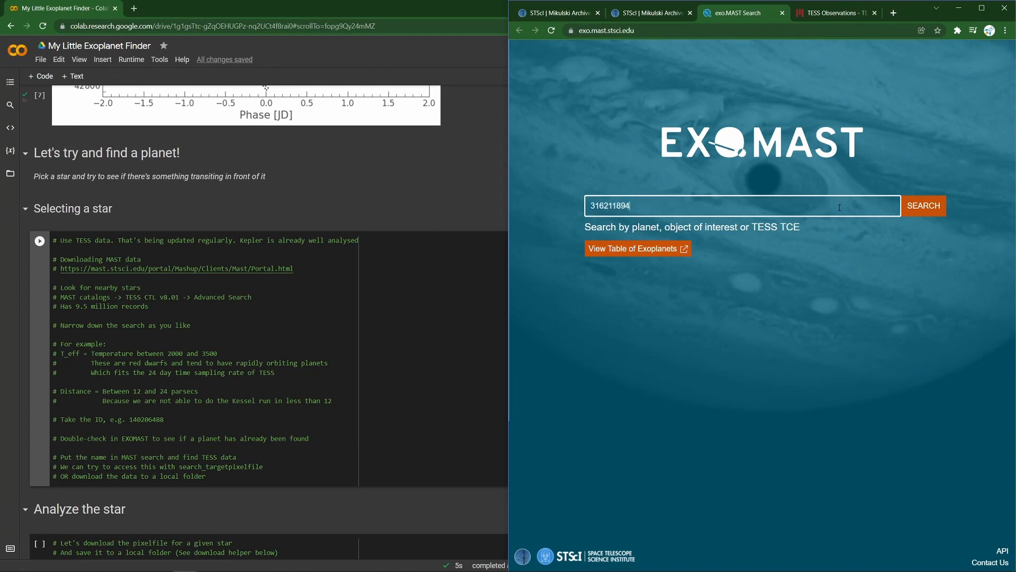
Search exo.MAST for TIC 316211894, which reports no planet found.
click(923, 205)
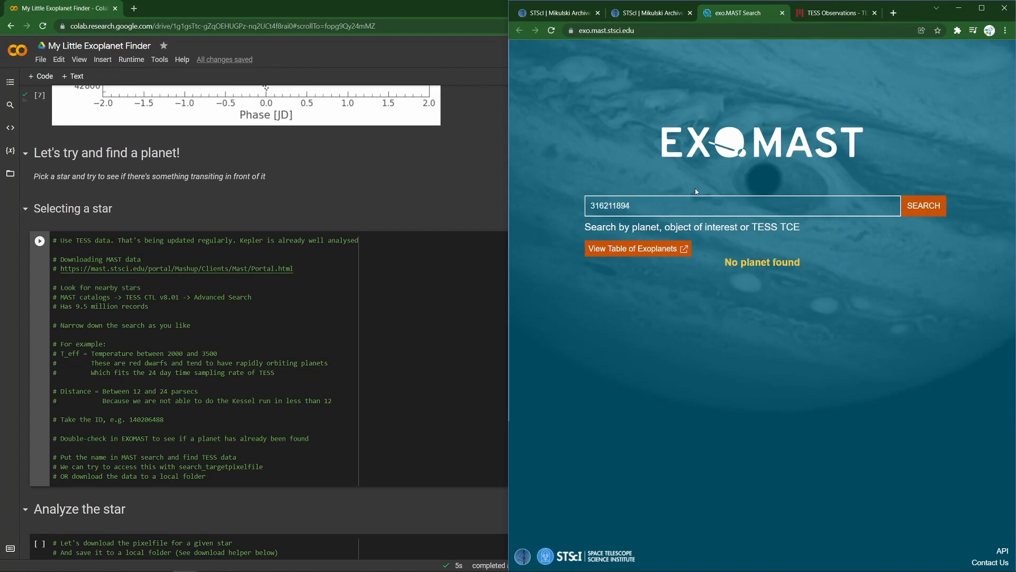
mouse_move(713, 196)
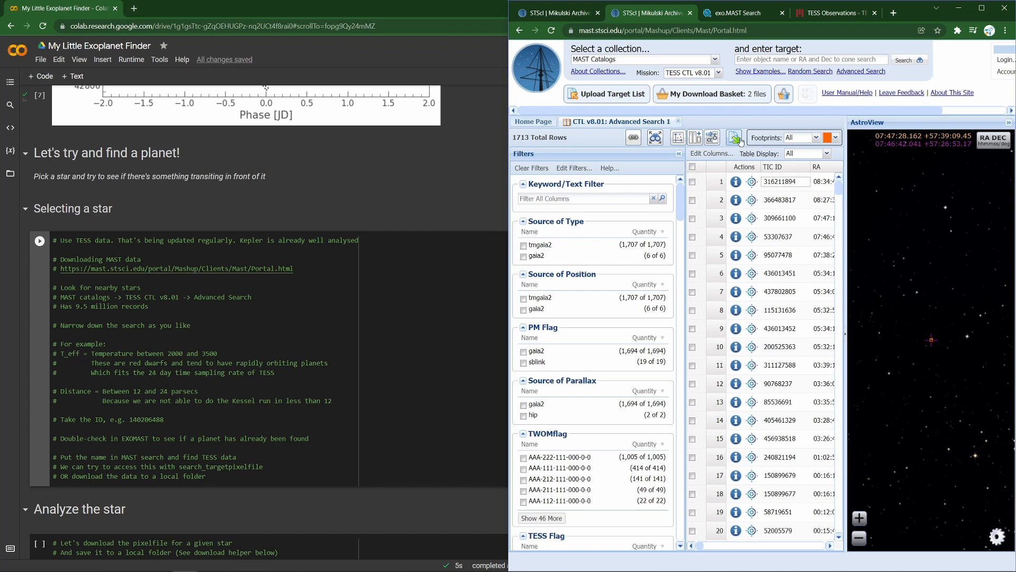
mouse_move(736, 182)
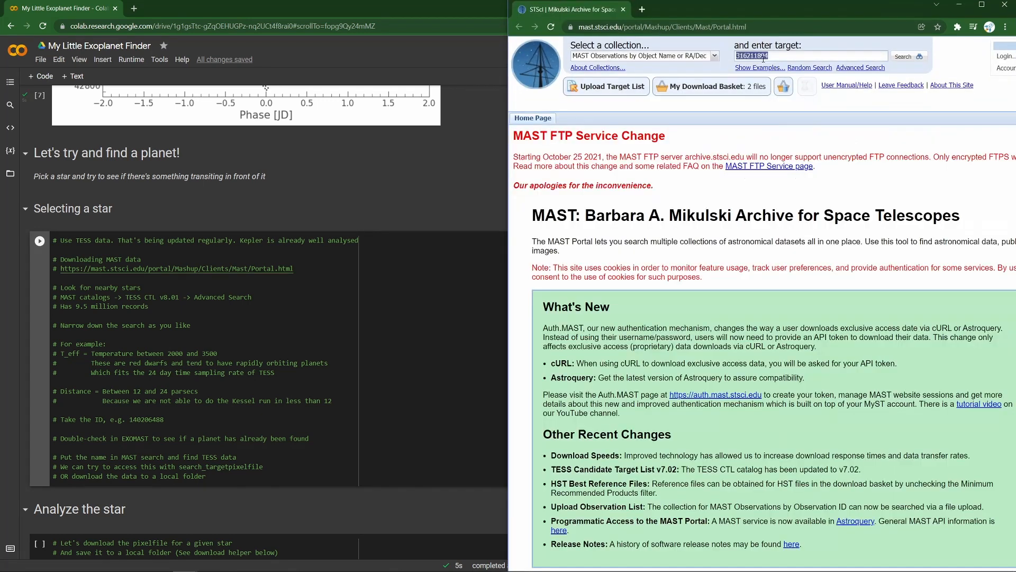
Search MAST Observations for 'TIC 366483817', listing 19 observations.
text(TIC 366483817)
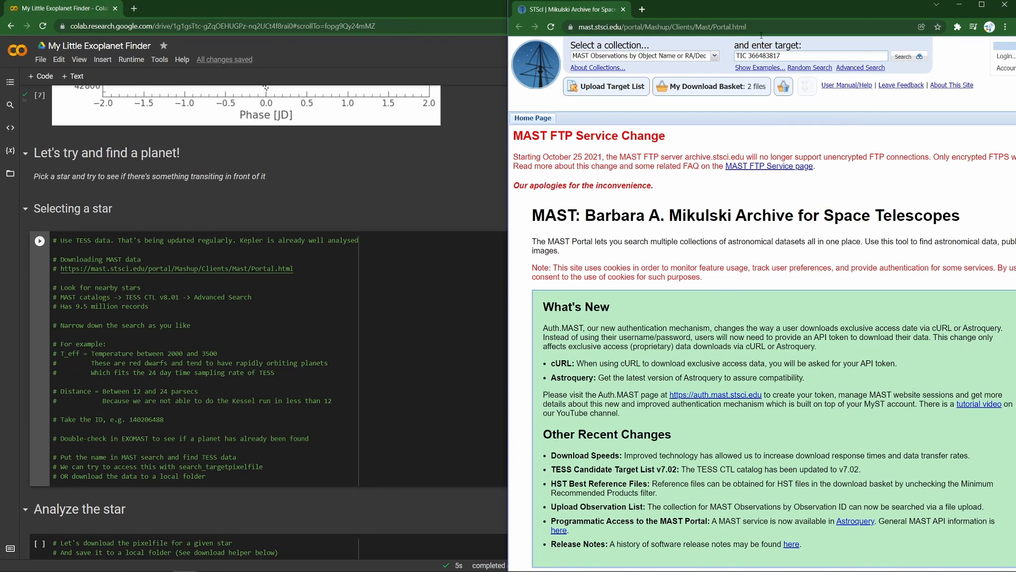
click(903, 57)
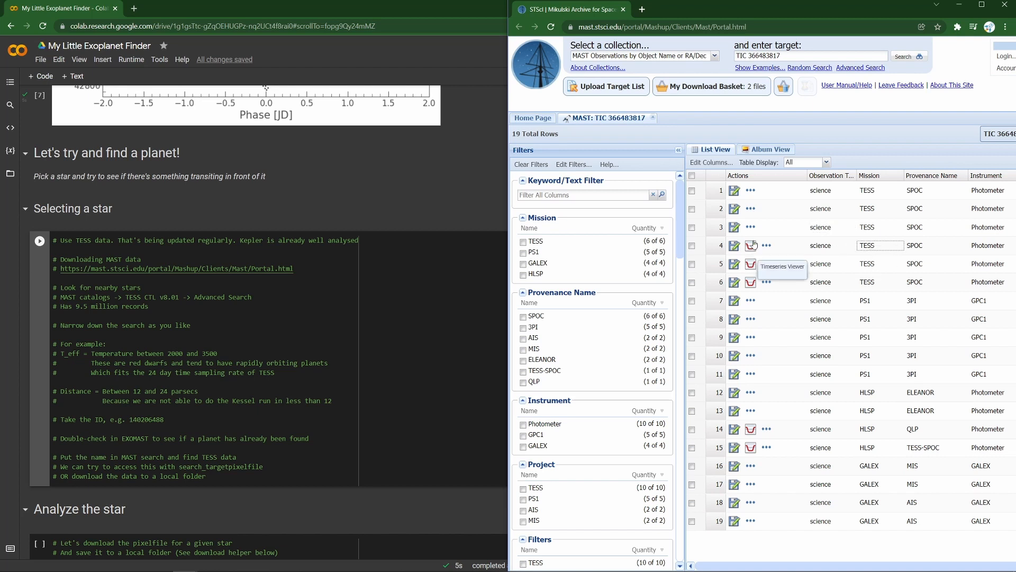
mouse_move(753, 283)
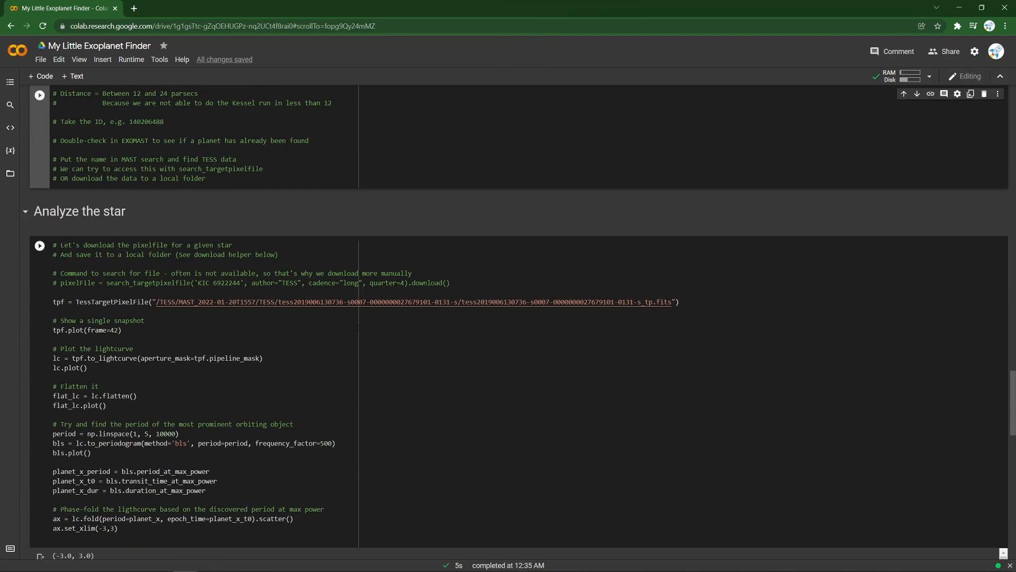
scroll(down, 3)
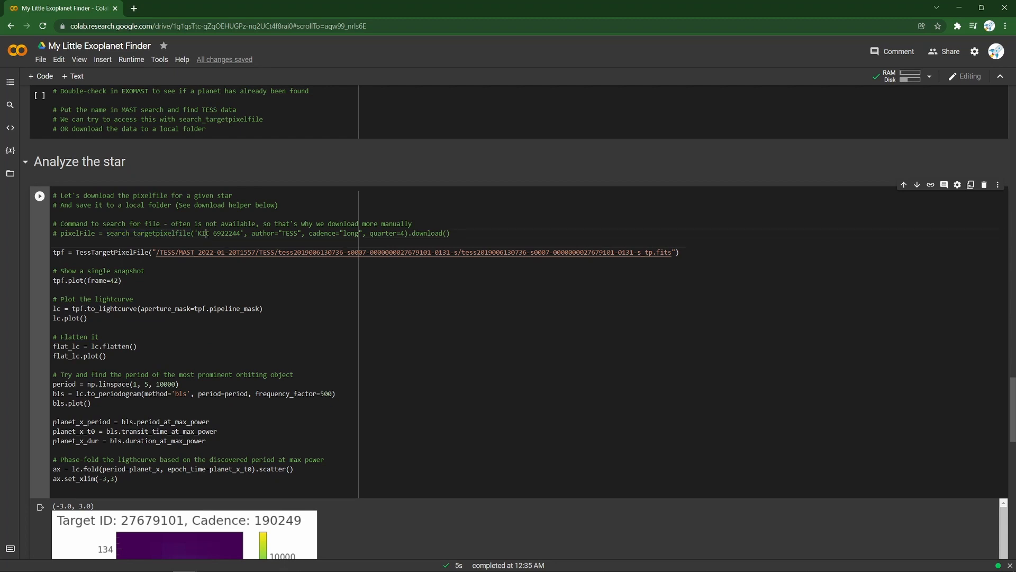
double_click(226, 233)
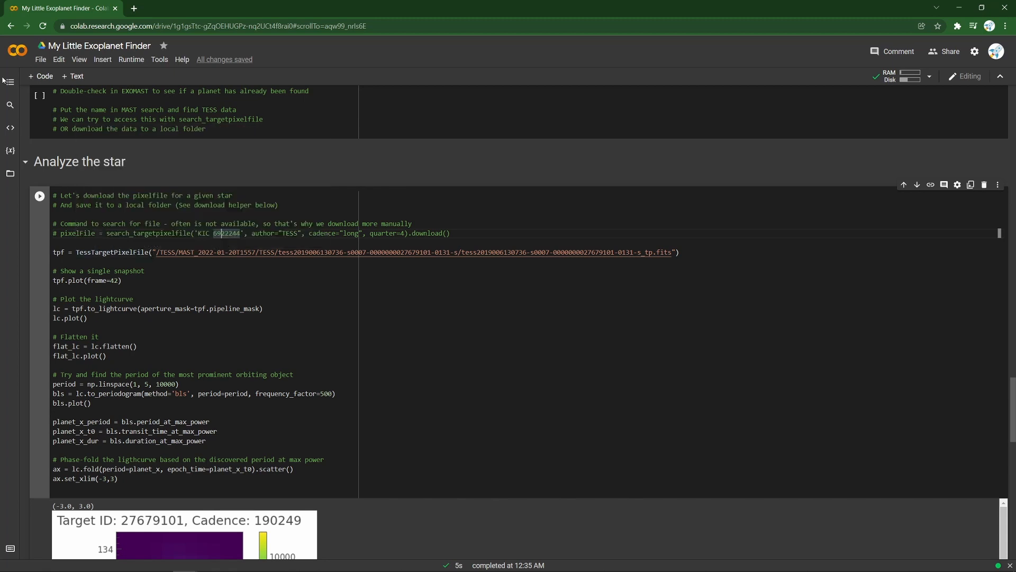
Show the Files sidebar and select the old product_group_id value in the Download cell.
click(10, 81)
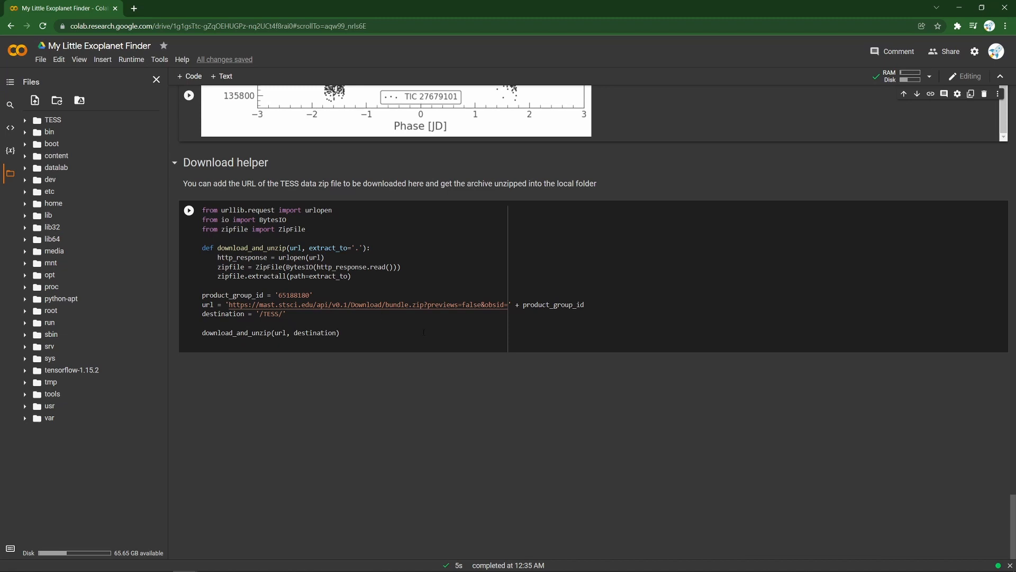
double_click(292, 295)
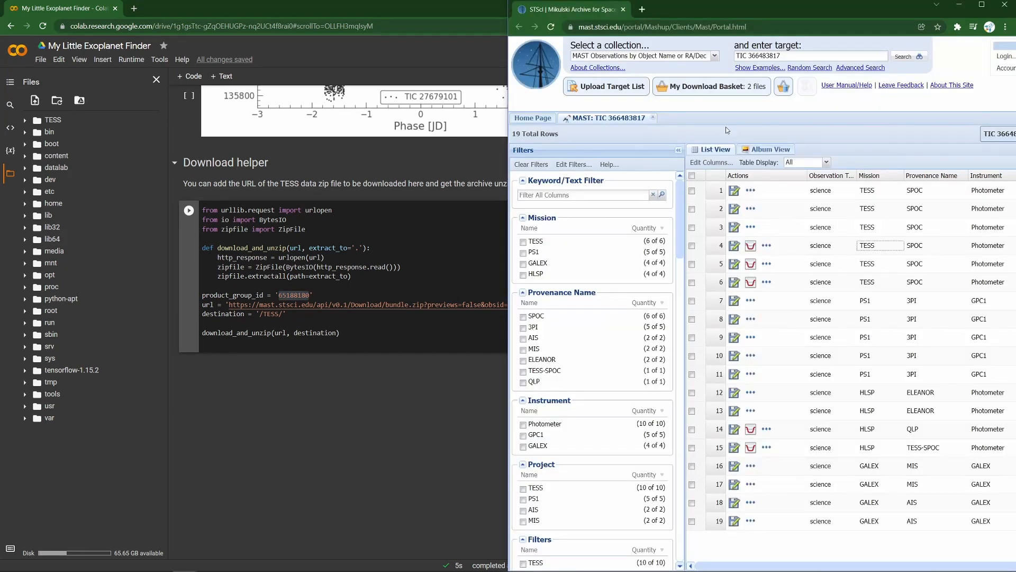
Open the fourth TESS observation's details and select its Product Group ID 62337089.
click(750, 245)
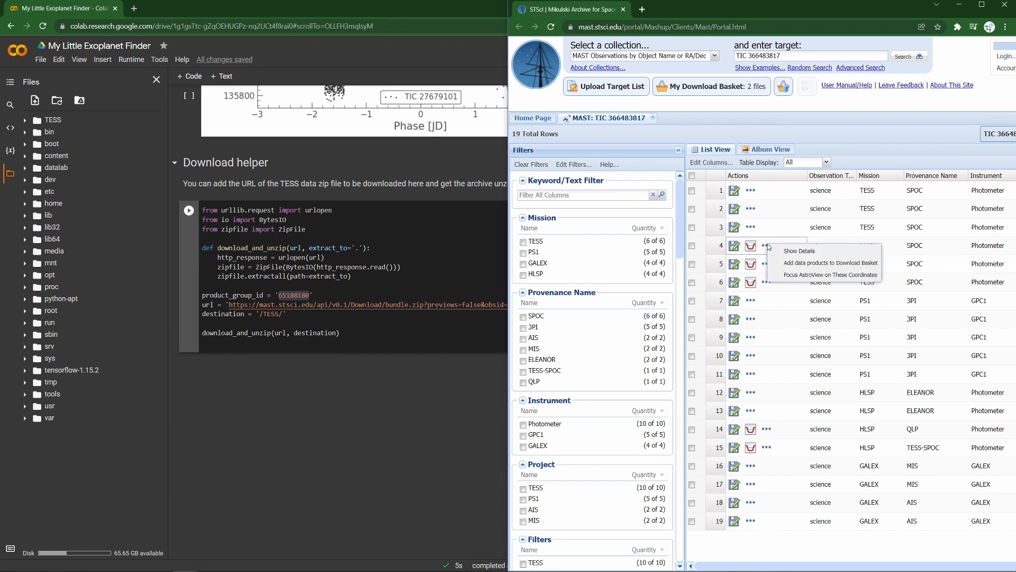
click(799, 250)
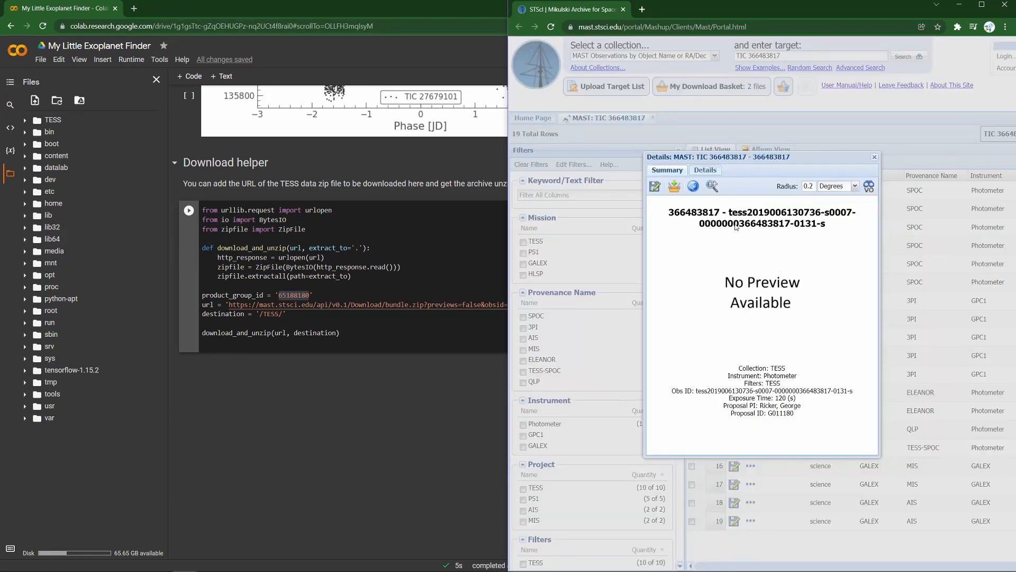
click(705, 170)
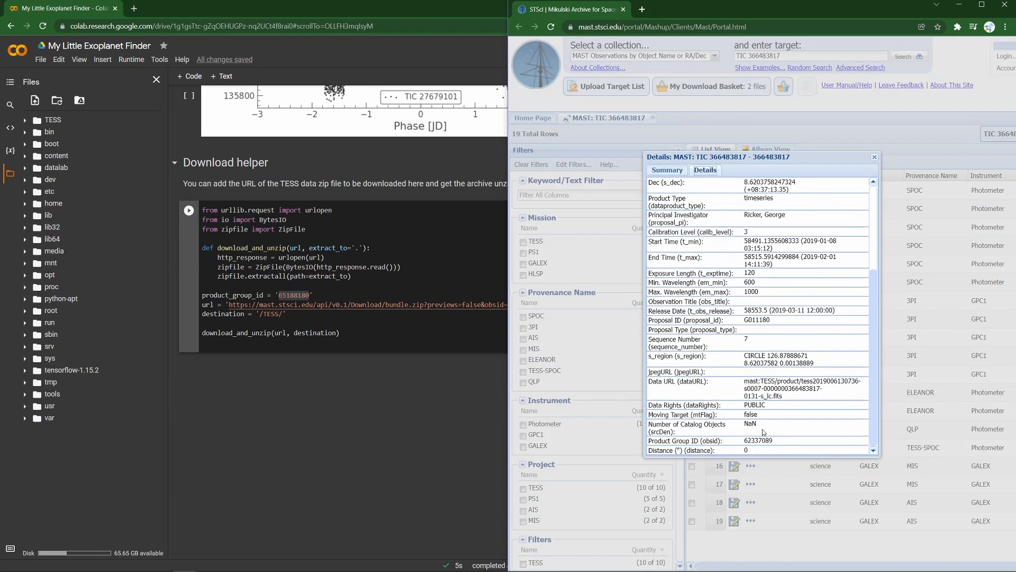
double_click(759, 441)
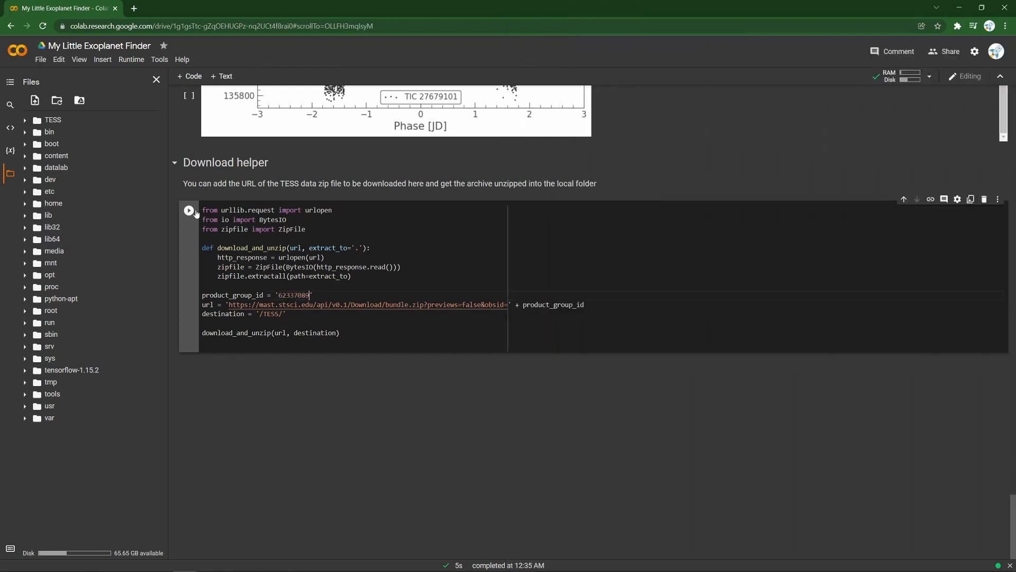
Download product group 62337089 into TESS and copy its _tp.fits file path.
click(188, 210)
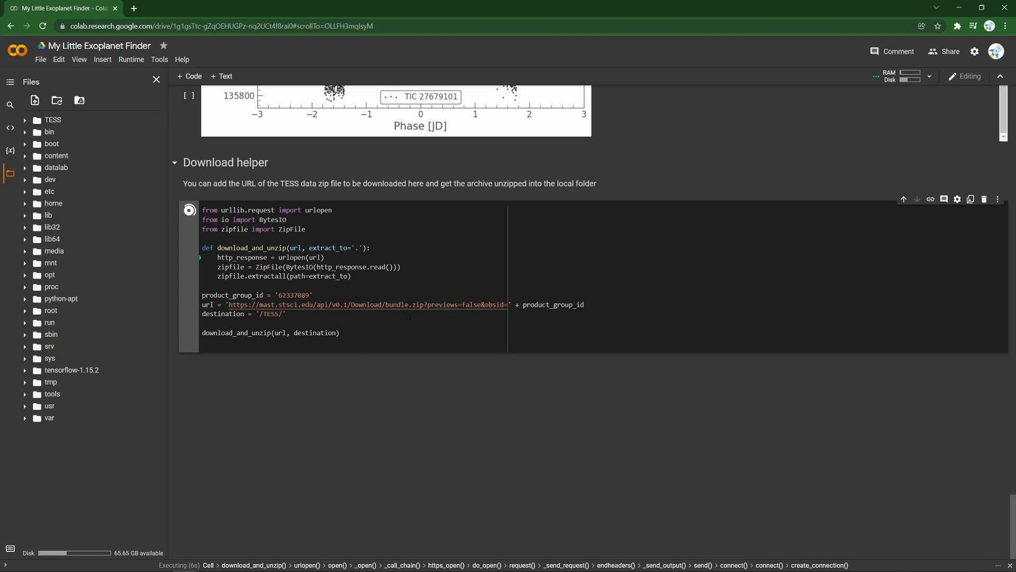
click(51, 119)
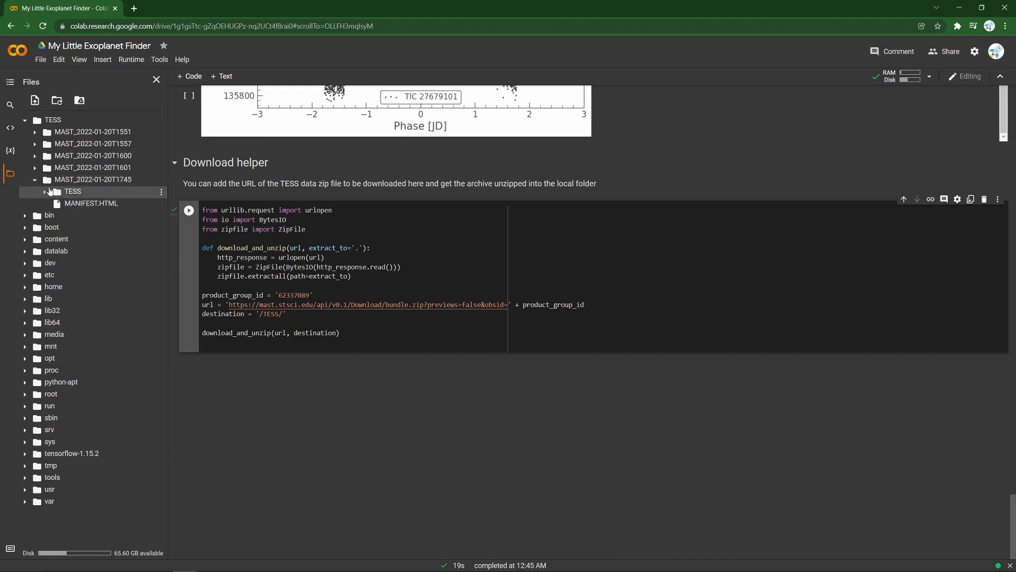
click(63, 191)
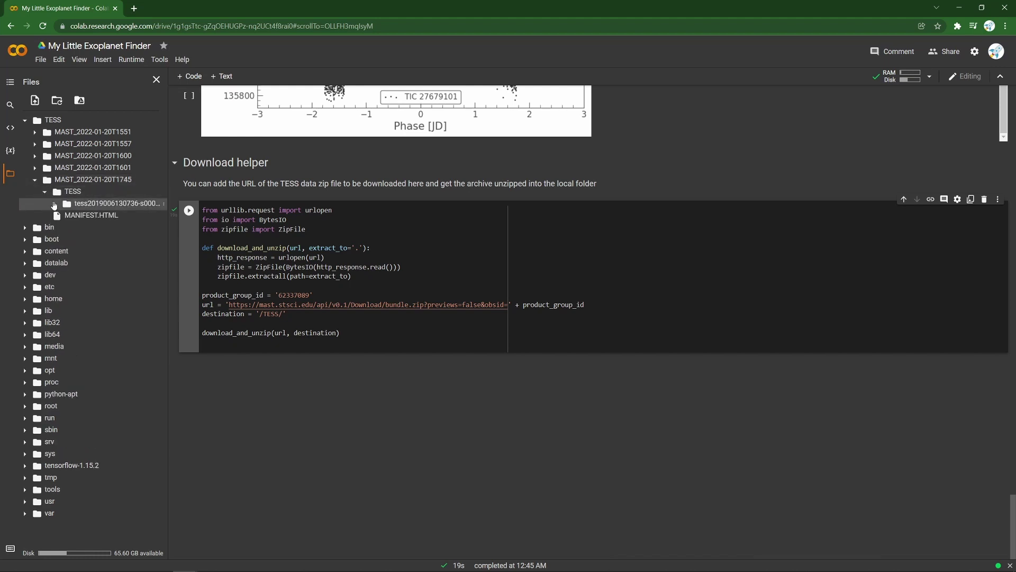
click(55, 203)
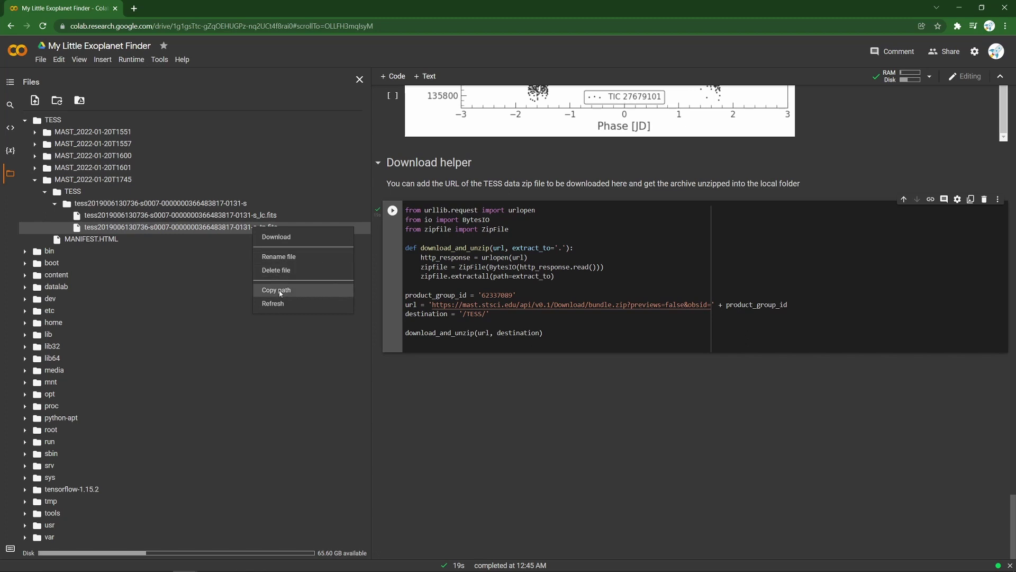
click(277, 290)
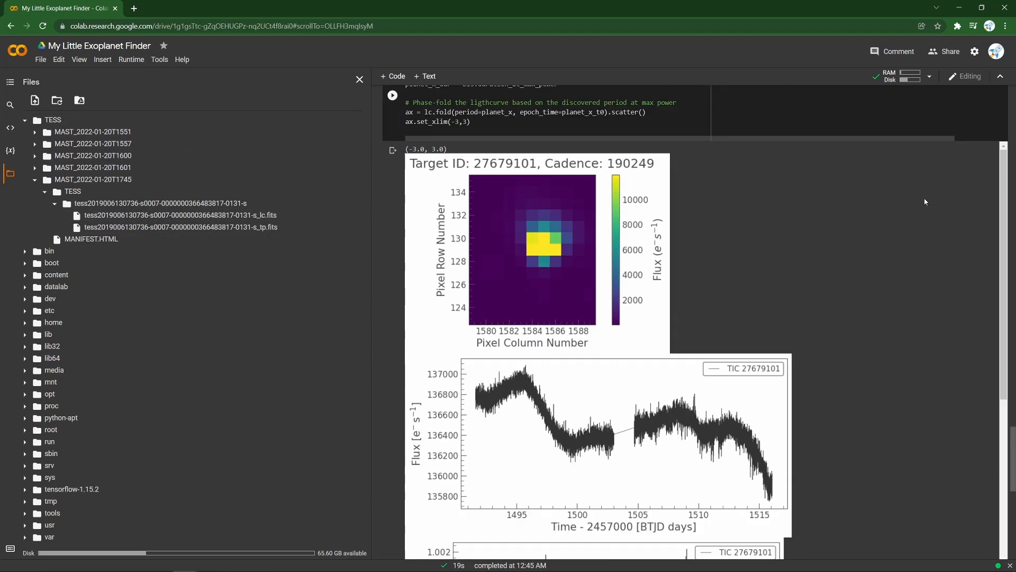
Load the new pixel file, change lc.fold's period to planet_x_period, and rerun.
scroll(up, 3)
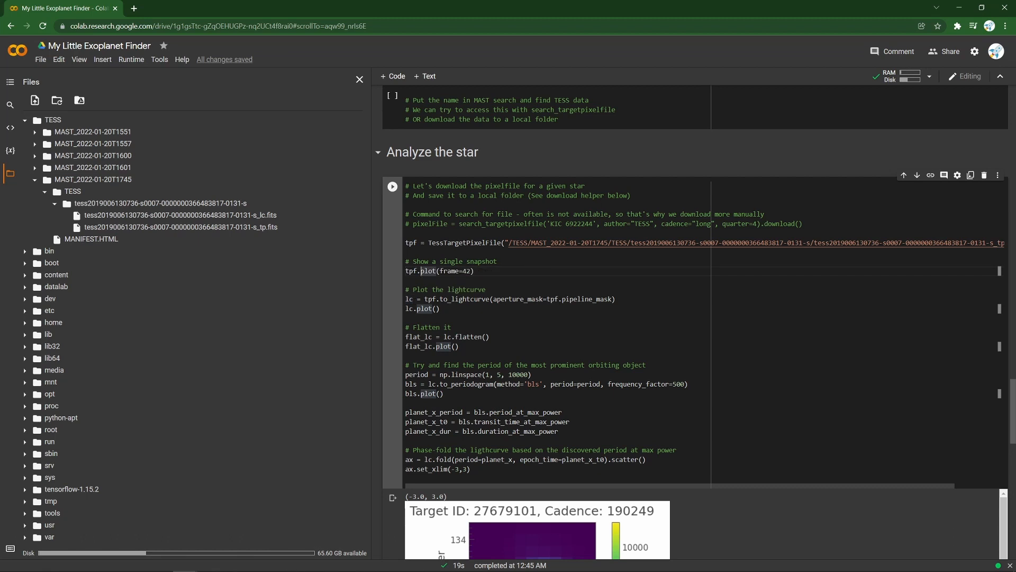
click(393, 185)
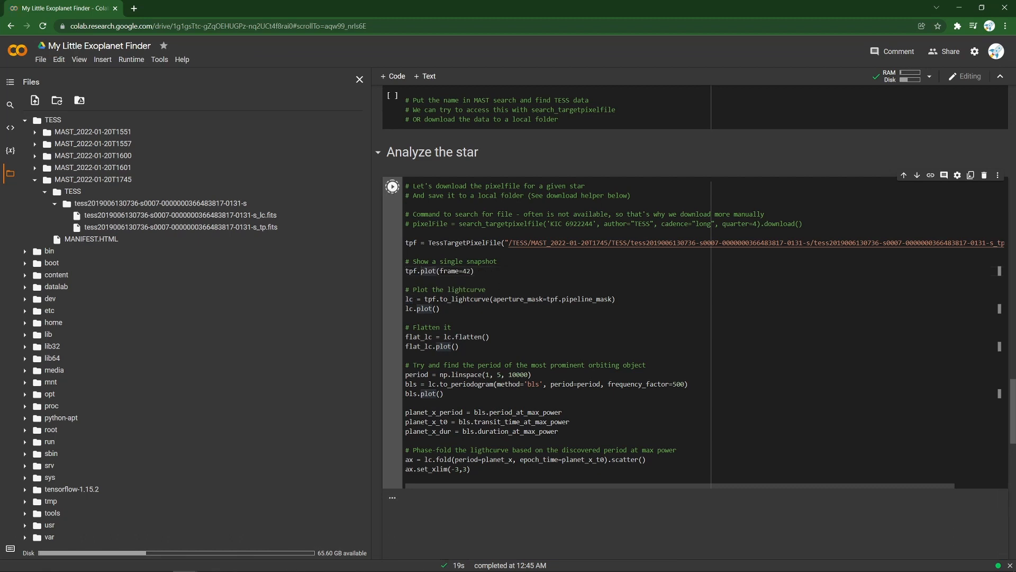
click(392, 187)
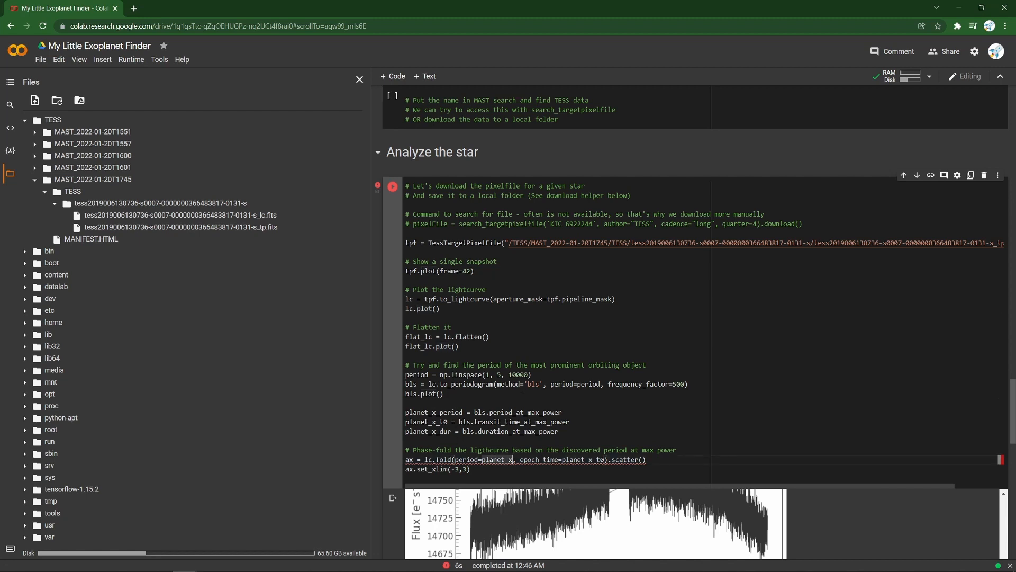
mouse_move(327, 201)
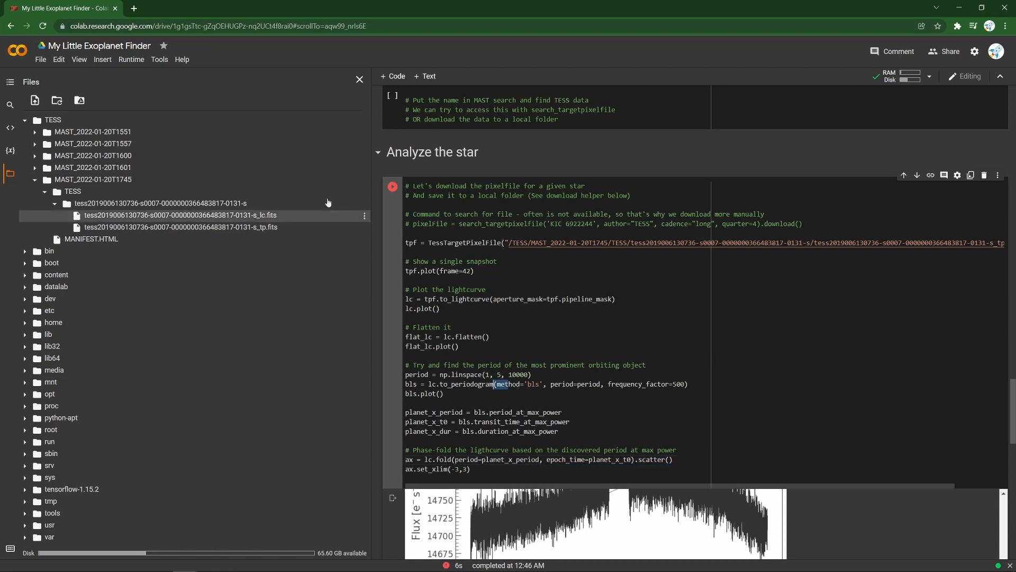
click(393, 186)
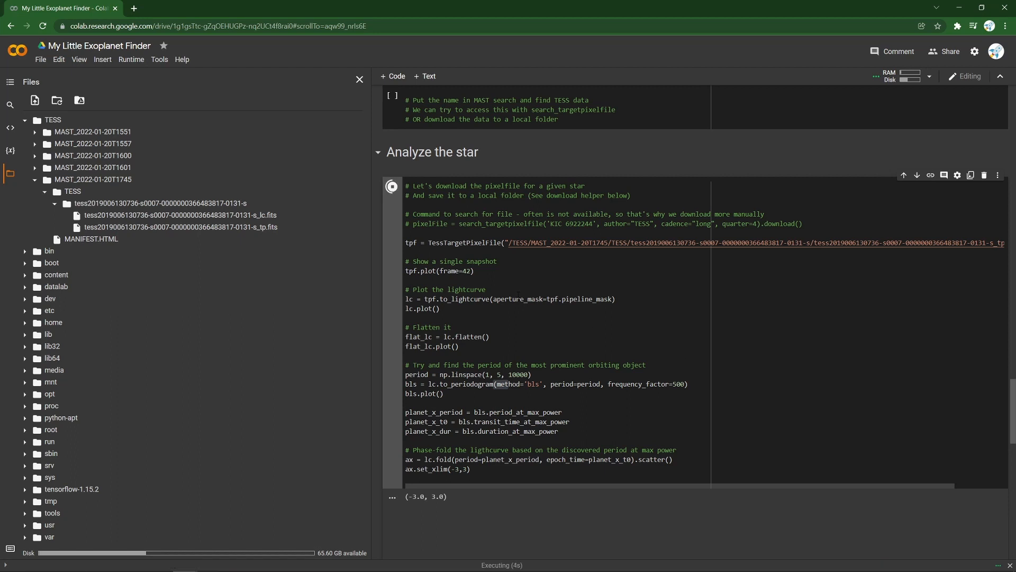
scroll(down, 3)
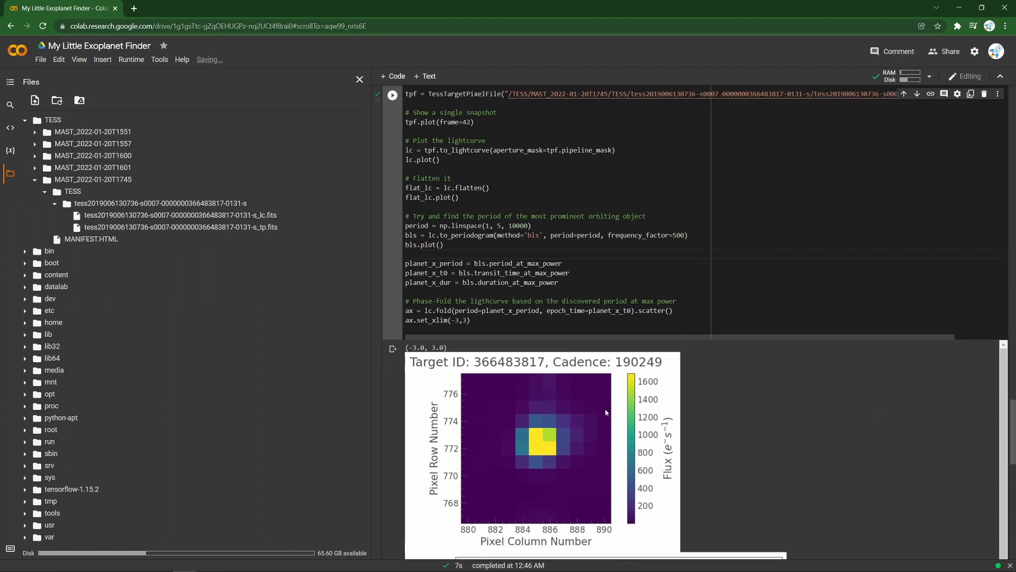
mouse_move(540, 454)
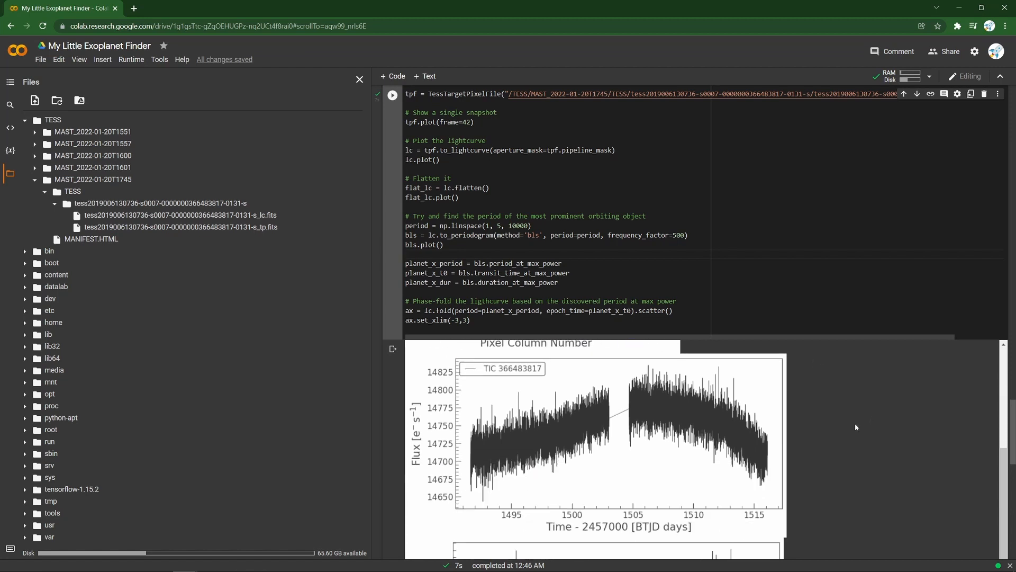
mouse_move(511, 406)
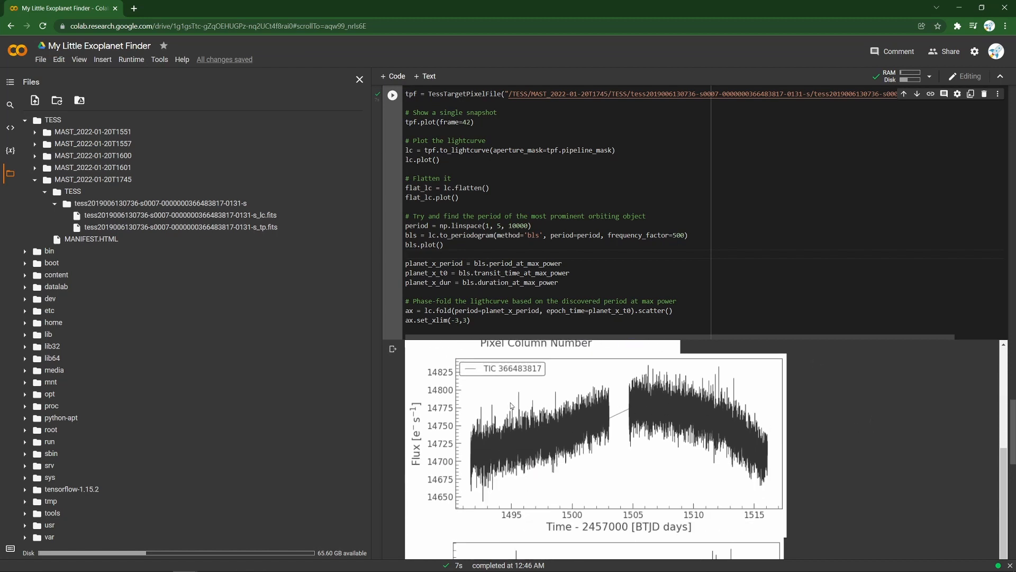
mouse_move(760, 427)
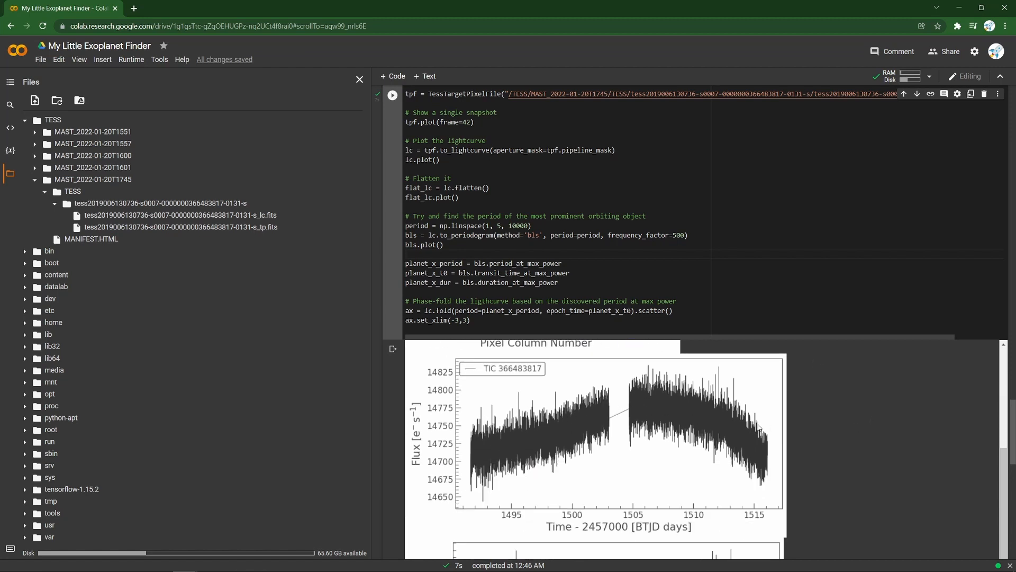
scroll(down, 3)
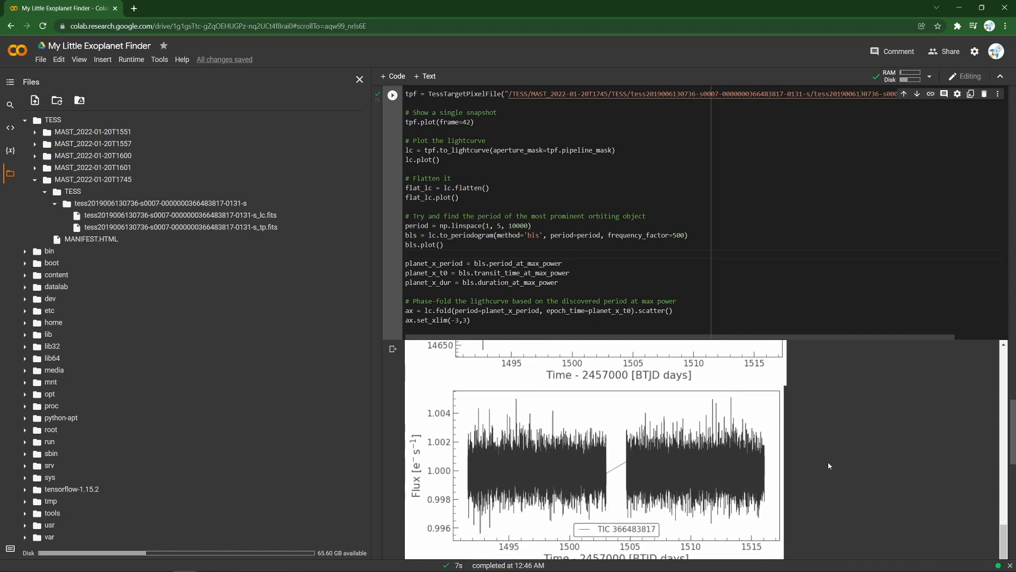
scroll(down, 3)
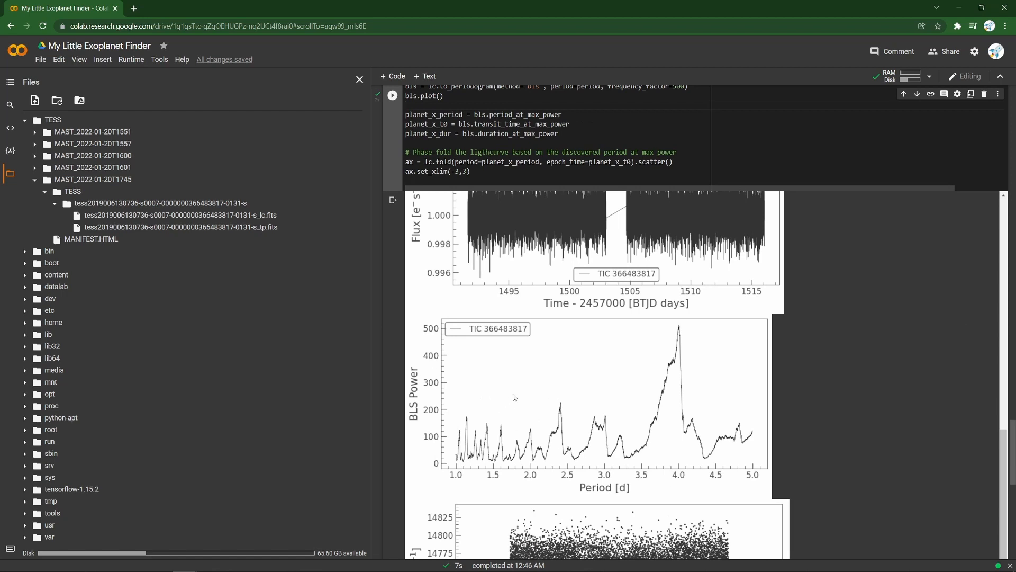
scroll(down, 3)
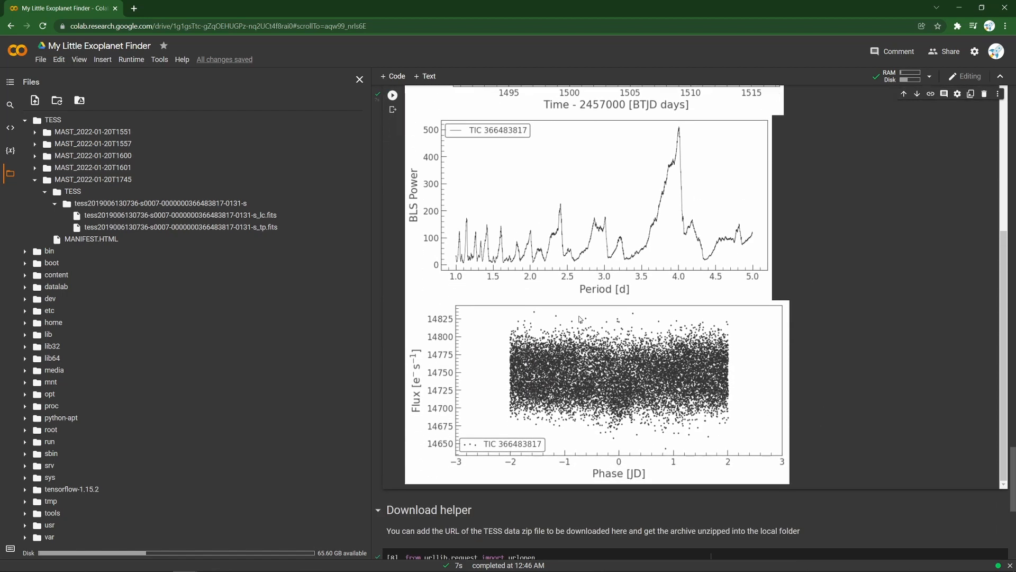
mouse_move(783, 267)
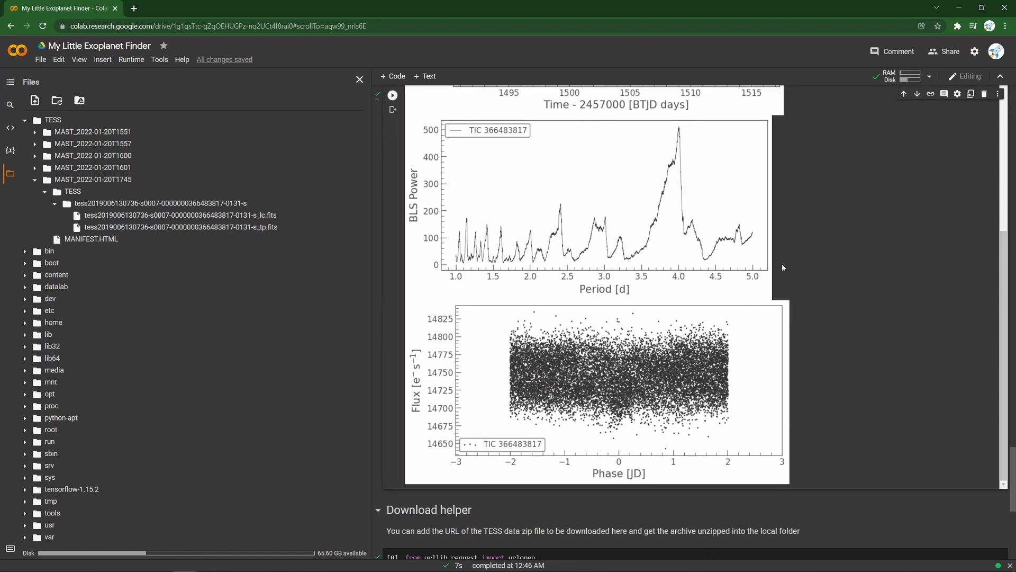
scroll(up, 3)
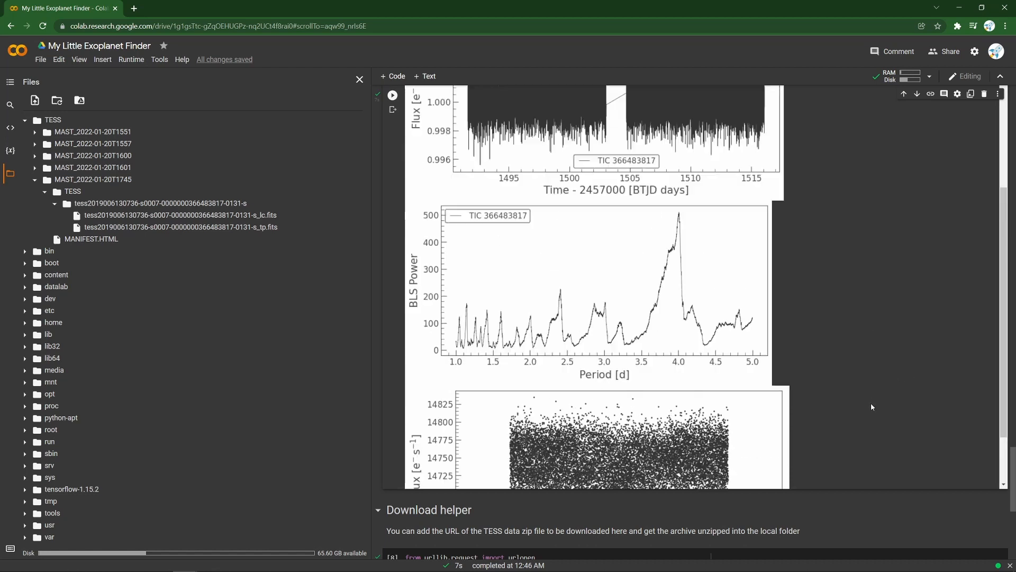
scroll(up, 3)
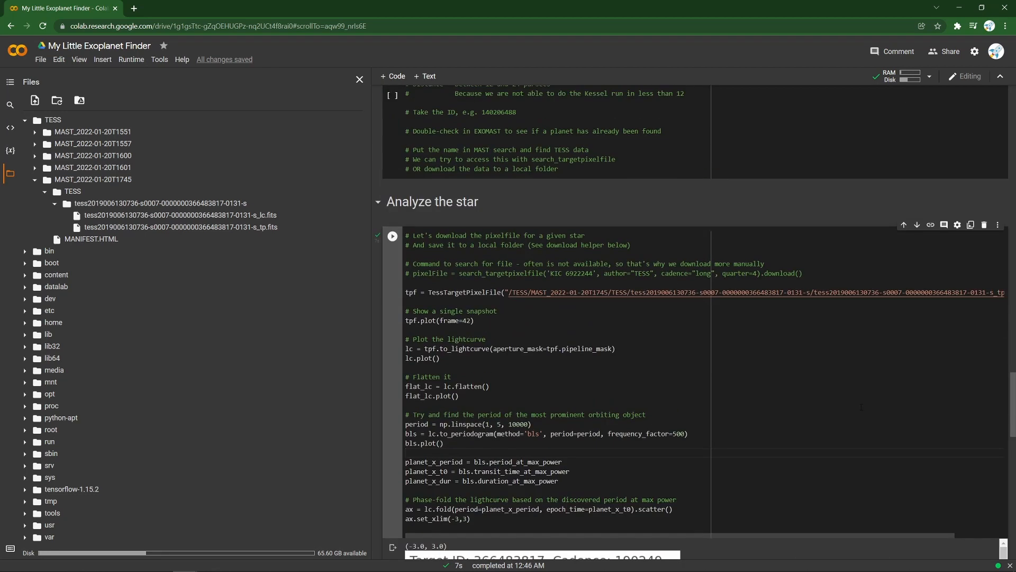
scroll(down, 3)
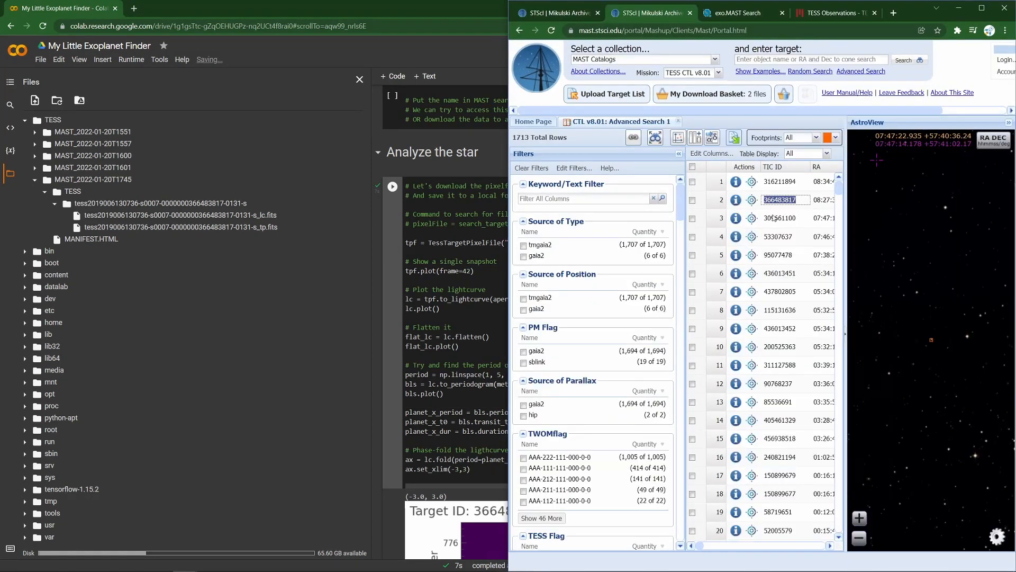
Search MAST Observations for TIC 309661100 from the catalog table.
click(780, 218)
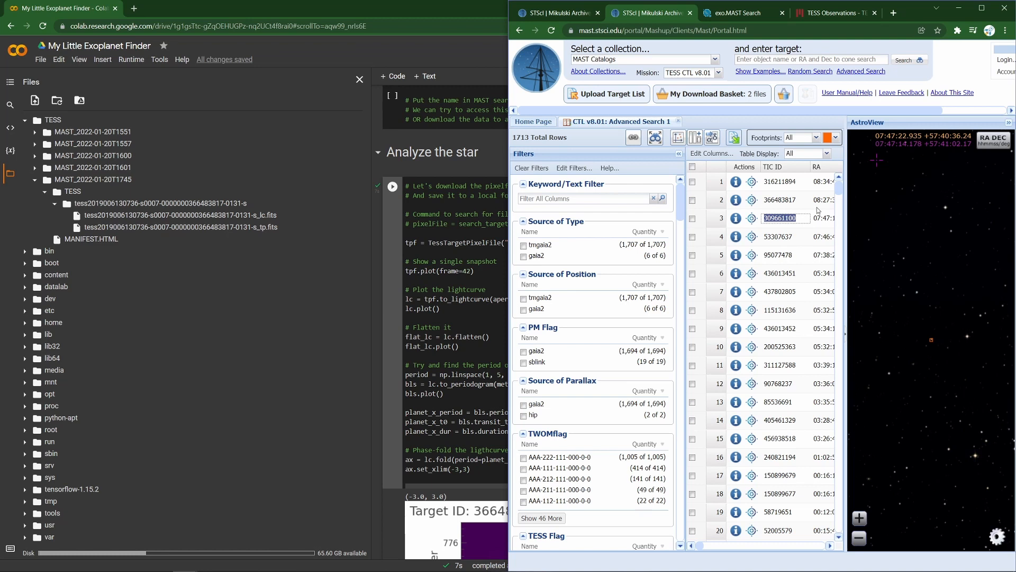
click(732, 13)
text(TIC 309661100)
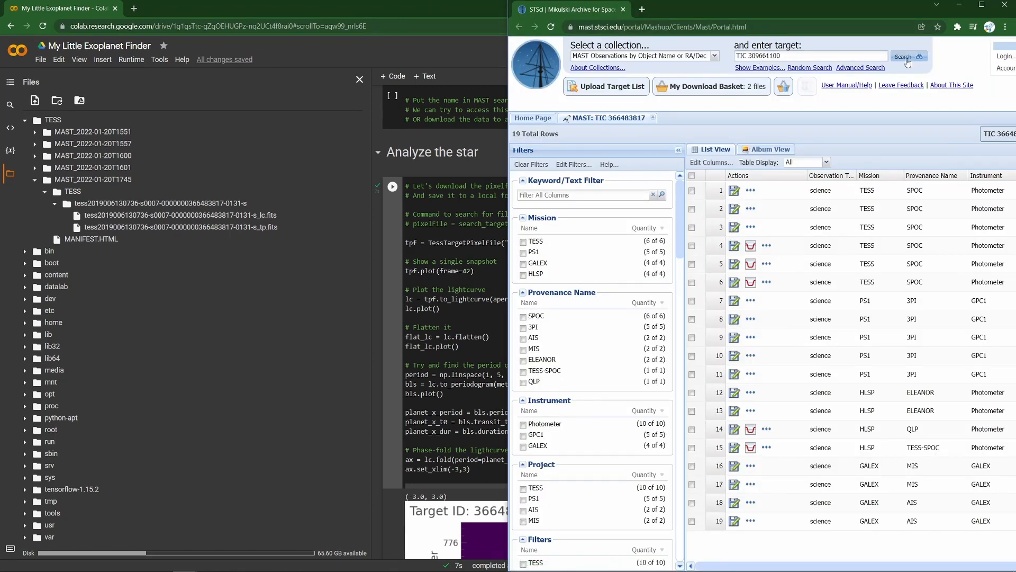
click(906, 57)
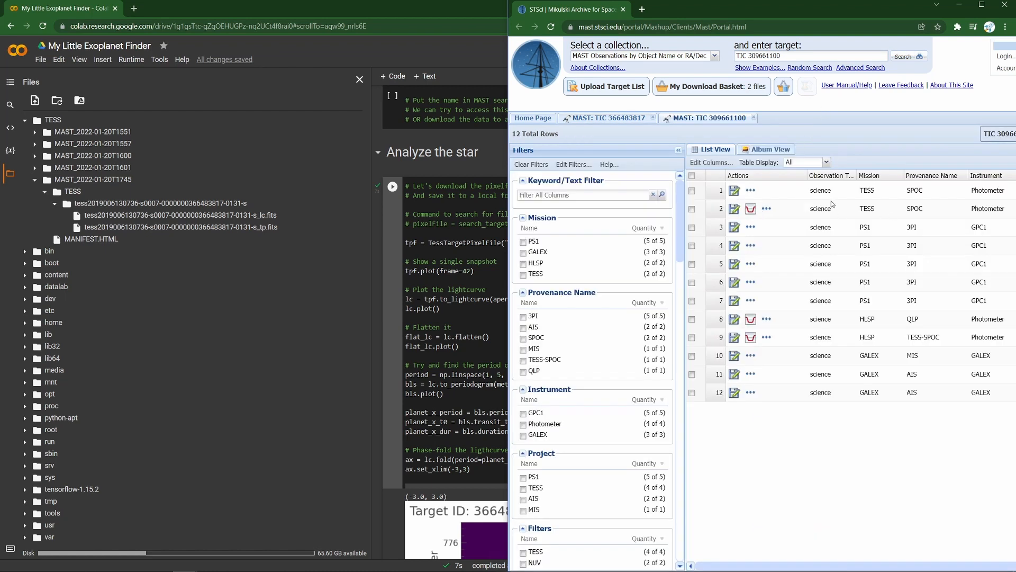
Show details of the second TESS SPOC timeseries observation.
click(768, 208)
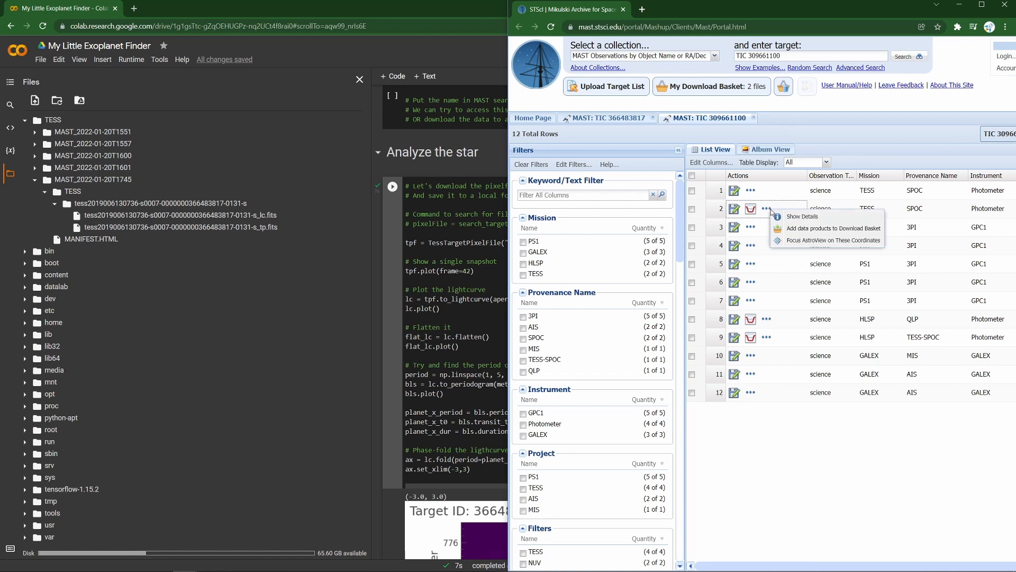
click(802, 215)
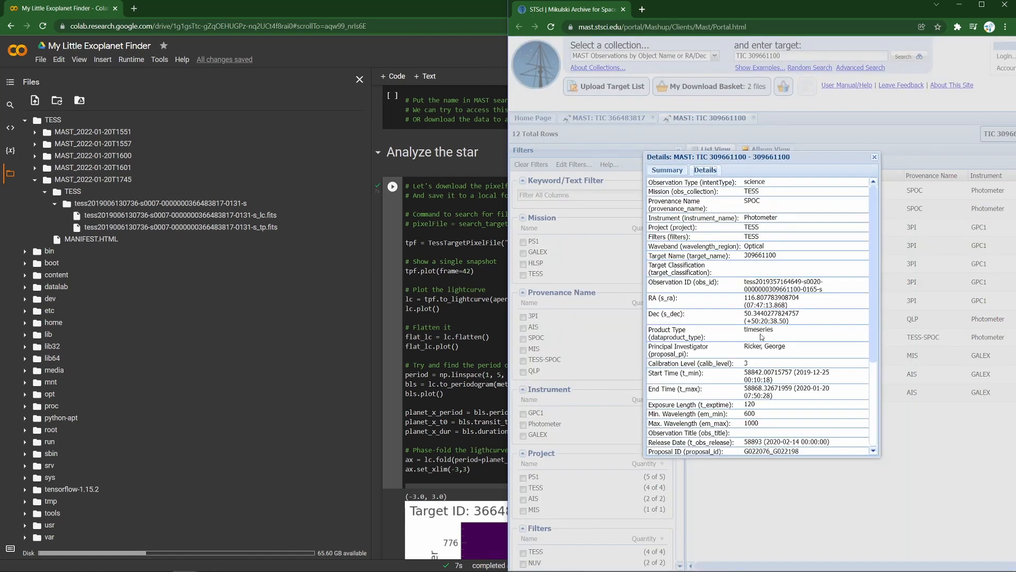
scroll(down, 3)
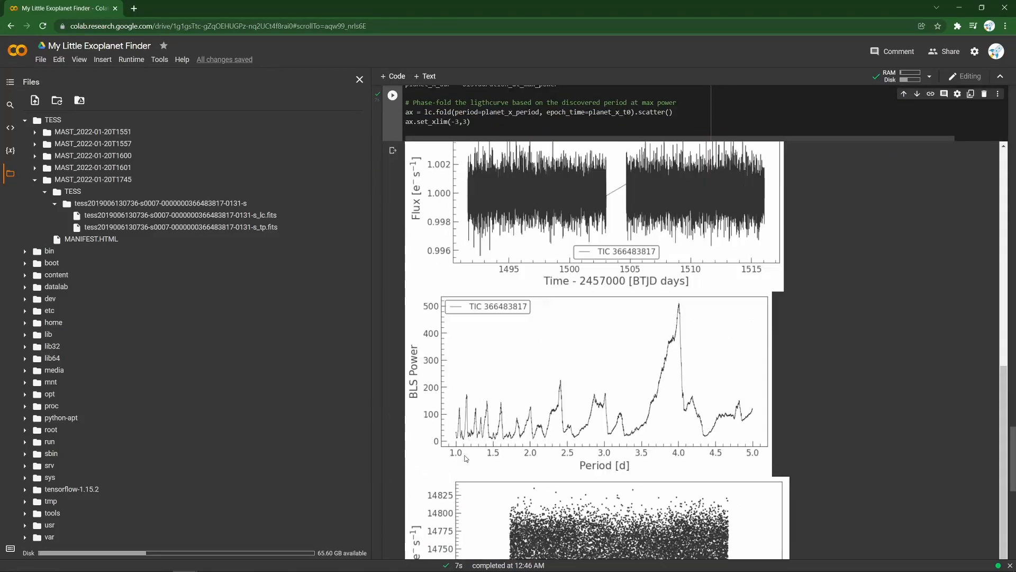
Download product 27240036, expand MAST_2022-01-20T1747, and copy the _tp.fits path.
scroll(down, 3)
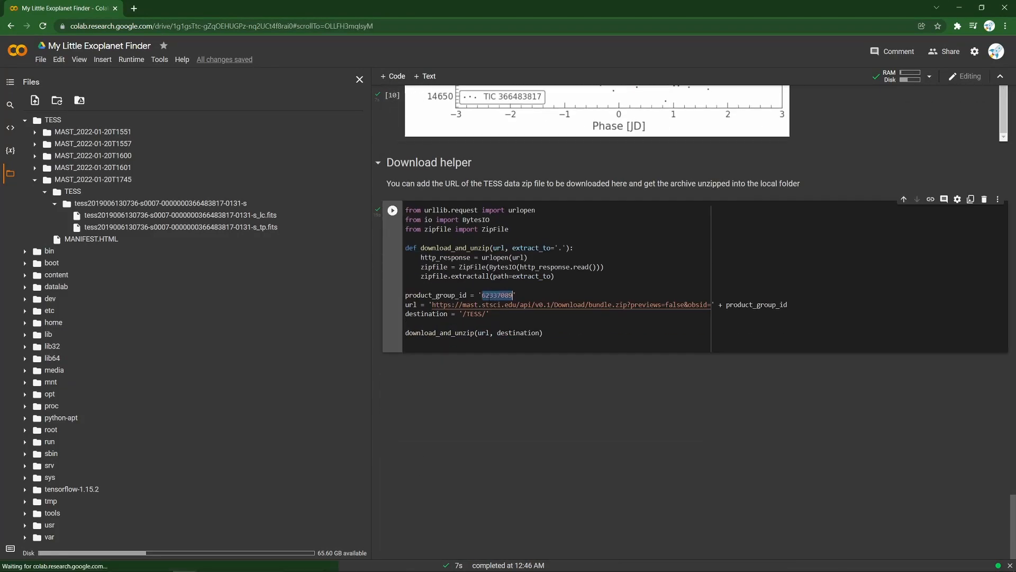
text(27240036)
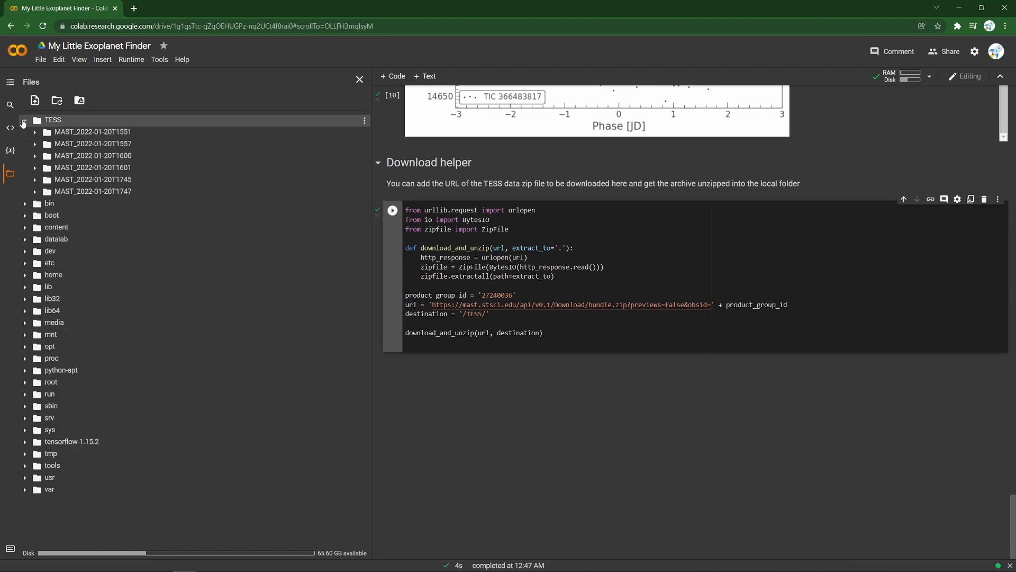
click(37, 190)
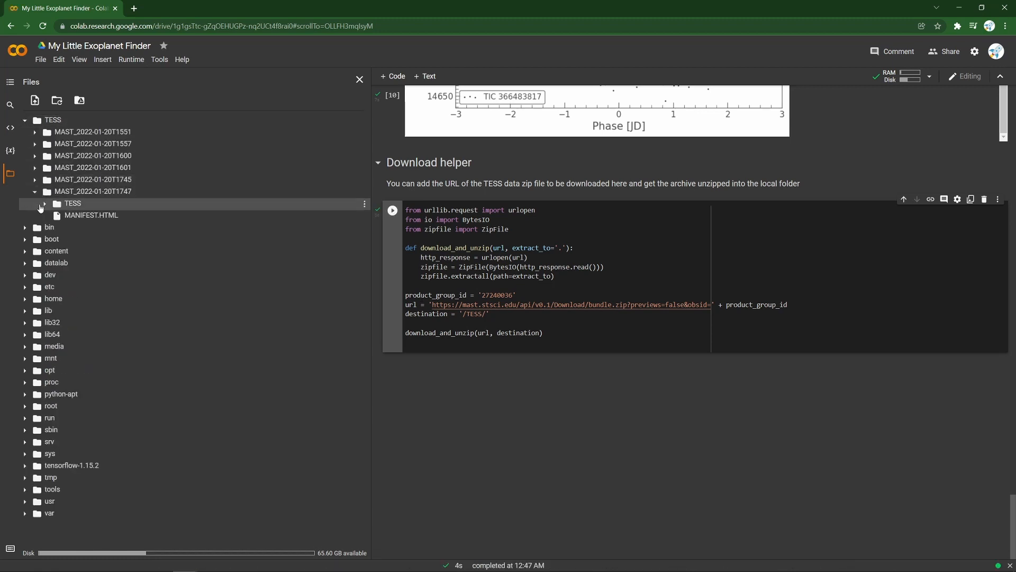
click(44, 203)
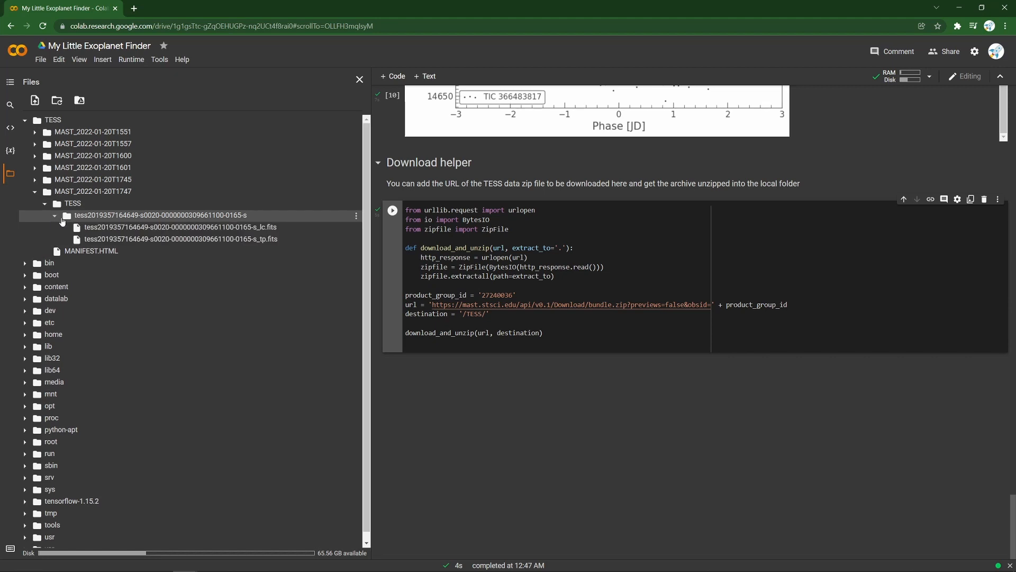
right_click(179, 239)
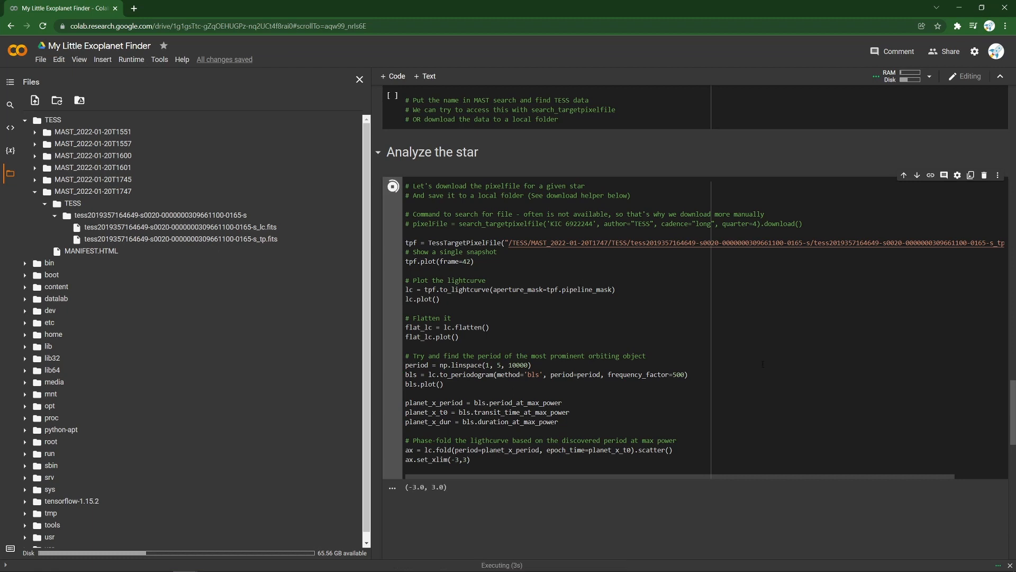
Review TIC 309661100's snapshot, light curves and periodogram, then close the Files sidebar.
scroll(down, 3)
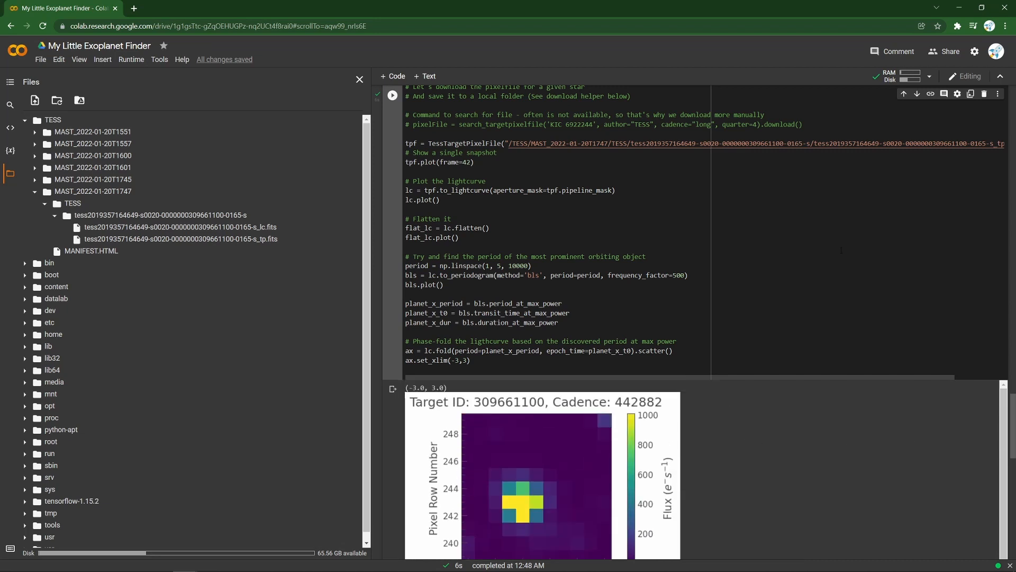
scroll(down, 3)
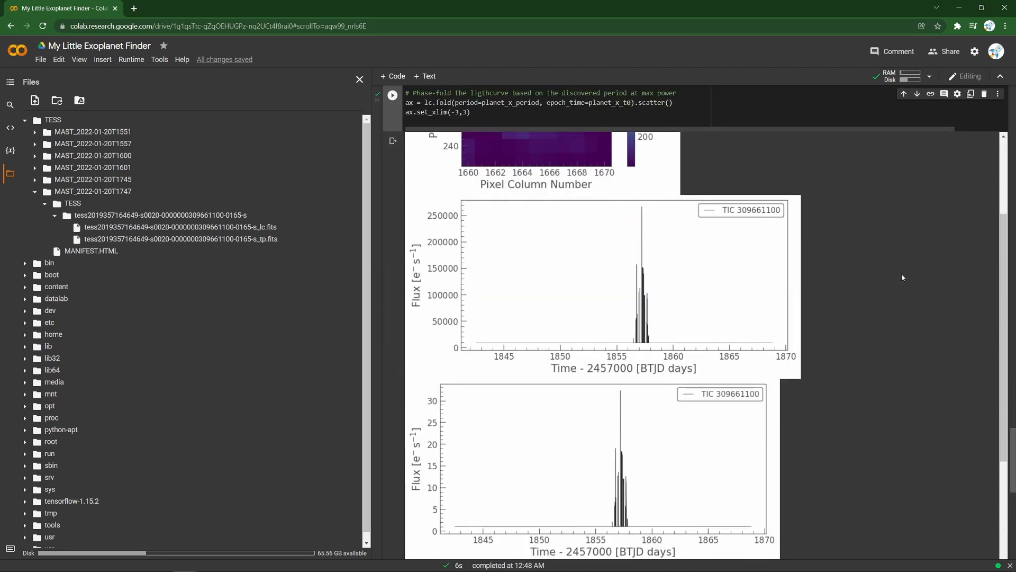
scroll(up, 3)
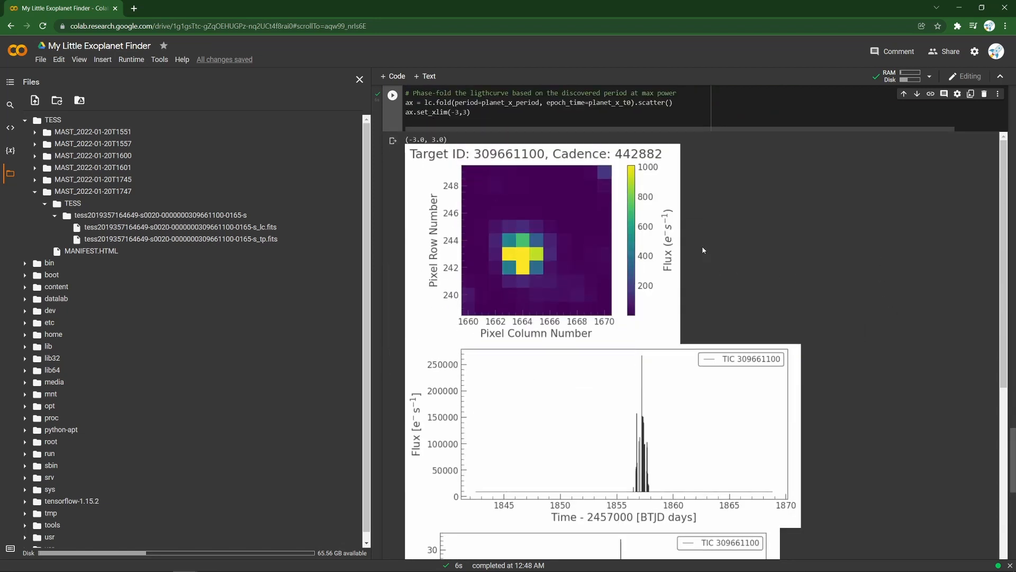
mouse_move(892, 298)
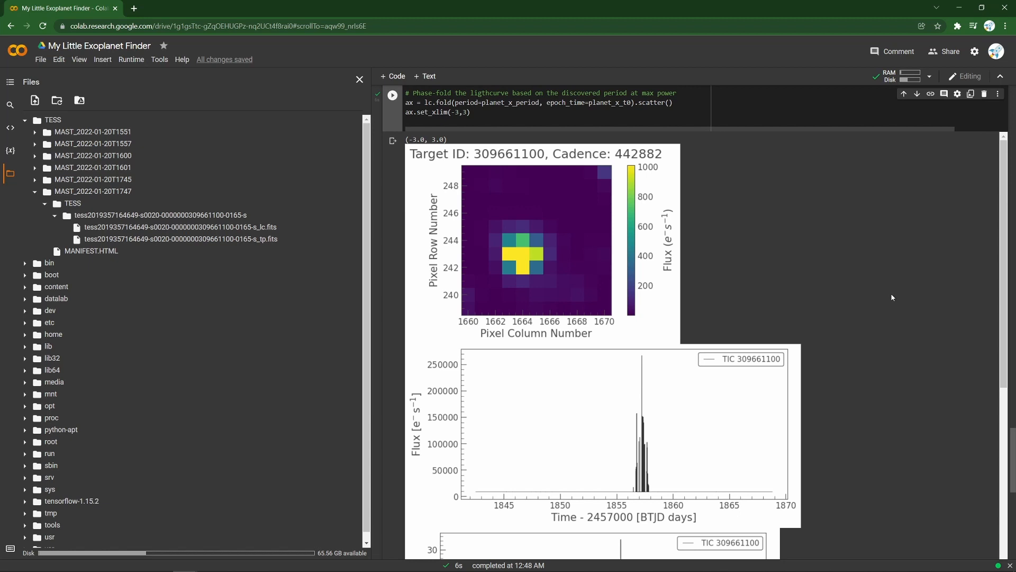
scroll(down, 3)
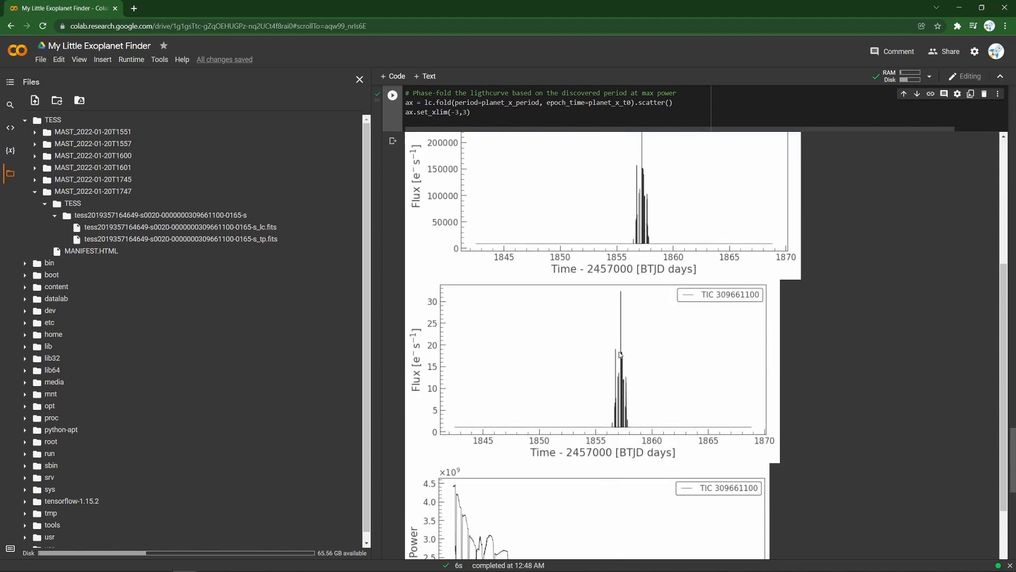
scroll(down, 3)
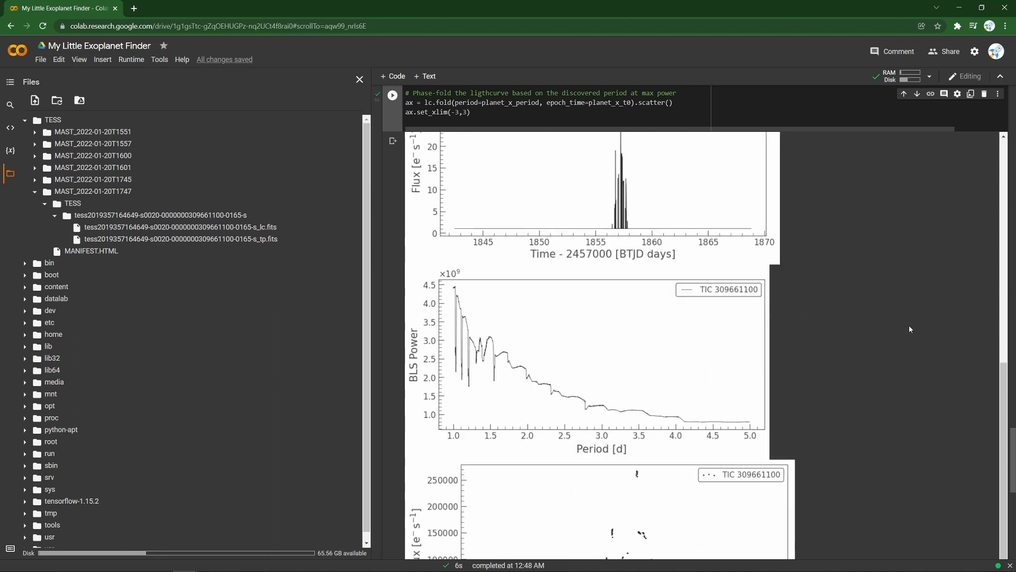
click(359, 79)
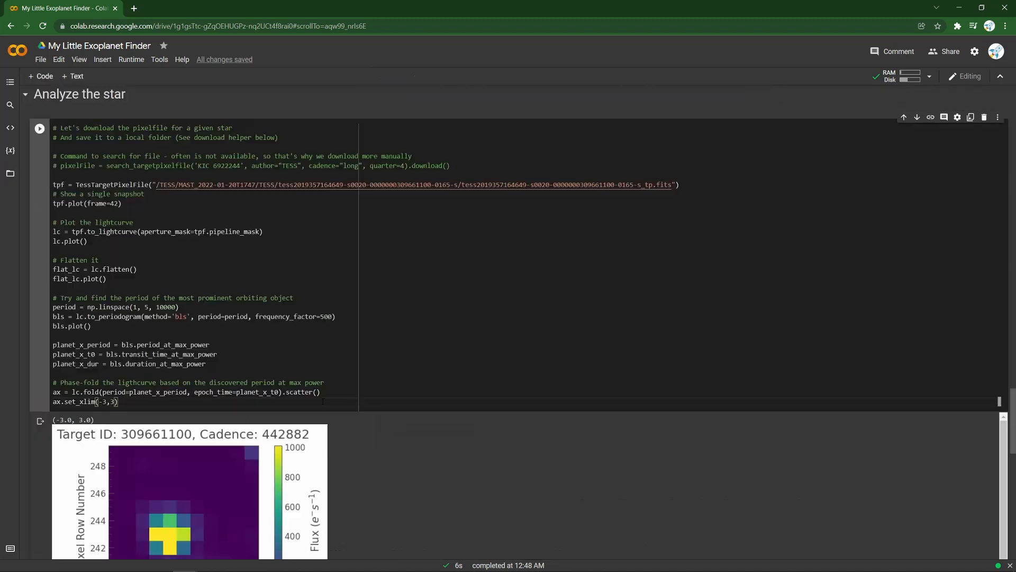